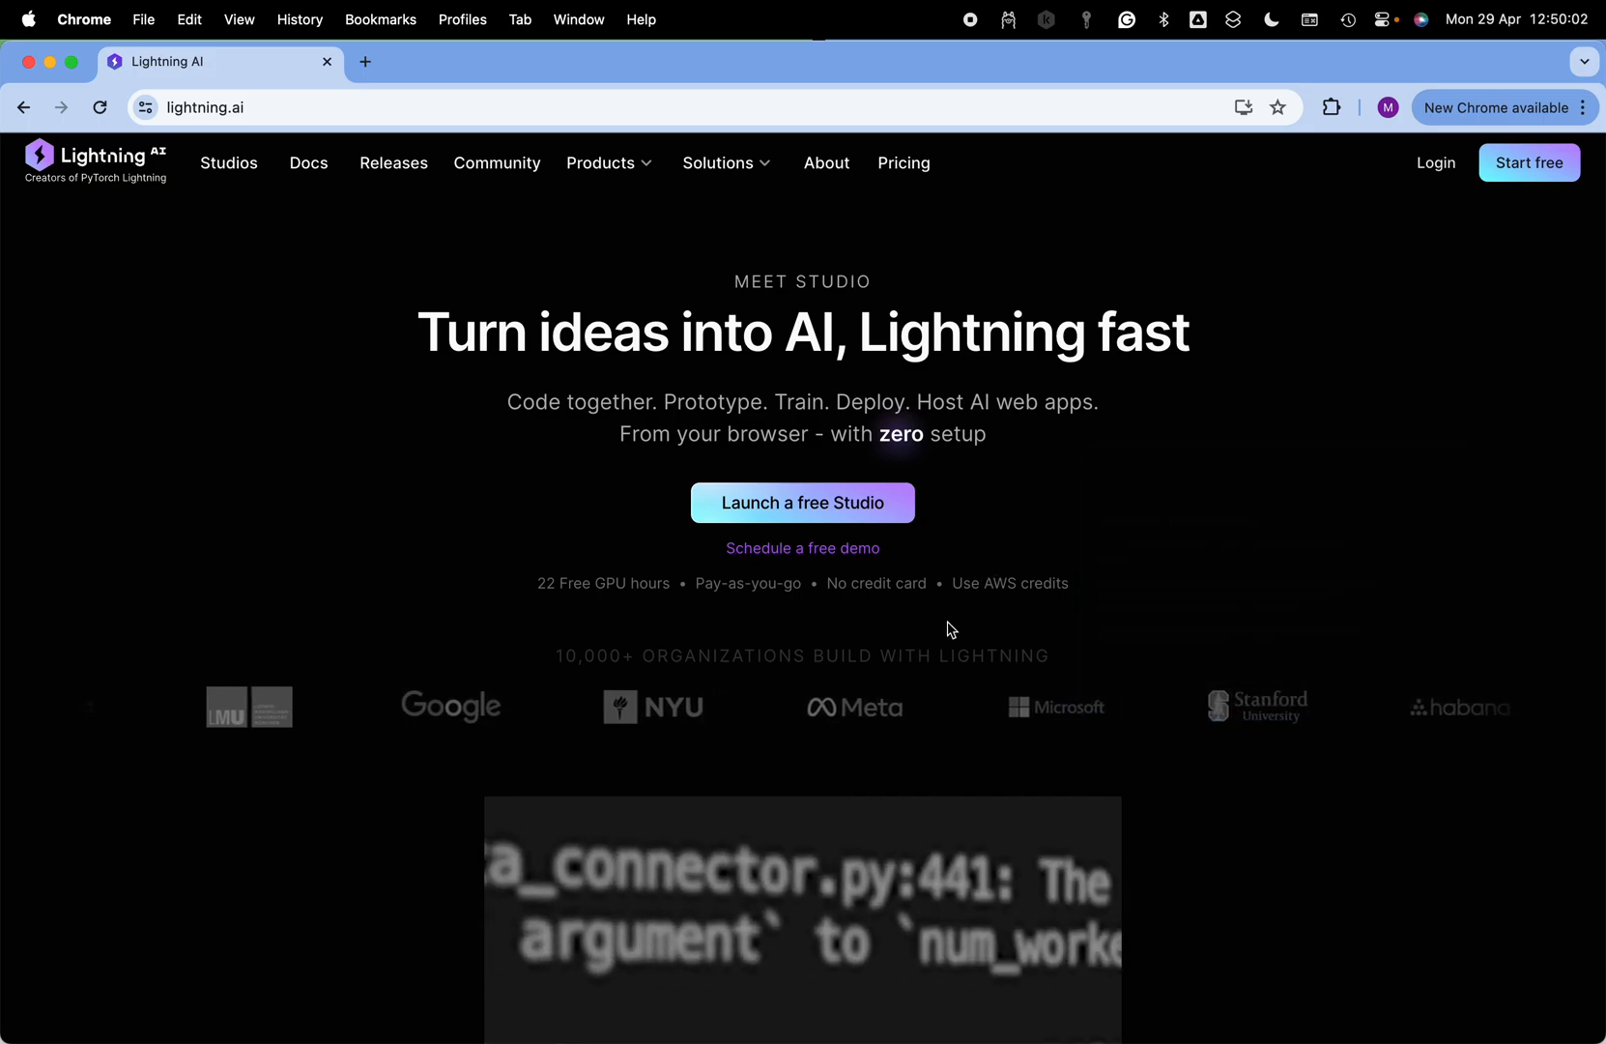
Go to the Lightning AI pricing page showing the free plan's 22 monthly GPU hours.
scroll(down, 3)
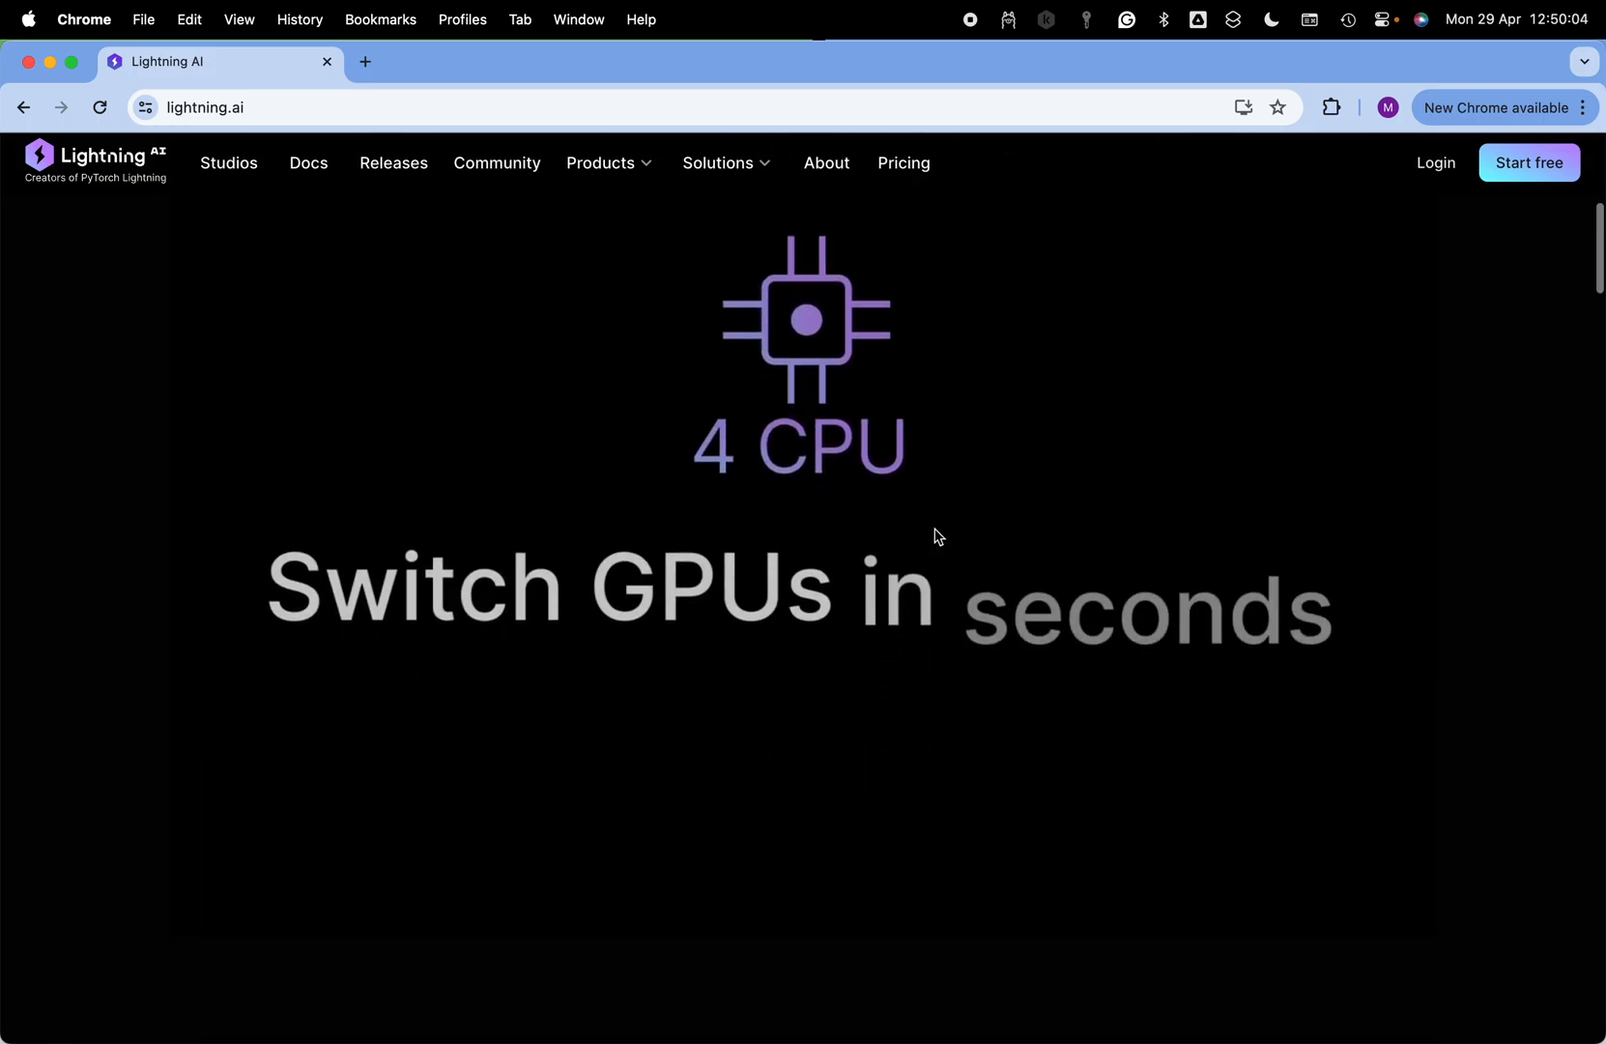
click(904, 162)
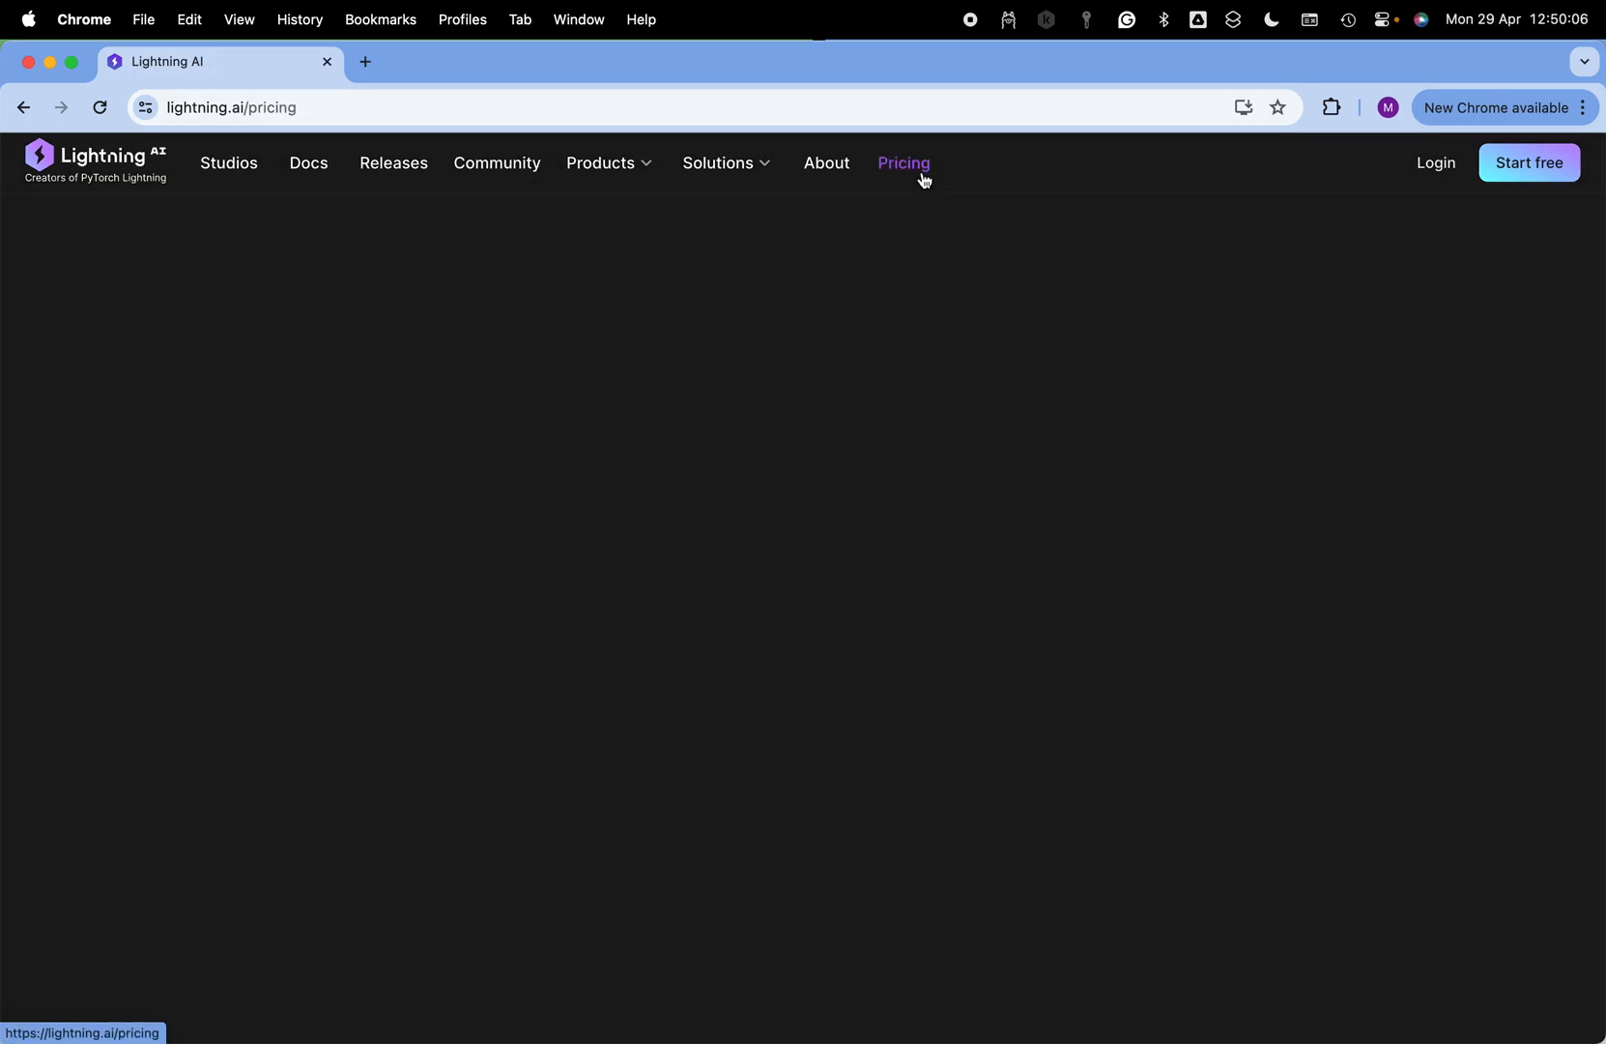
click(903, 163)
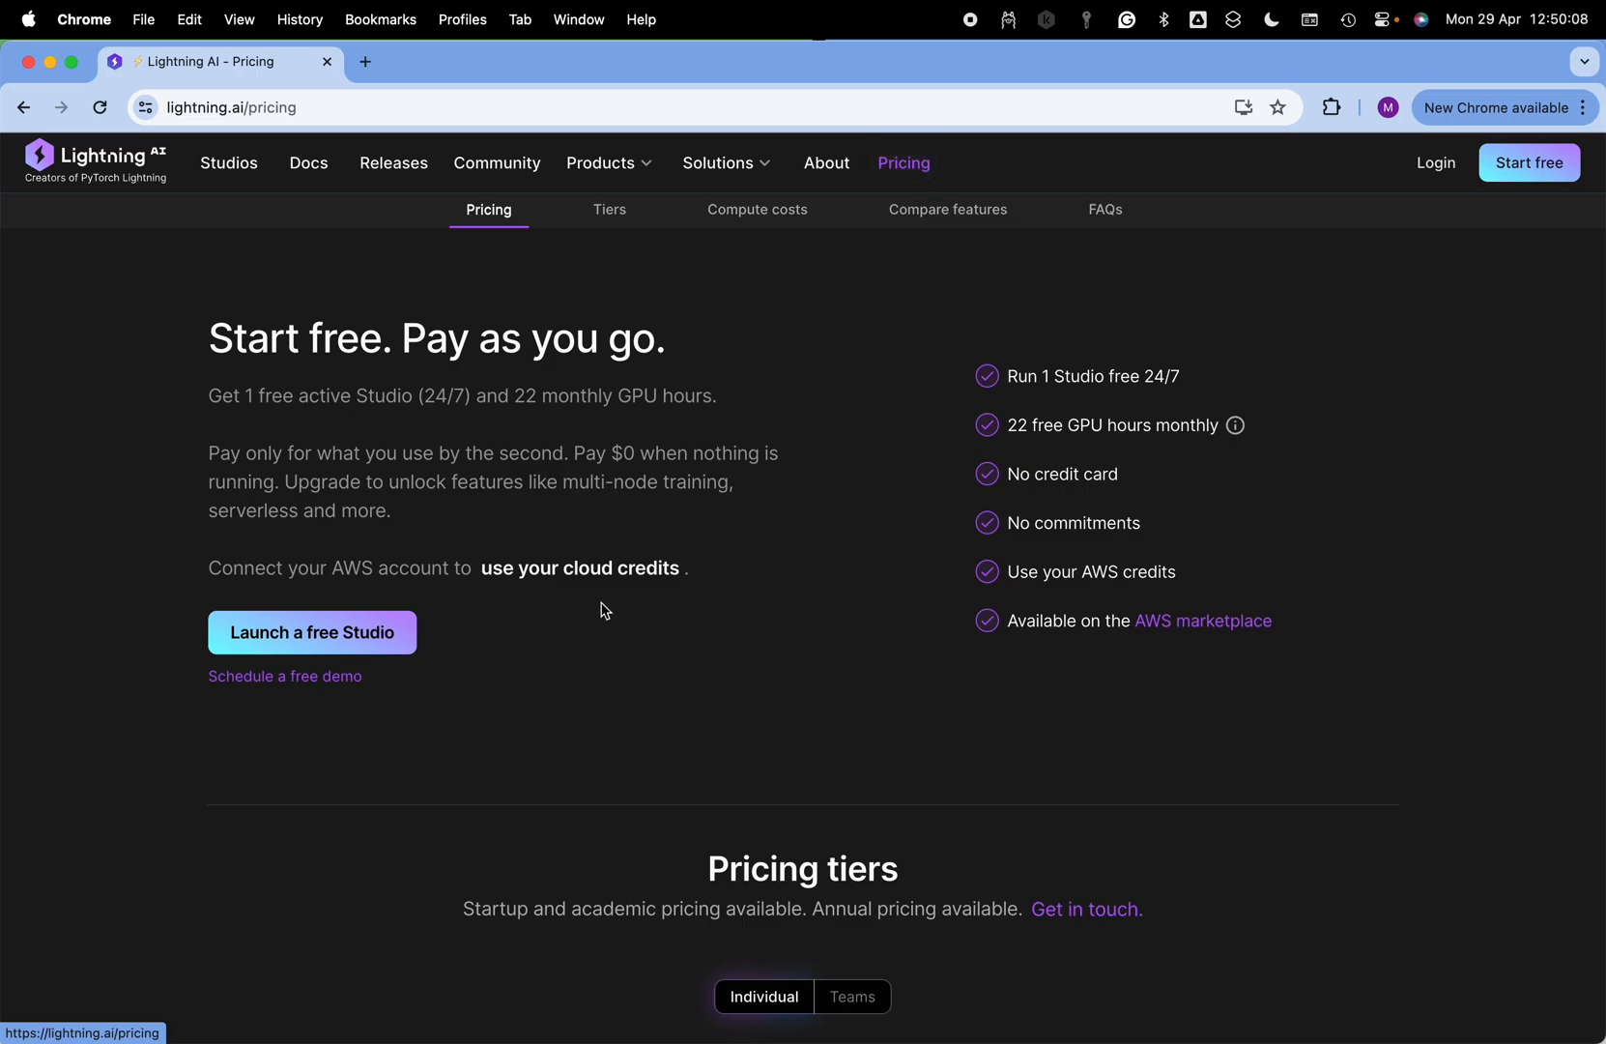
mouse_move(1069, 420)
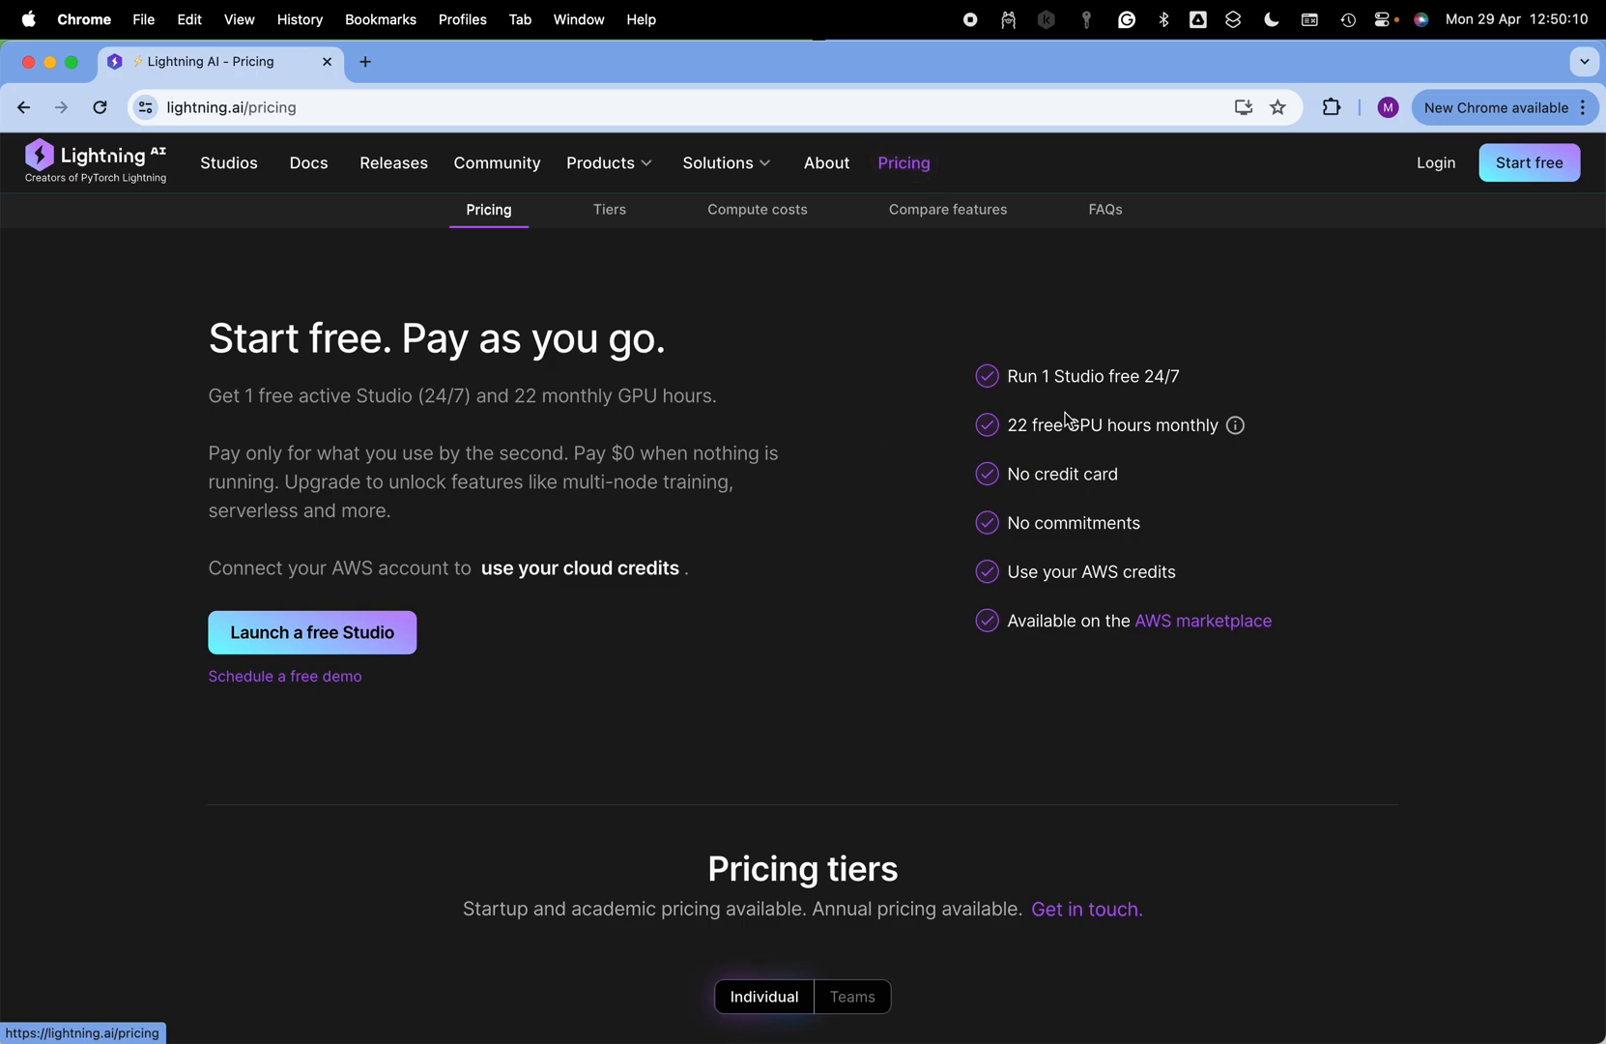
mouse_move(1204, 394)
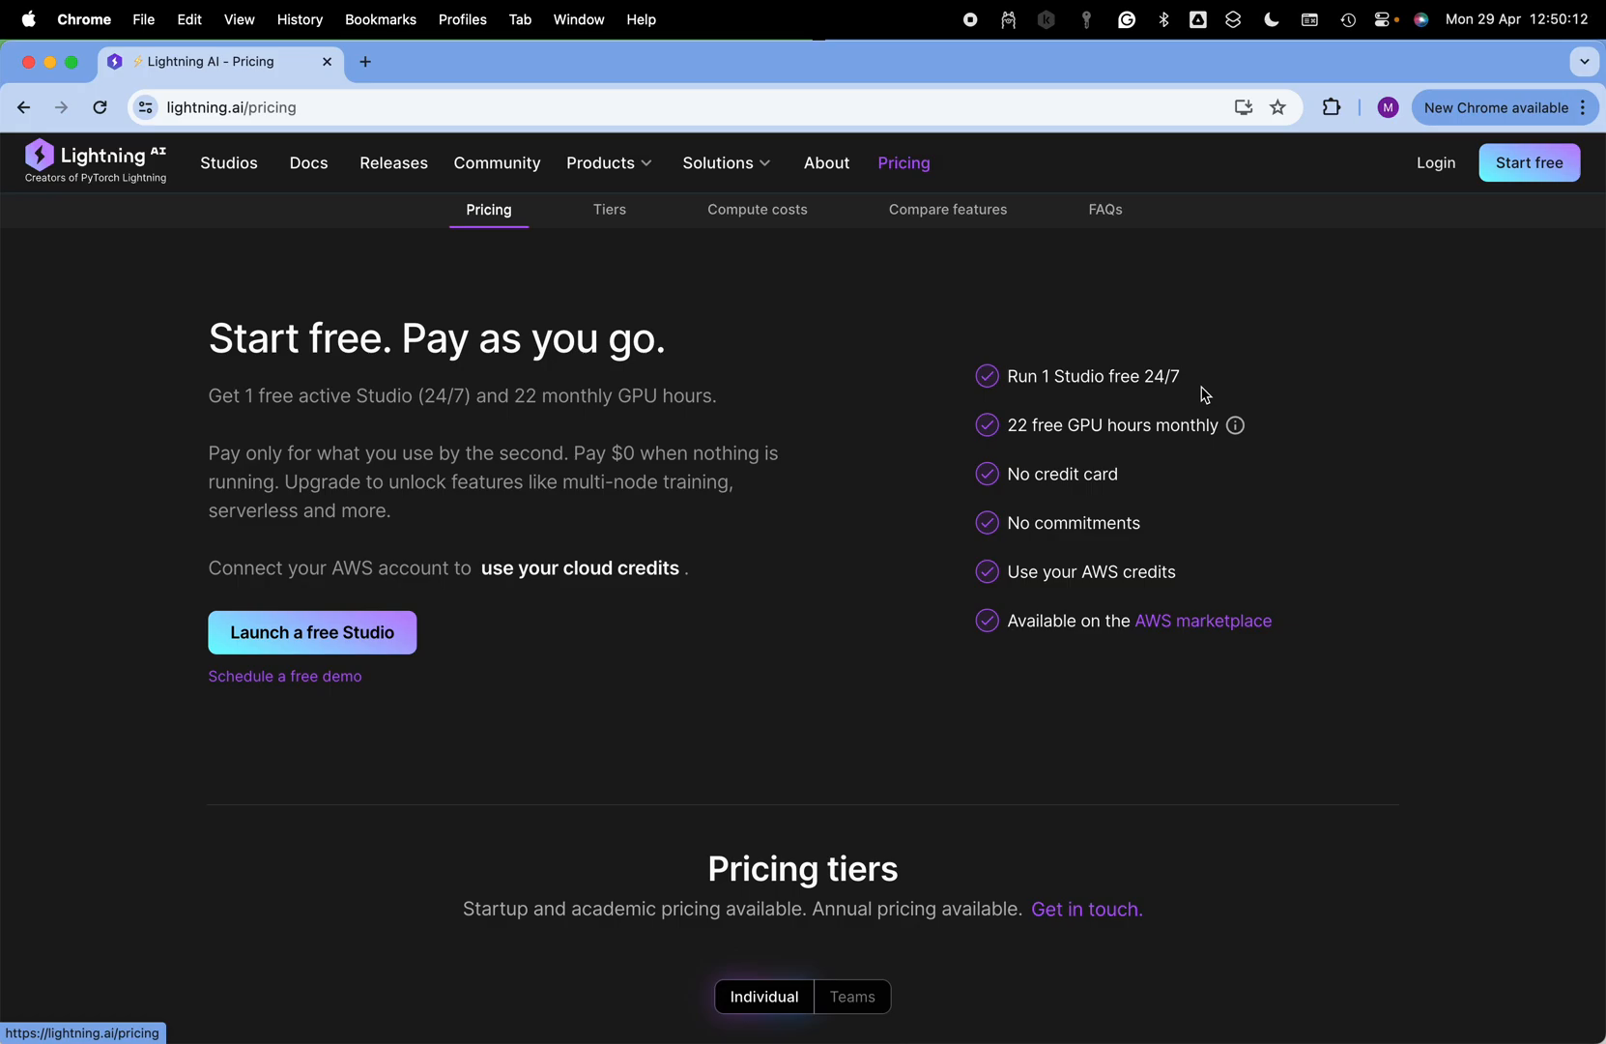
mouse_move(1044, 444)
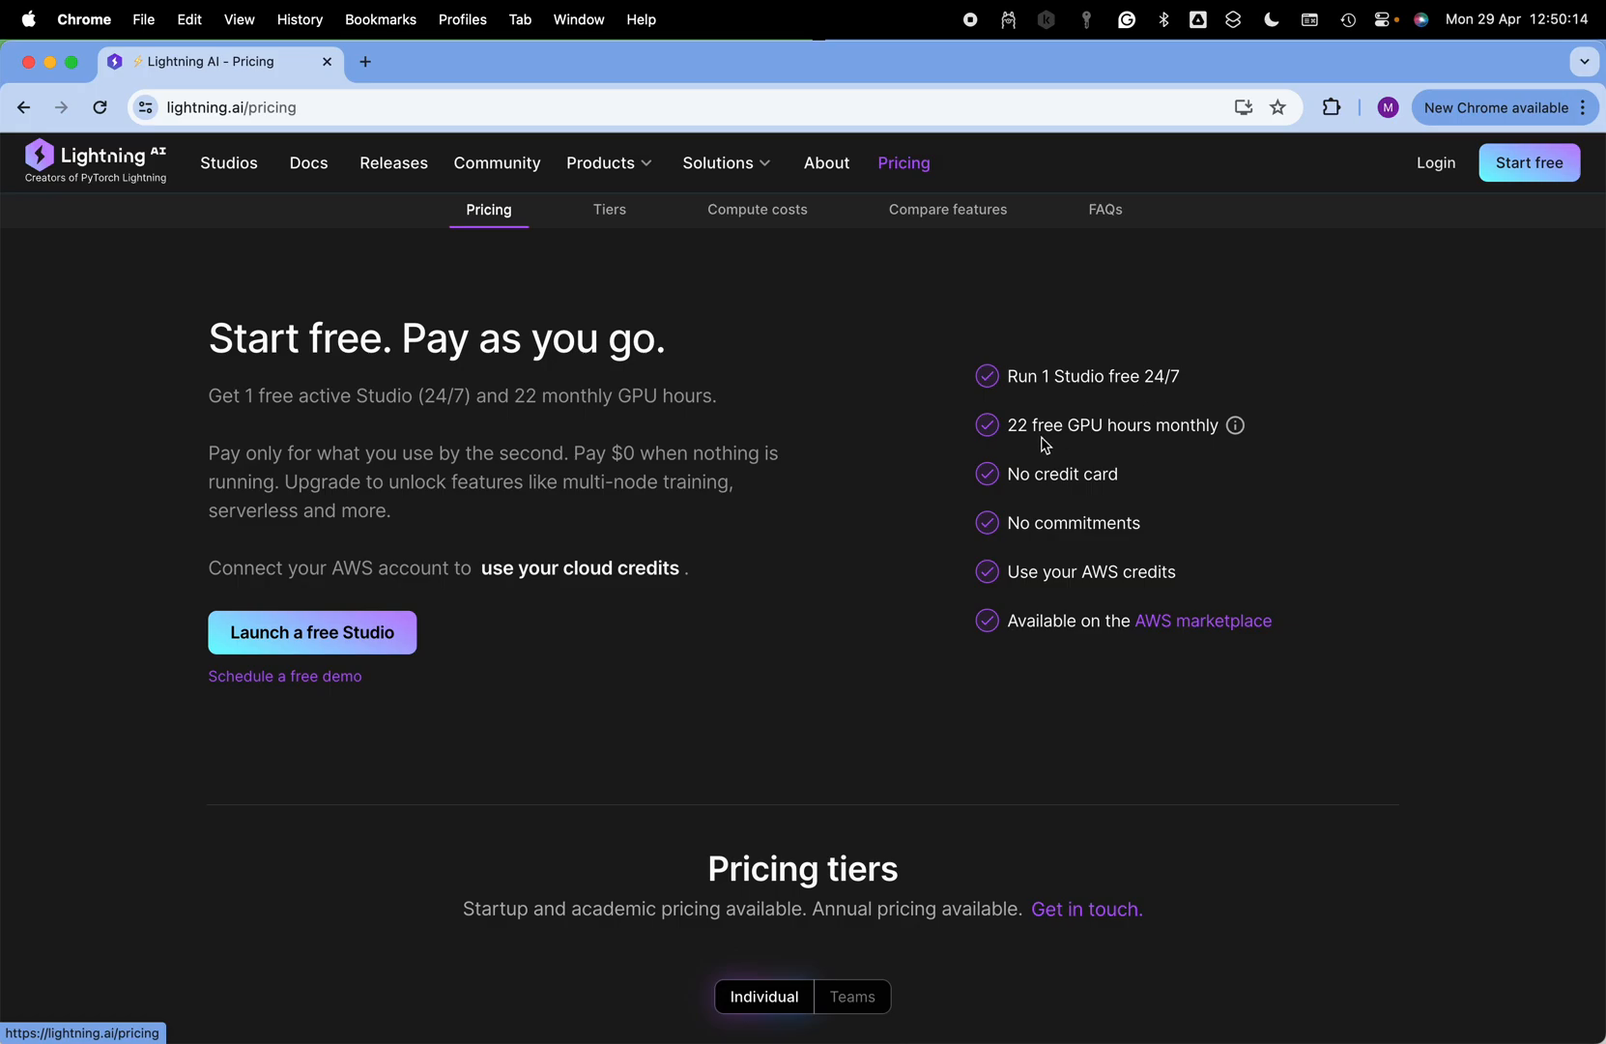
mouse_move(1240, 434)
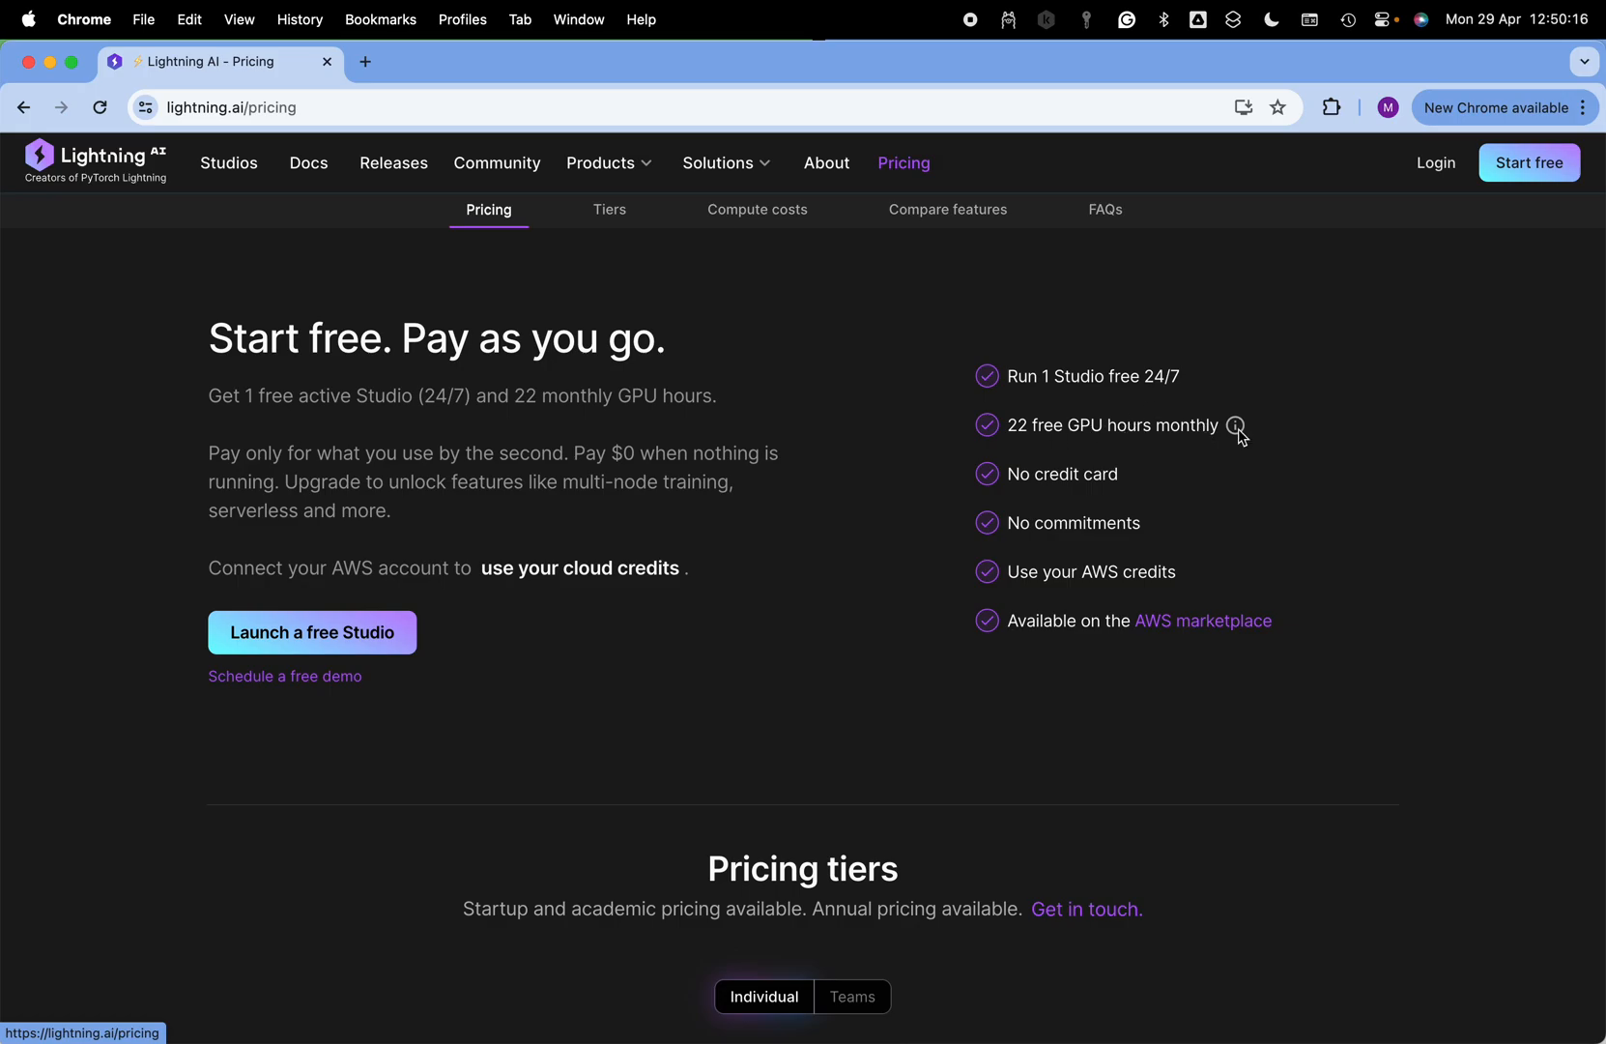
mouse_move(1002, 546)
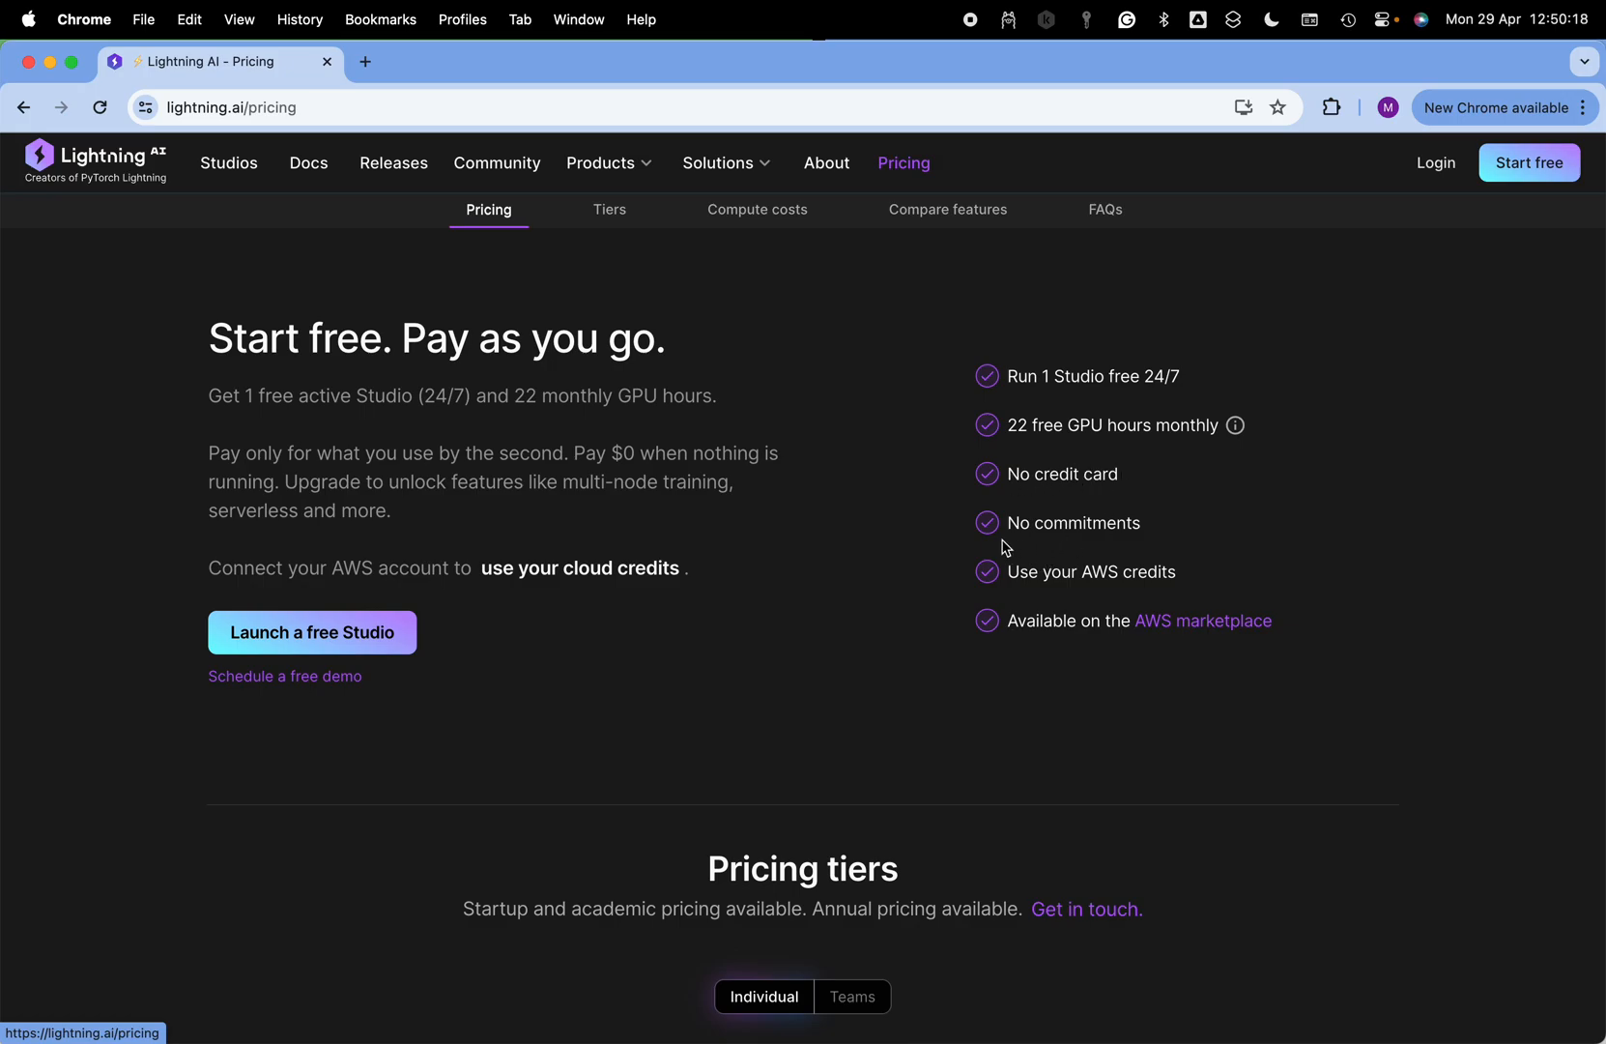
mouse_move(1209, 597)
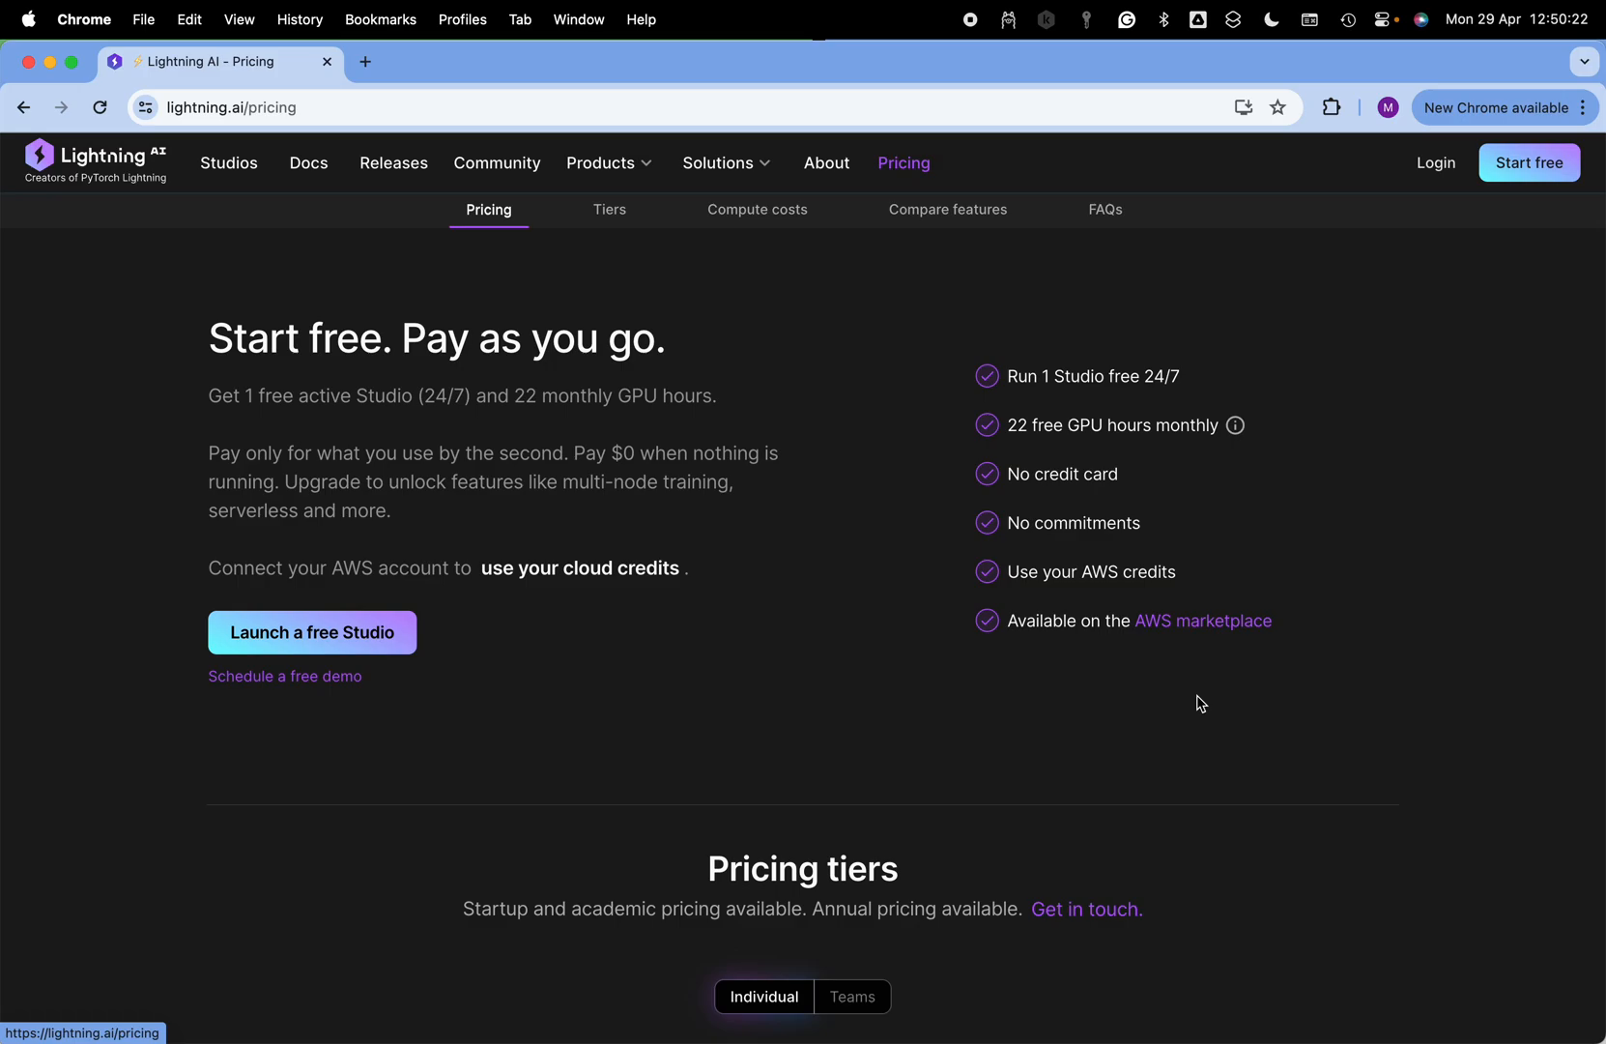
scroll(down, 3)
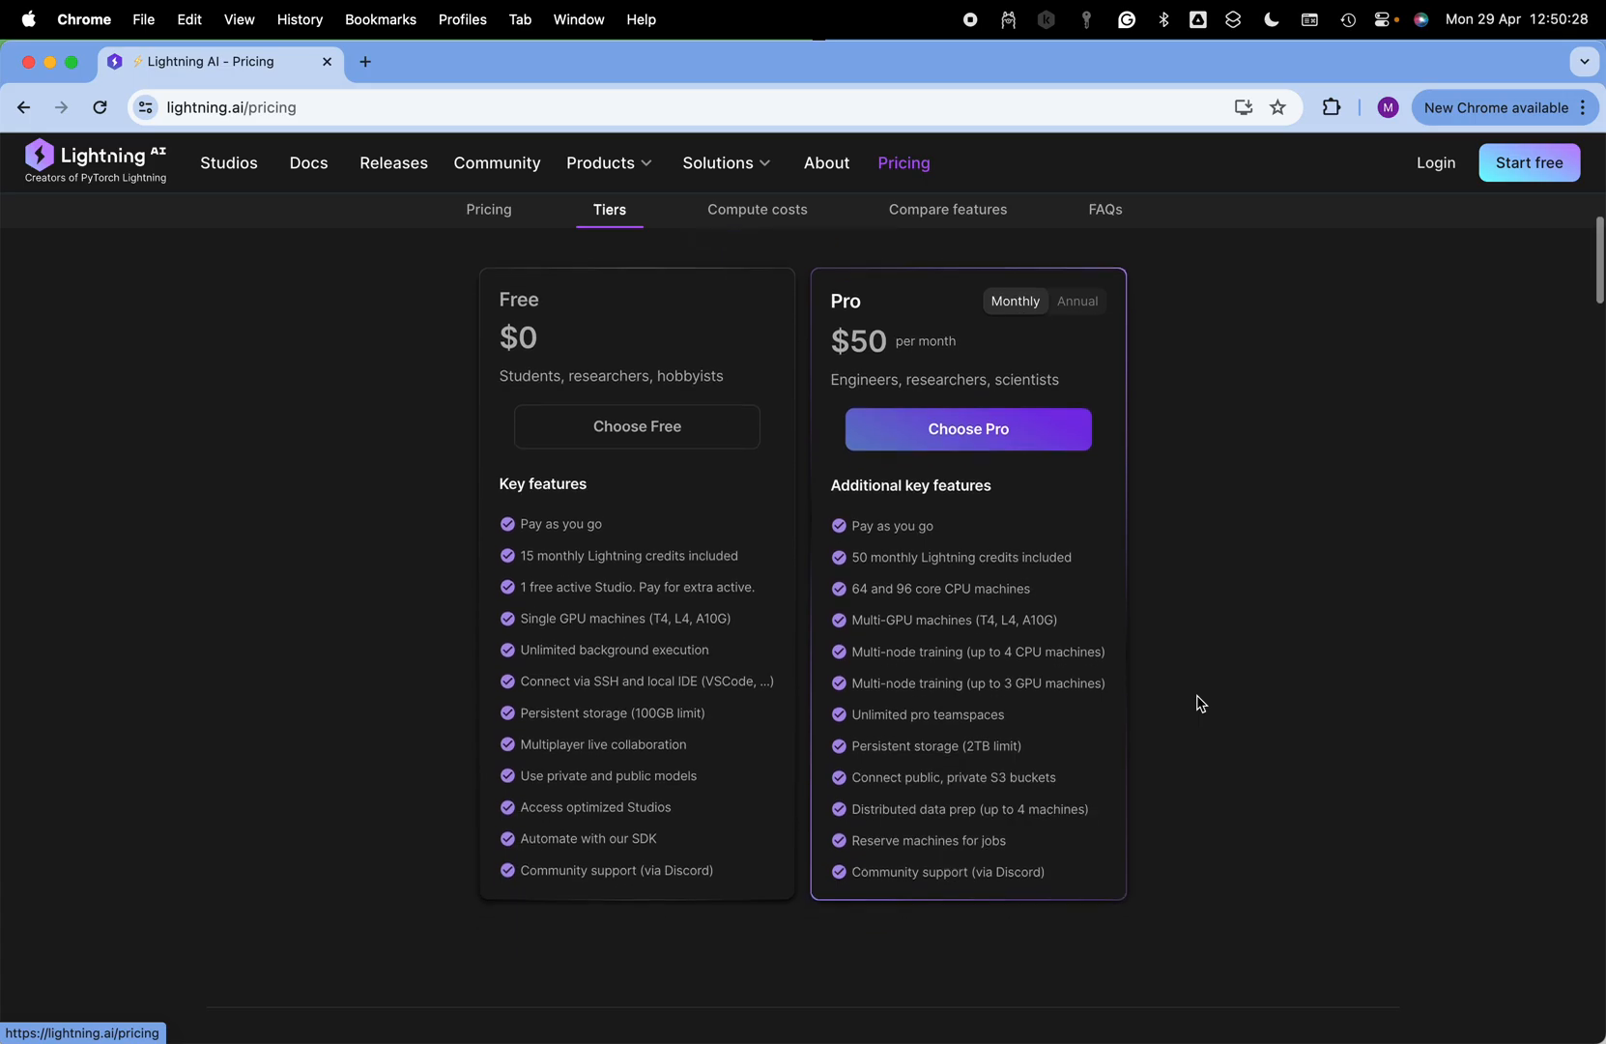
scroll(down, 3)
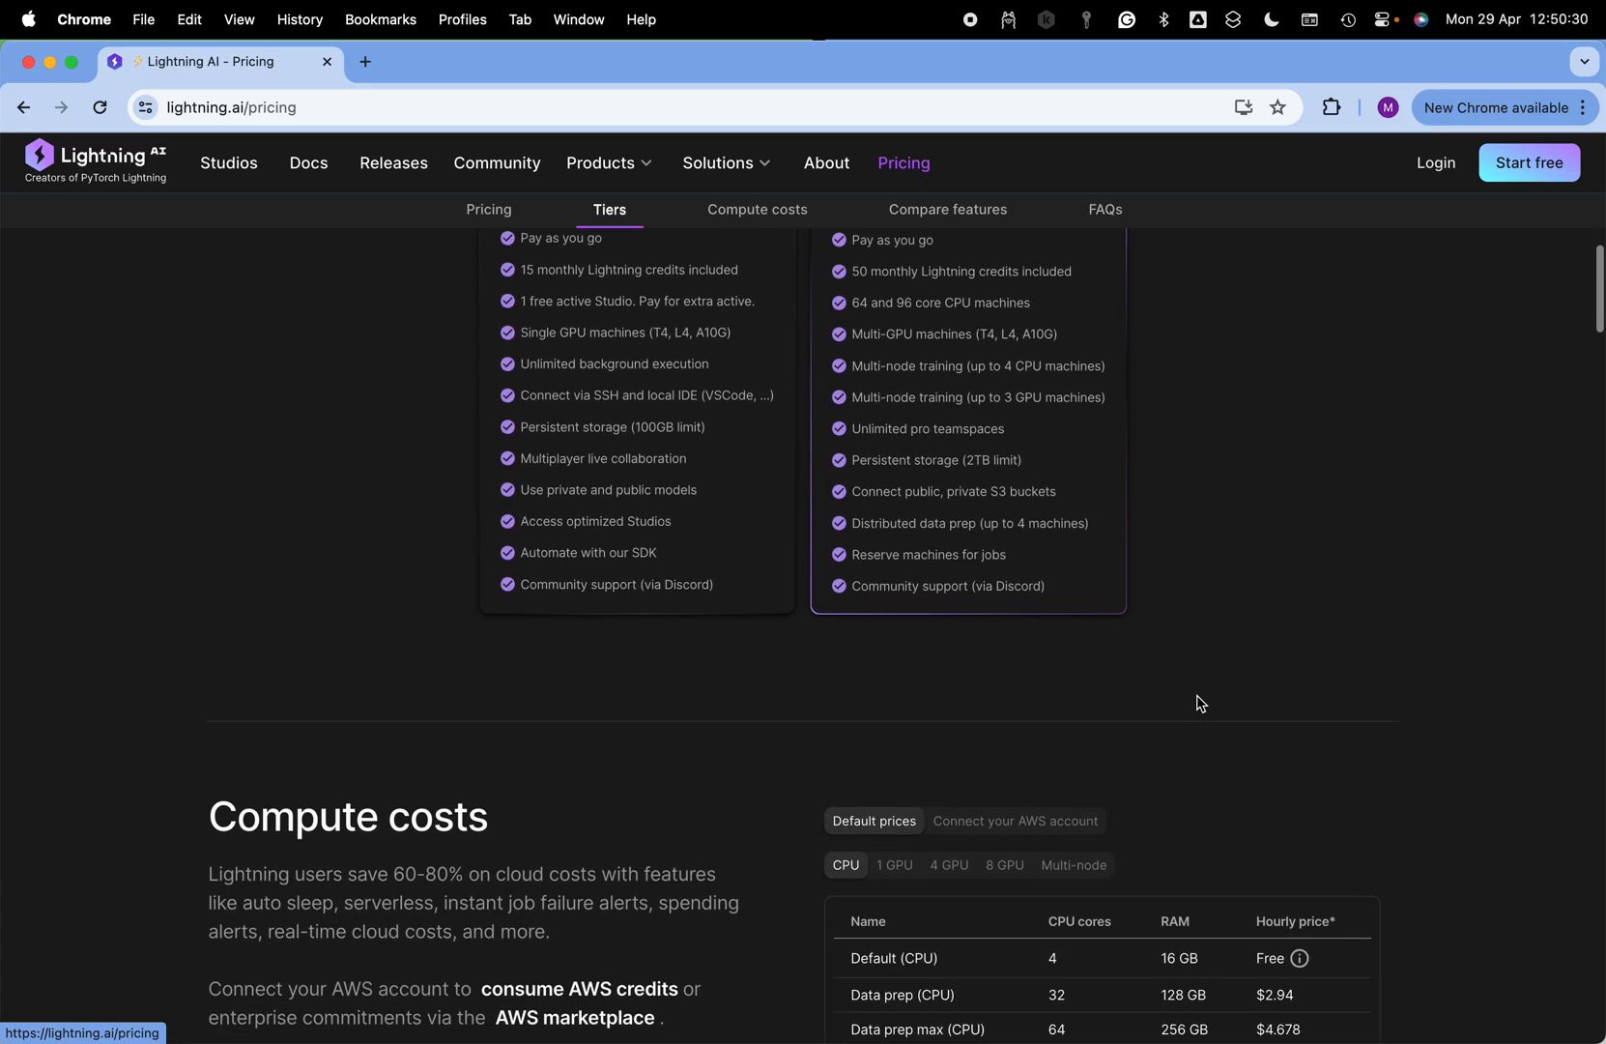
scroll(down, 3)
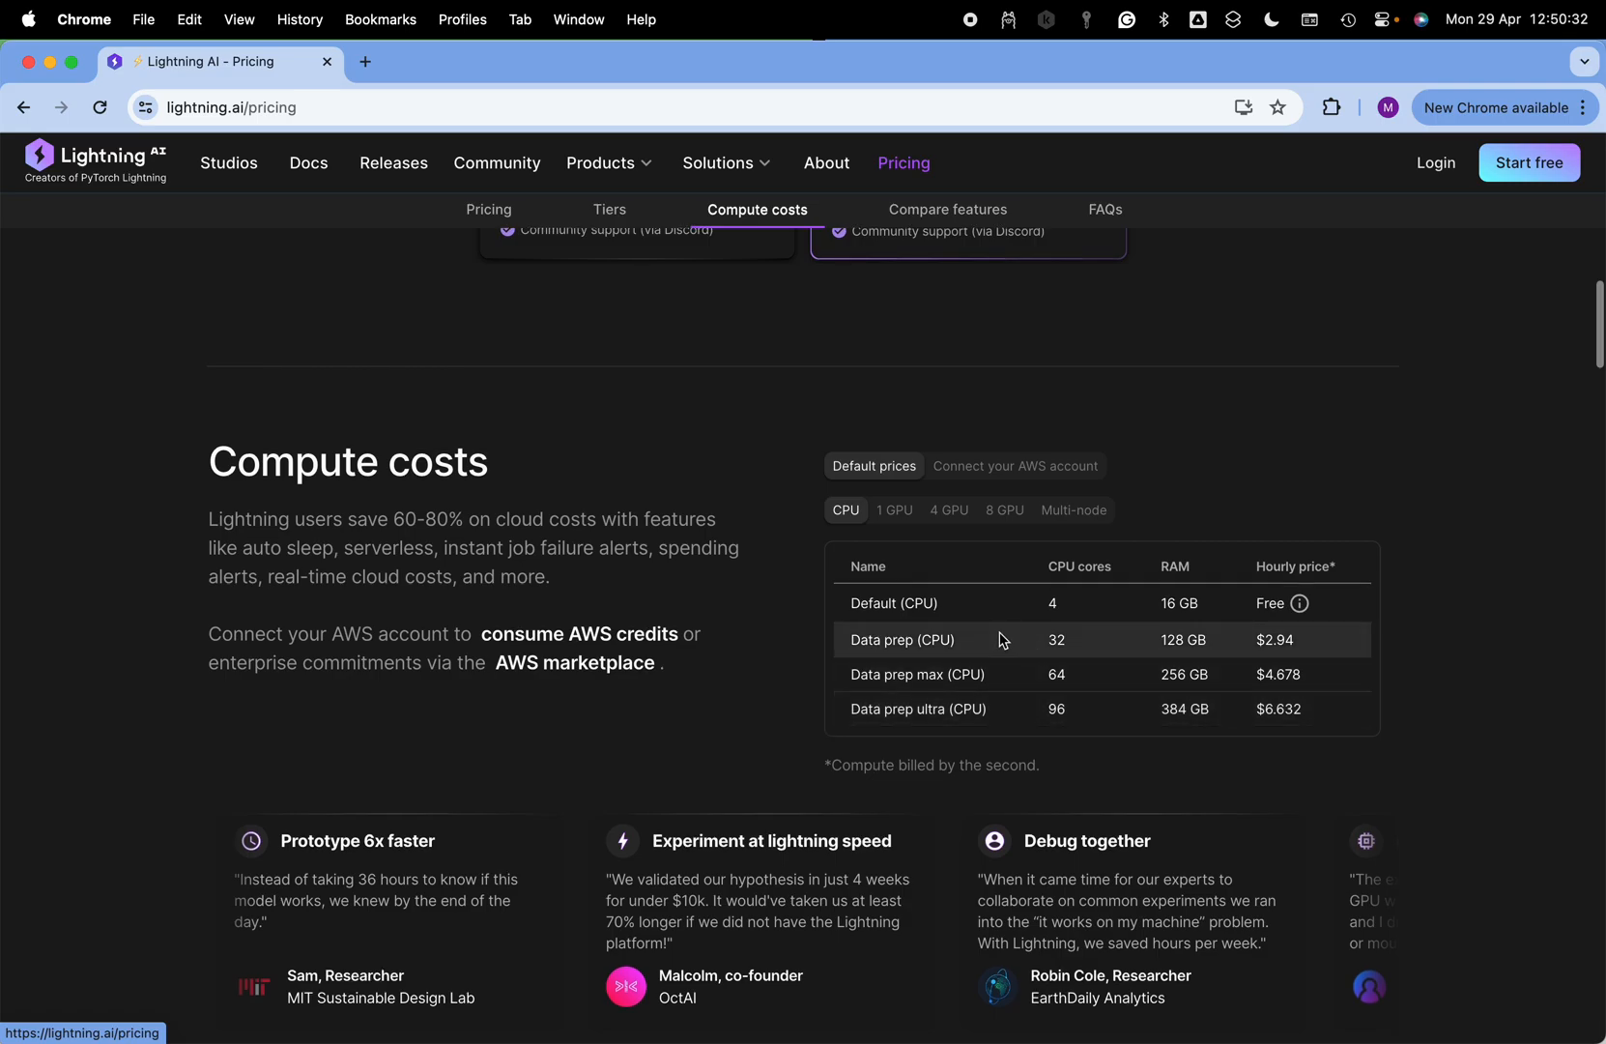
mouse_move(1053, 603)
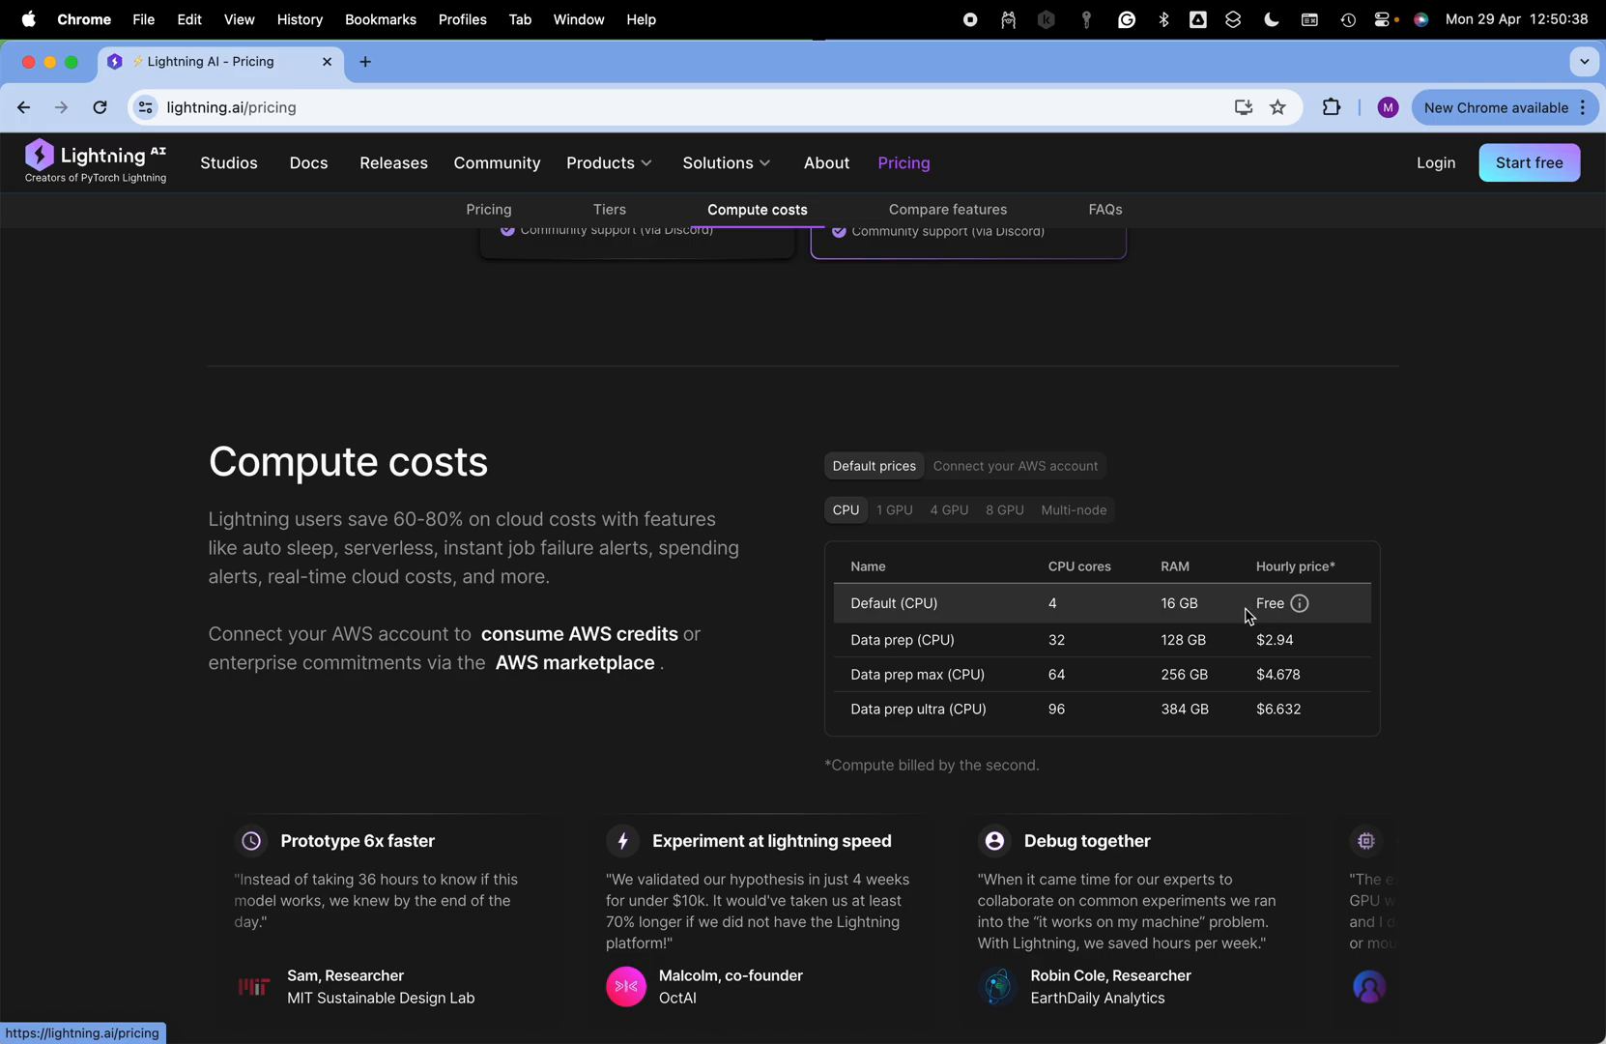
click(946, 209)
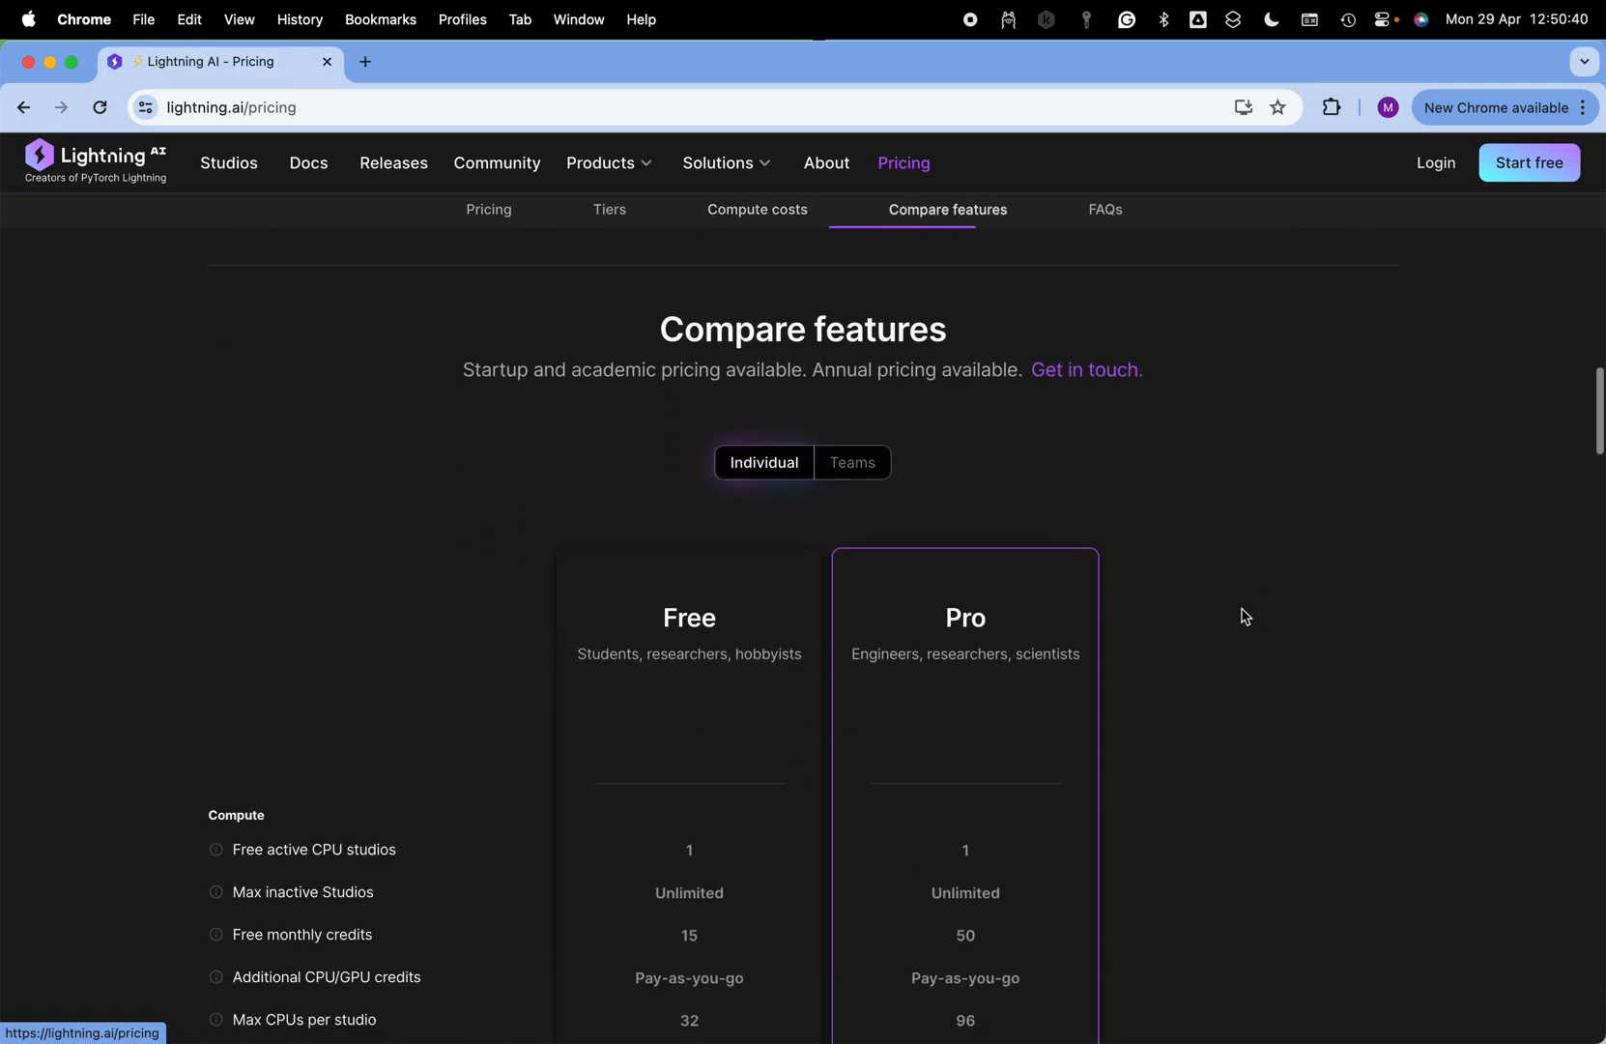
scroll(down, 3)
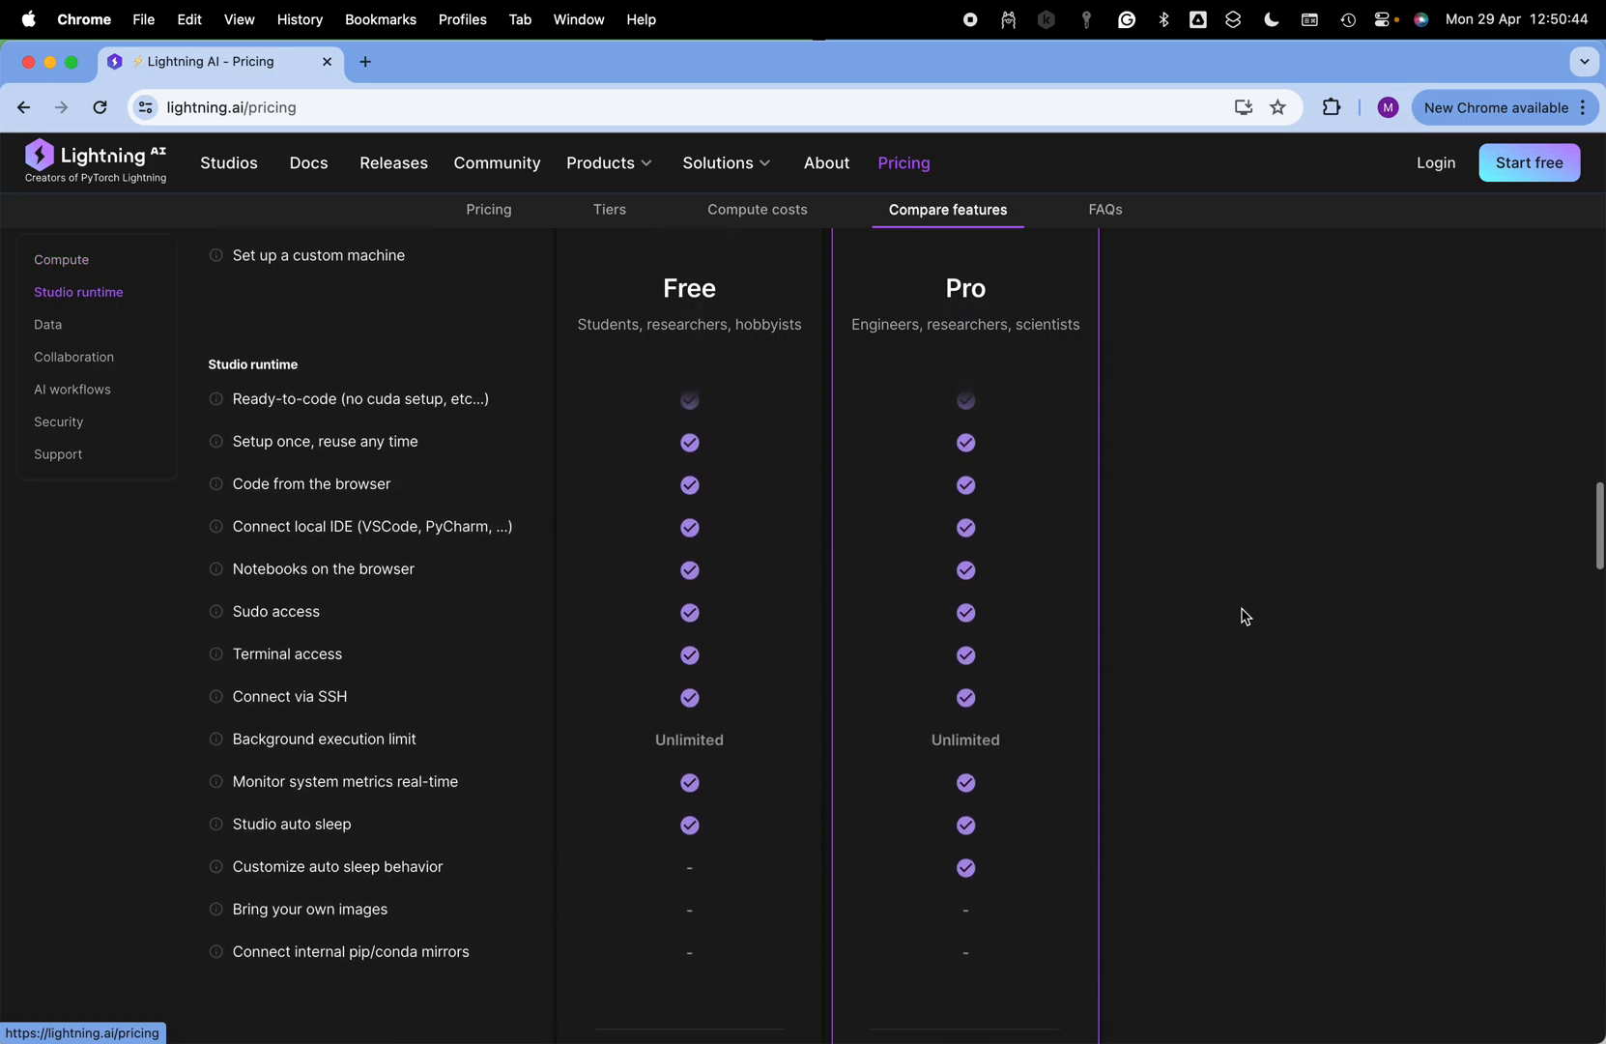
click(488, 209)
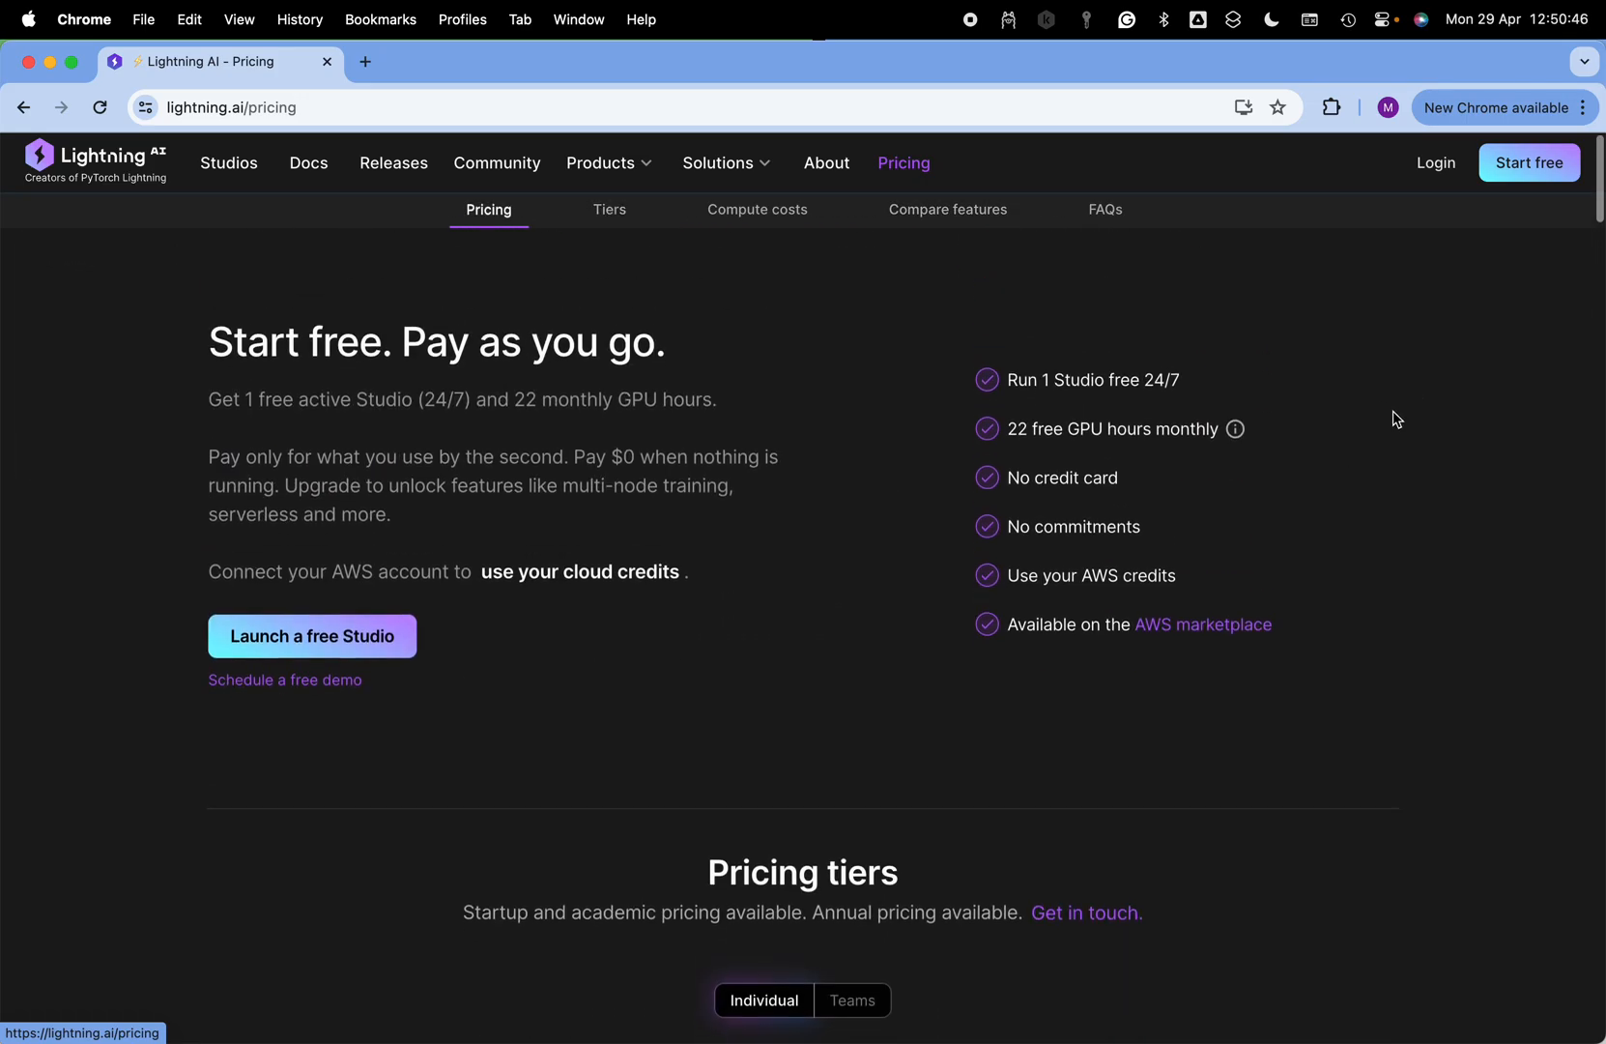
View and dismiss the Google/GitHub sign-up options, then jump to the Compute costs section.
click(1527, 162)
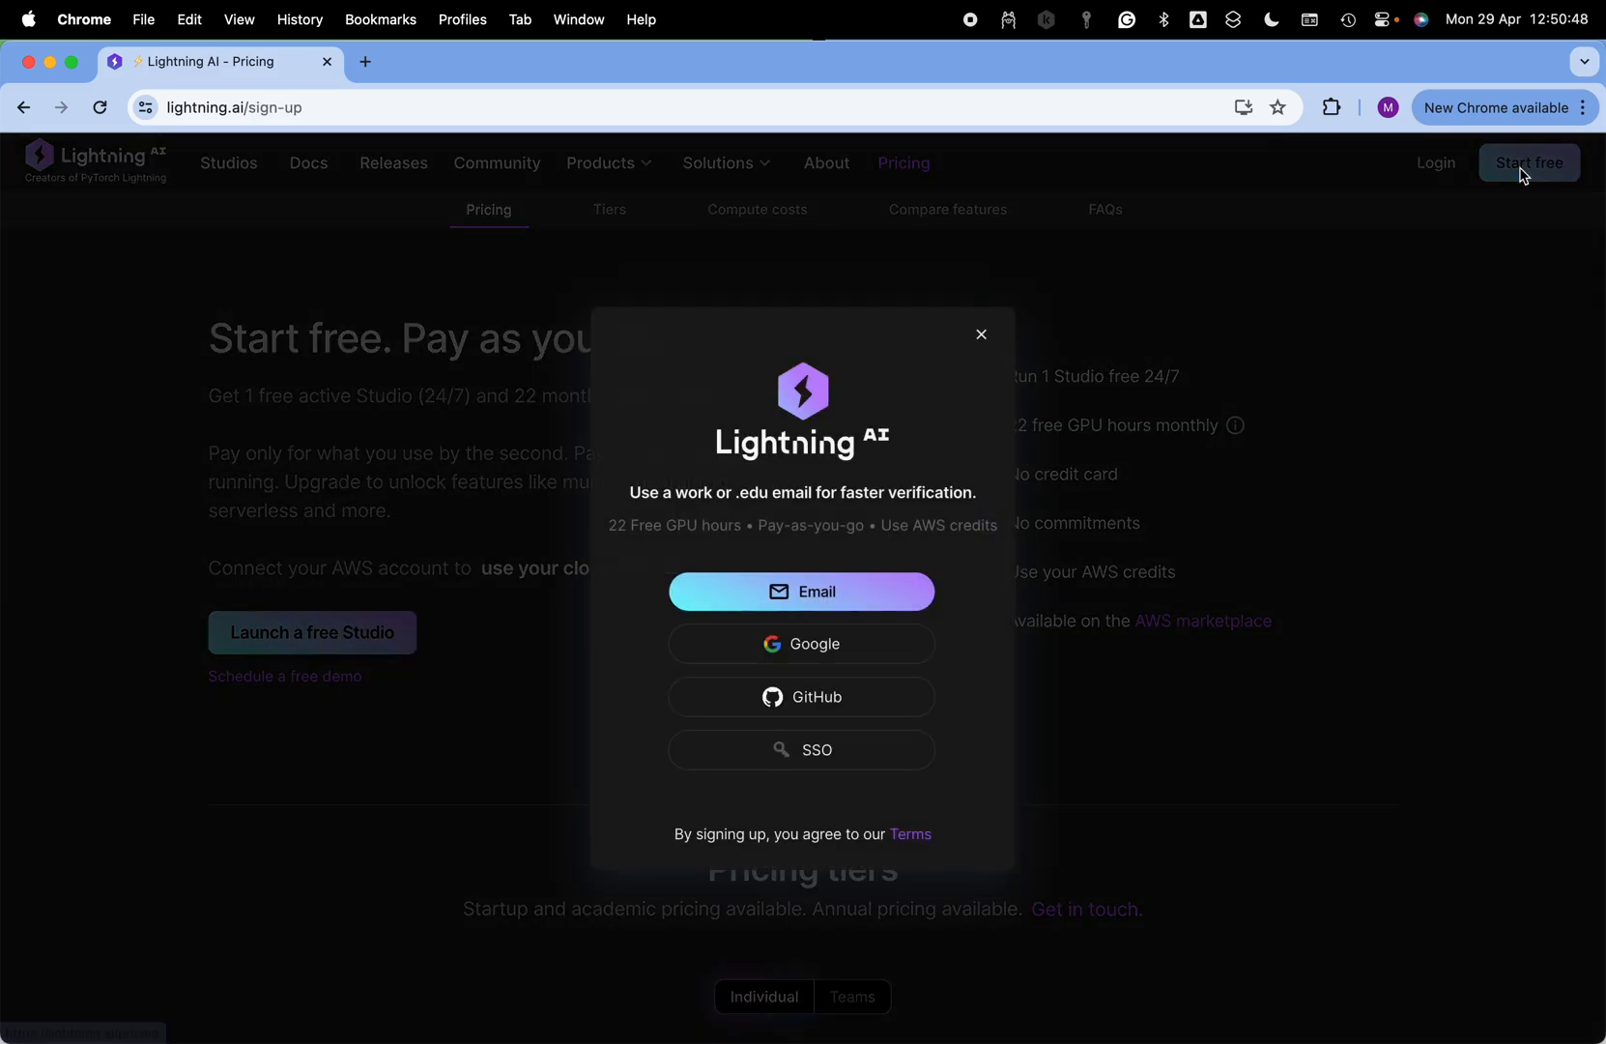
mouse_move(801, 644)
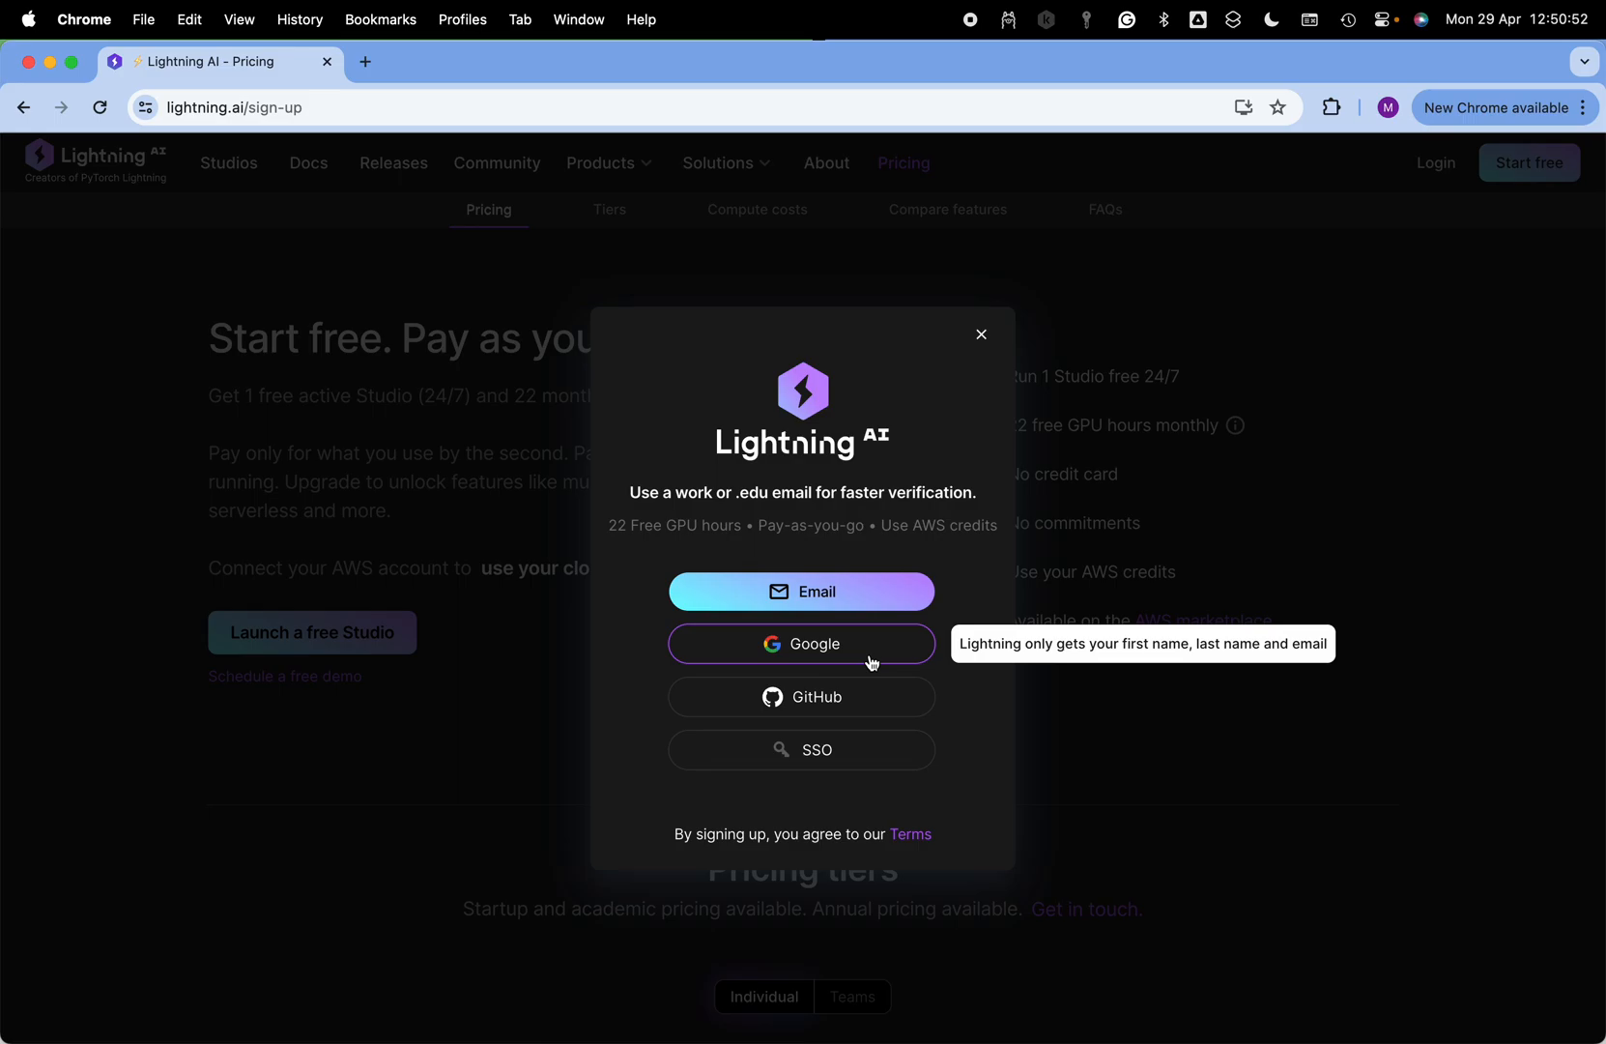
mouse_move(836, 705)
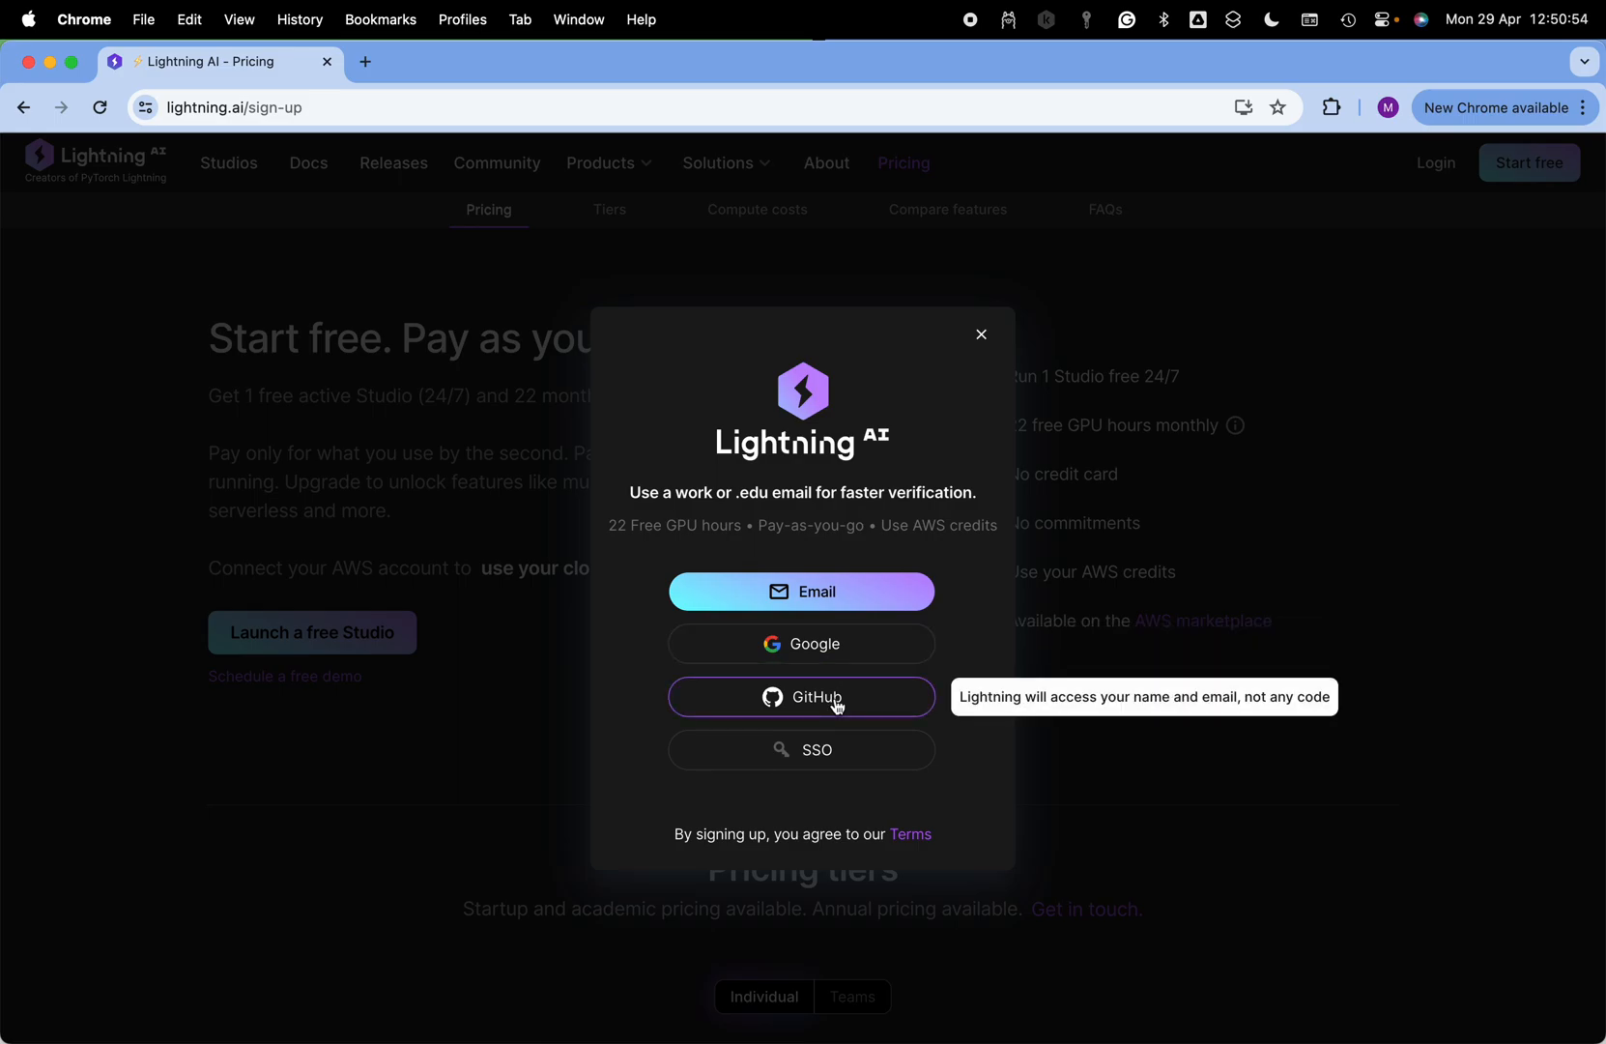
mouse_move(990, 341)
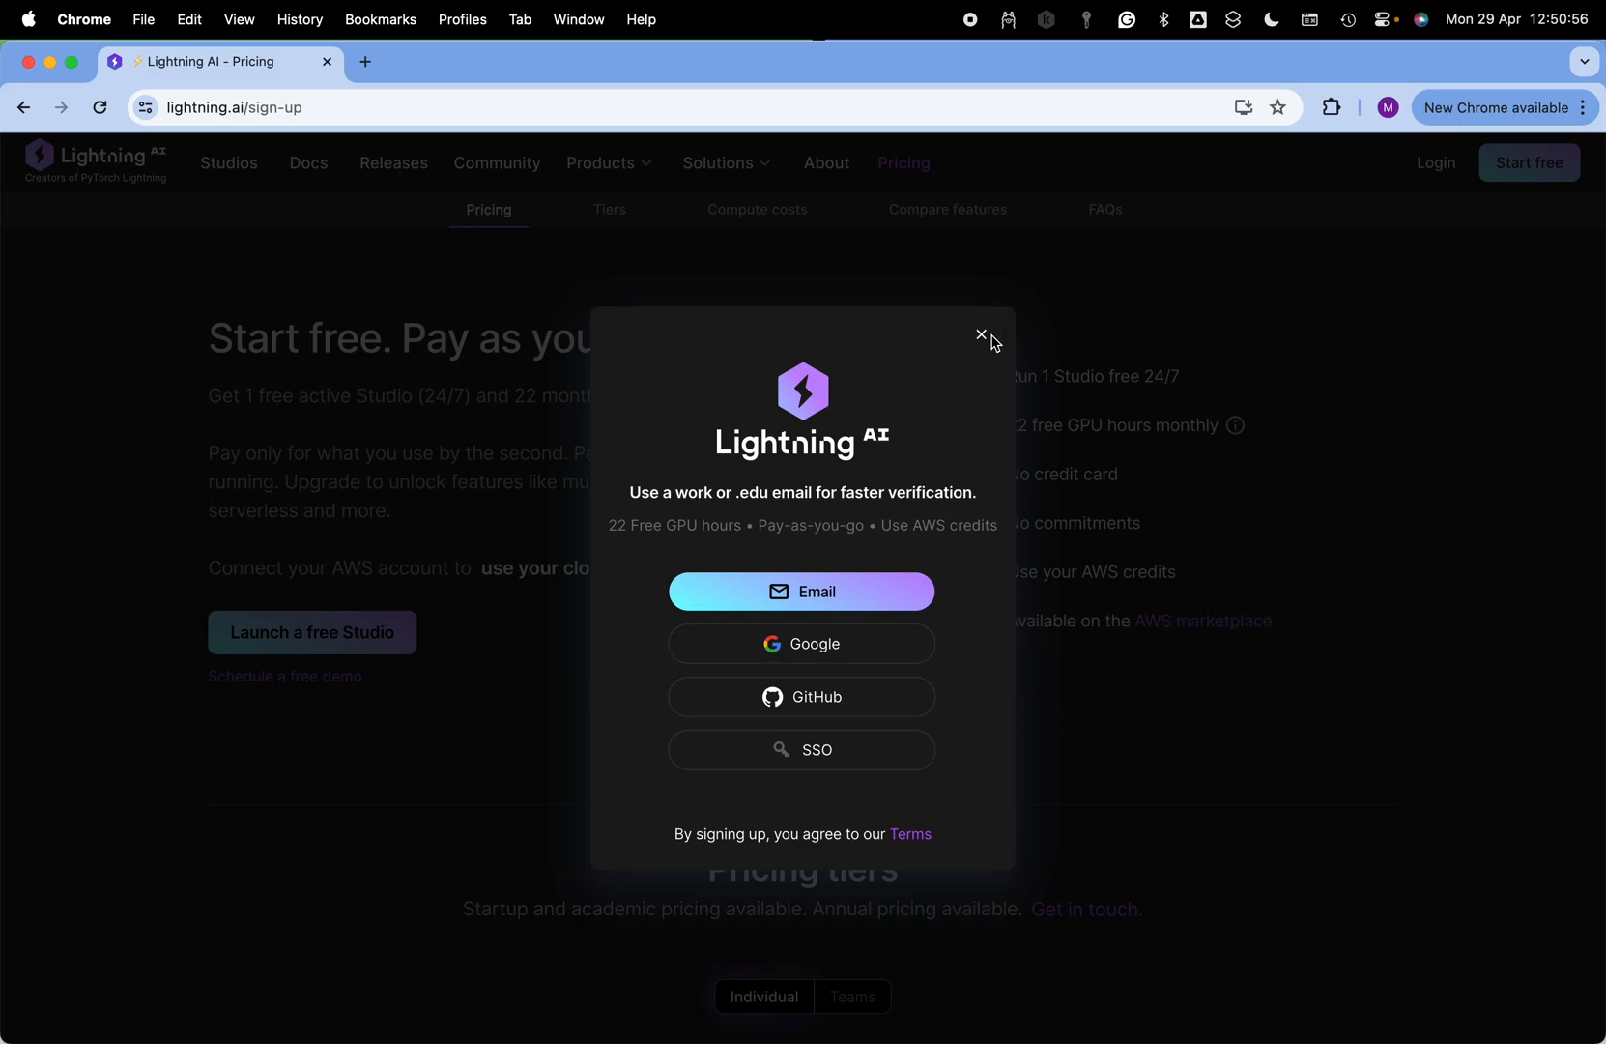
click(980, 335)
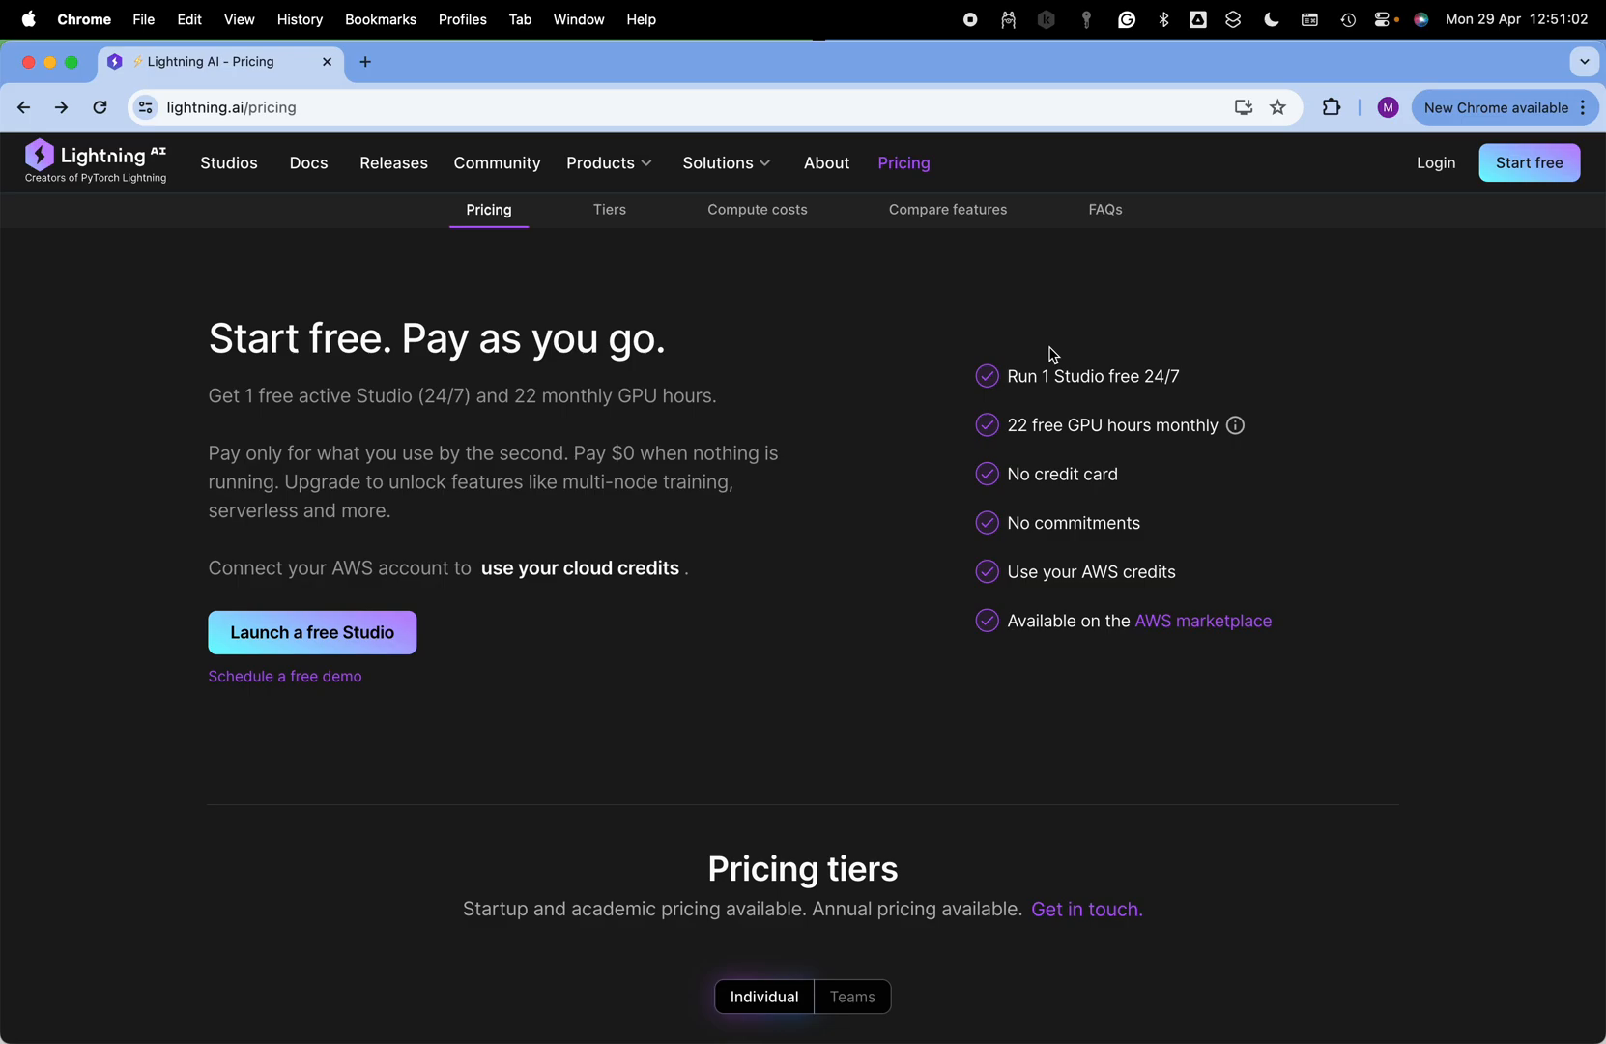
click(757, 209)
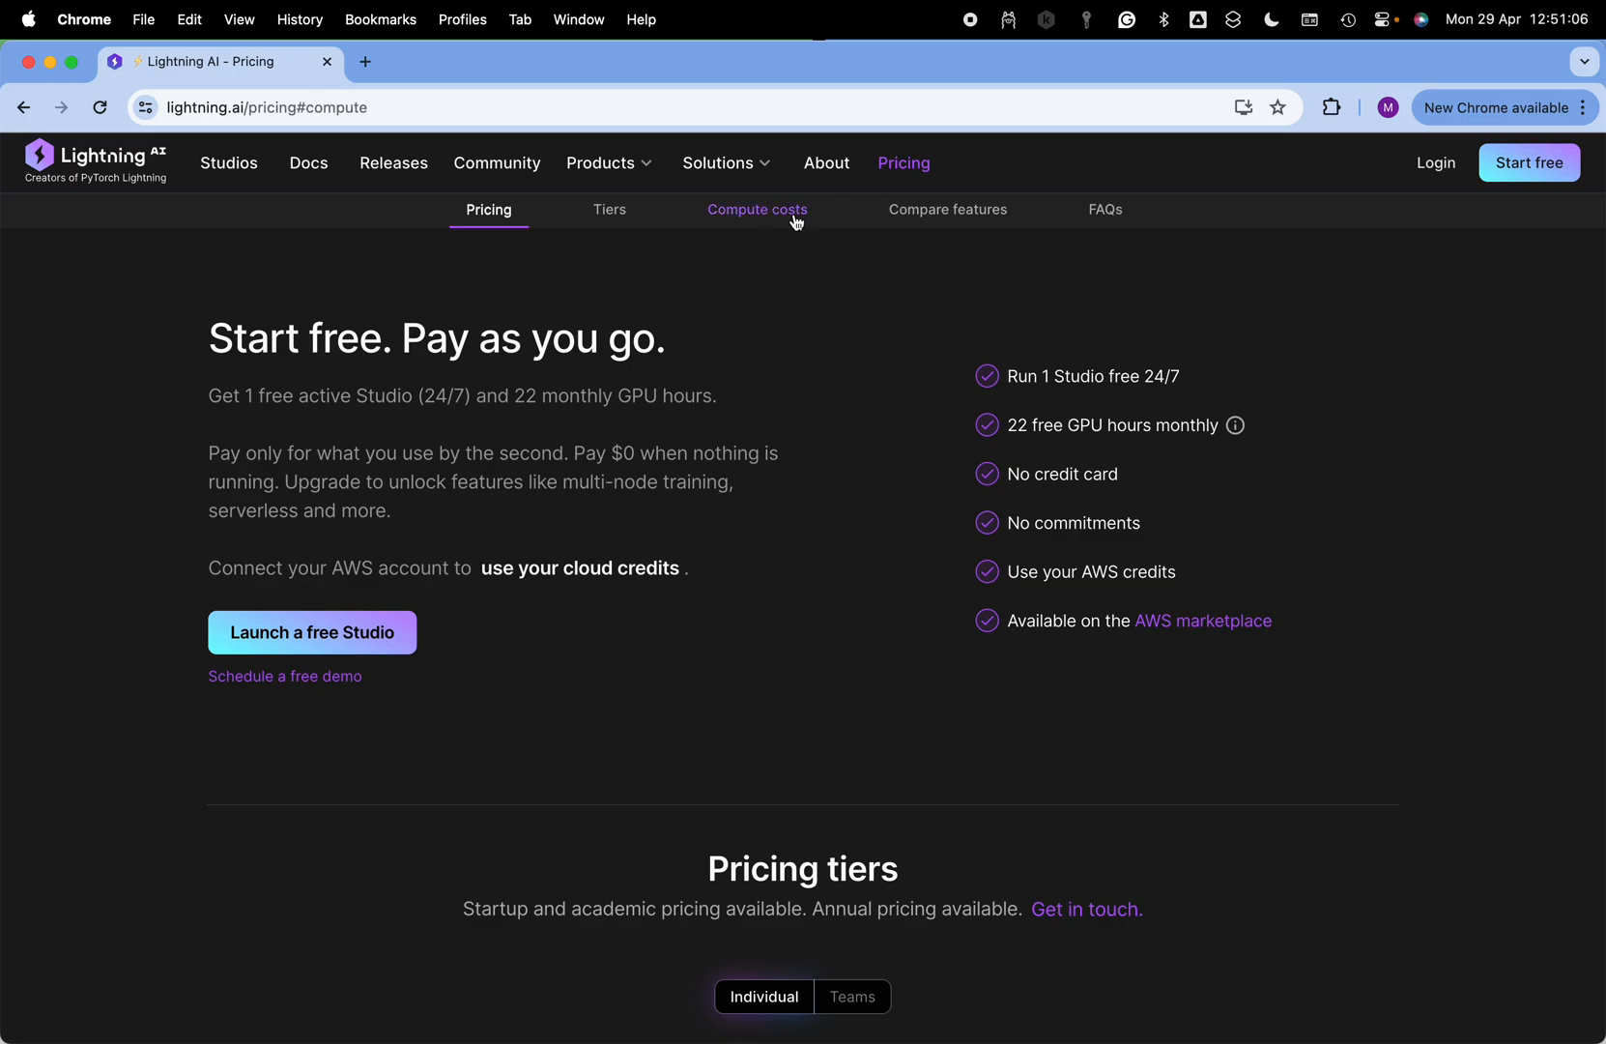
click(757, 209)
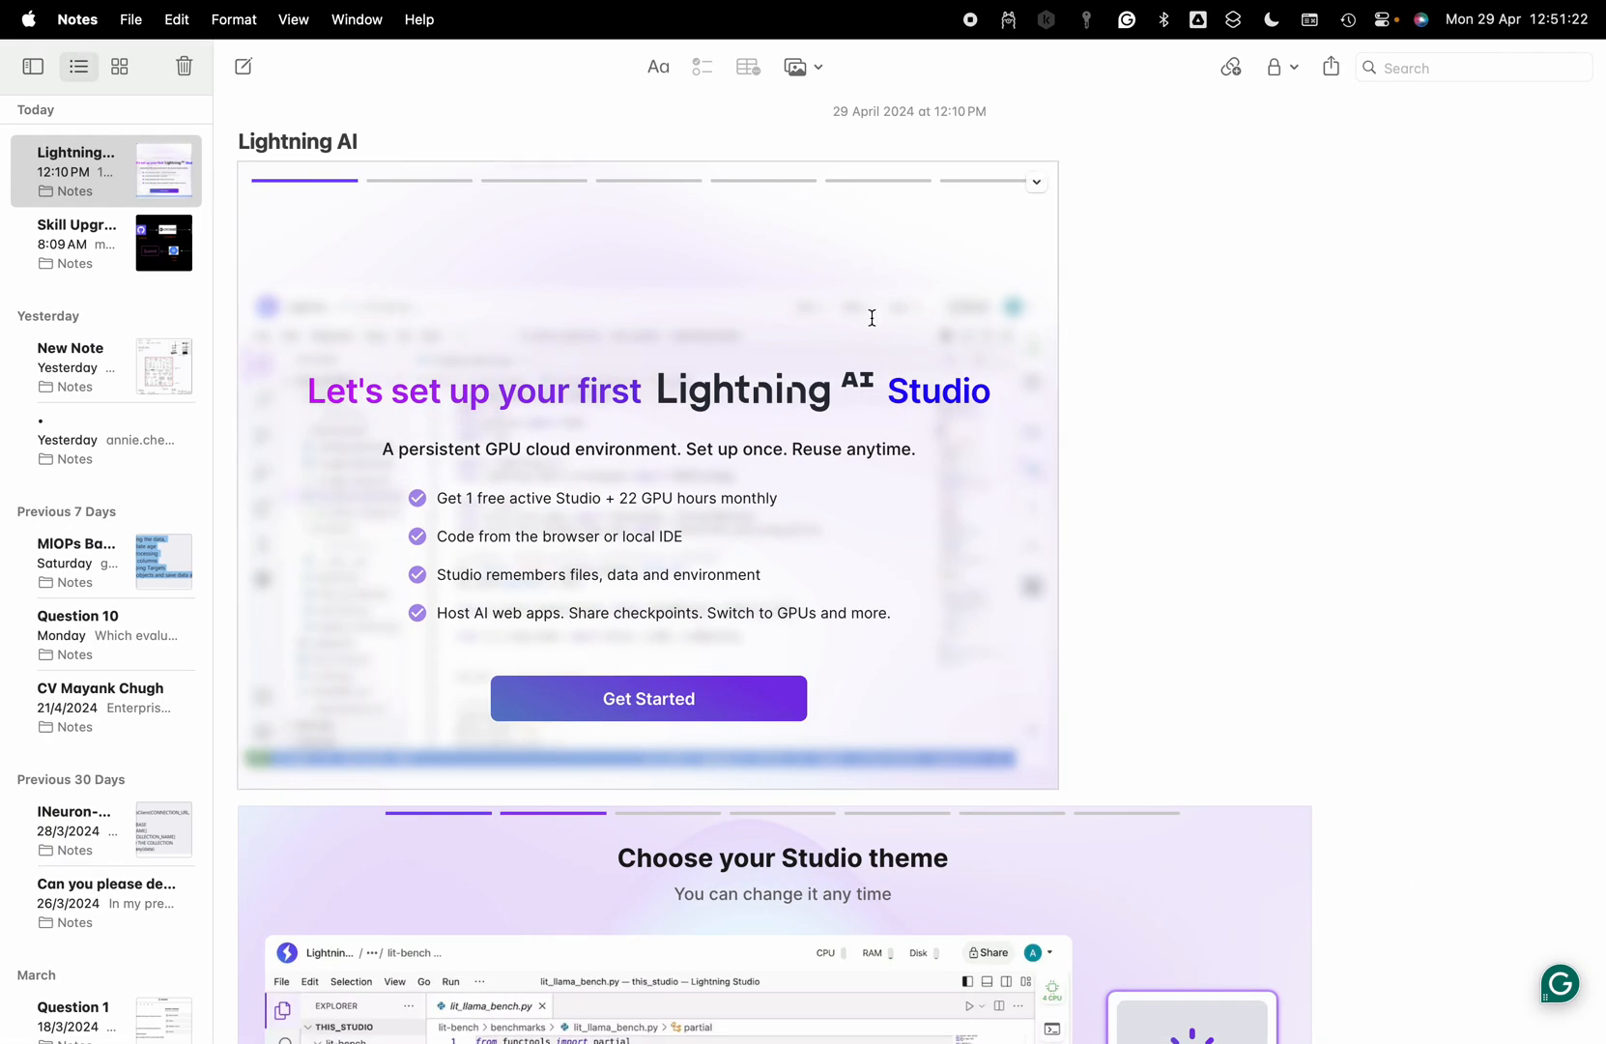
mouse_move(607, 462)
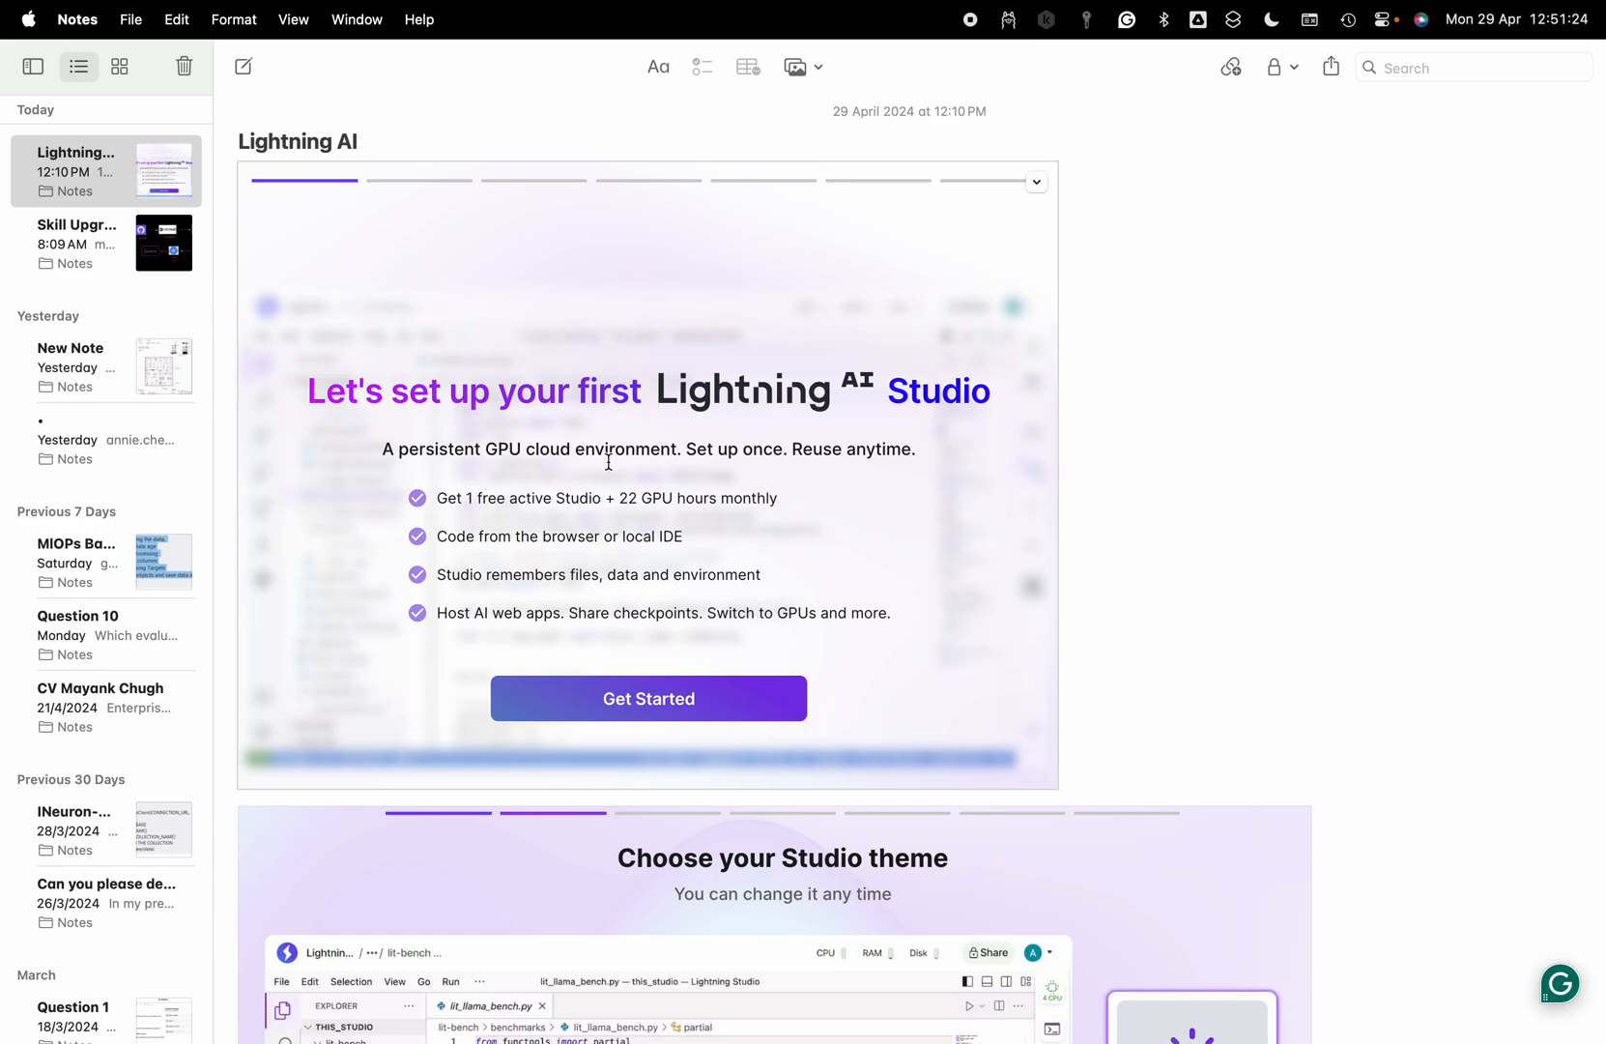
mouse_move(896, 397)
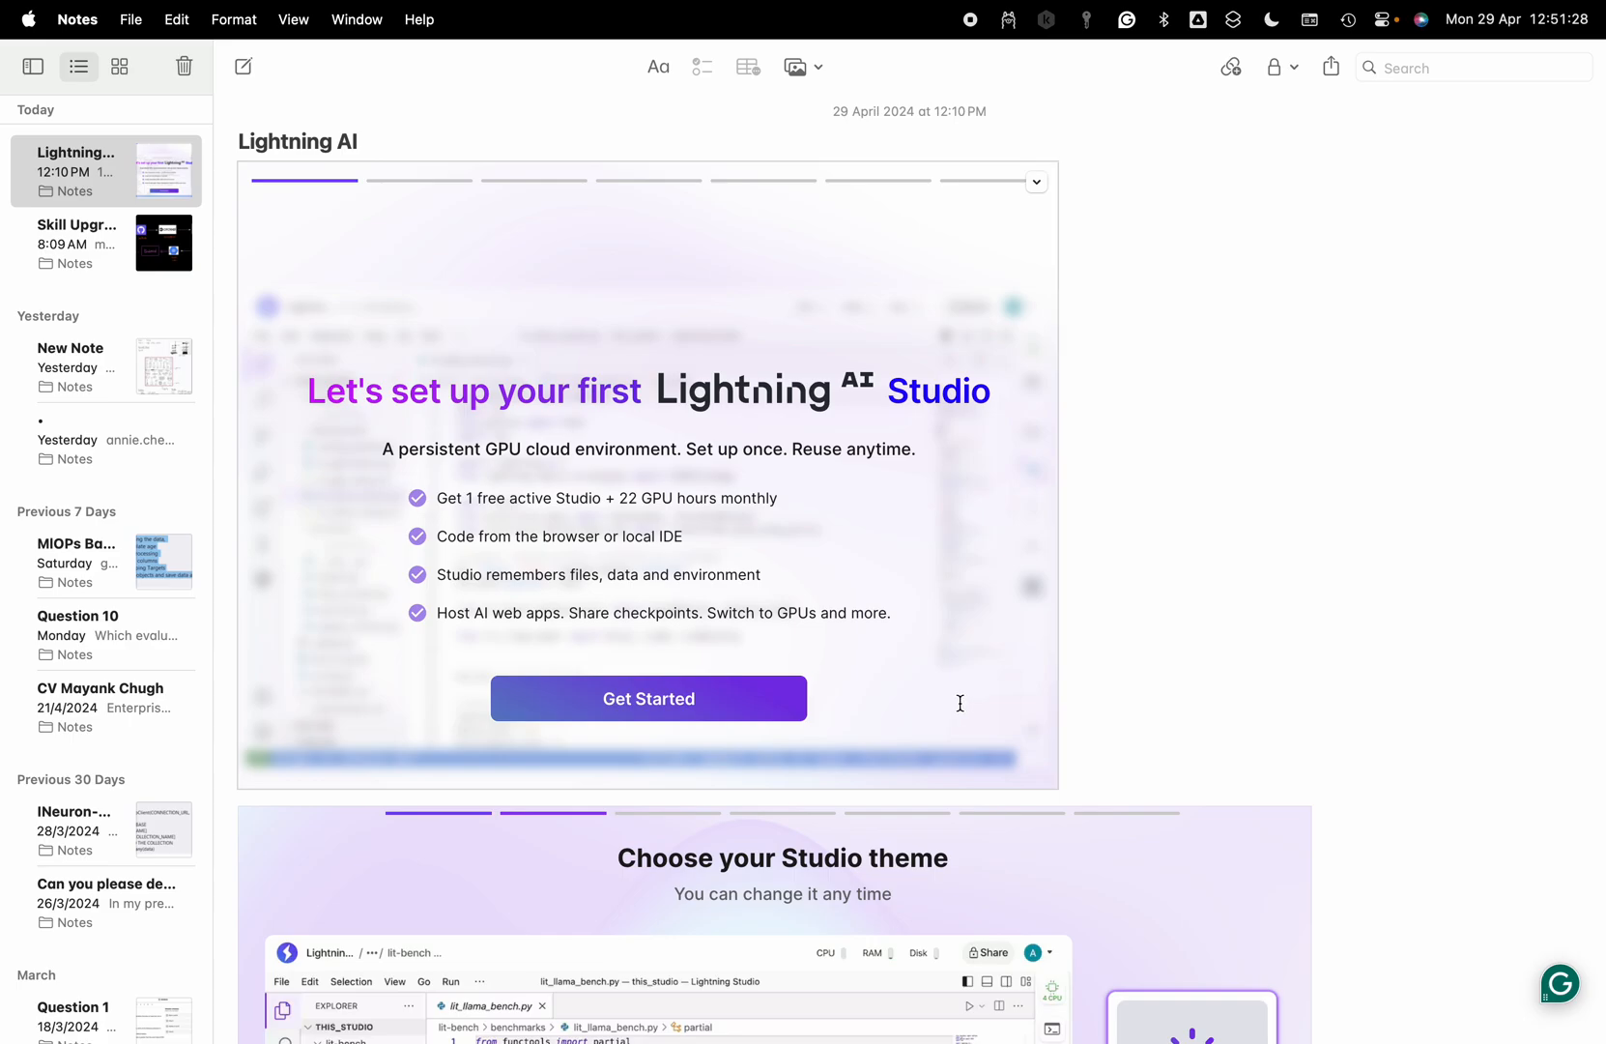
Scroll the Lightning note from the first-Studio introduction down to the light/dark theme screenshot.
scroll(down, 3)
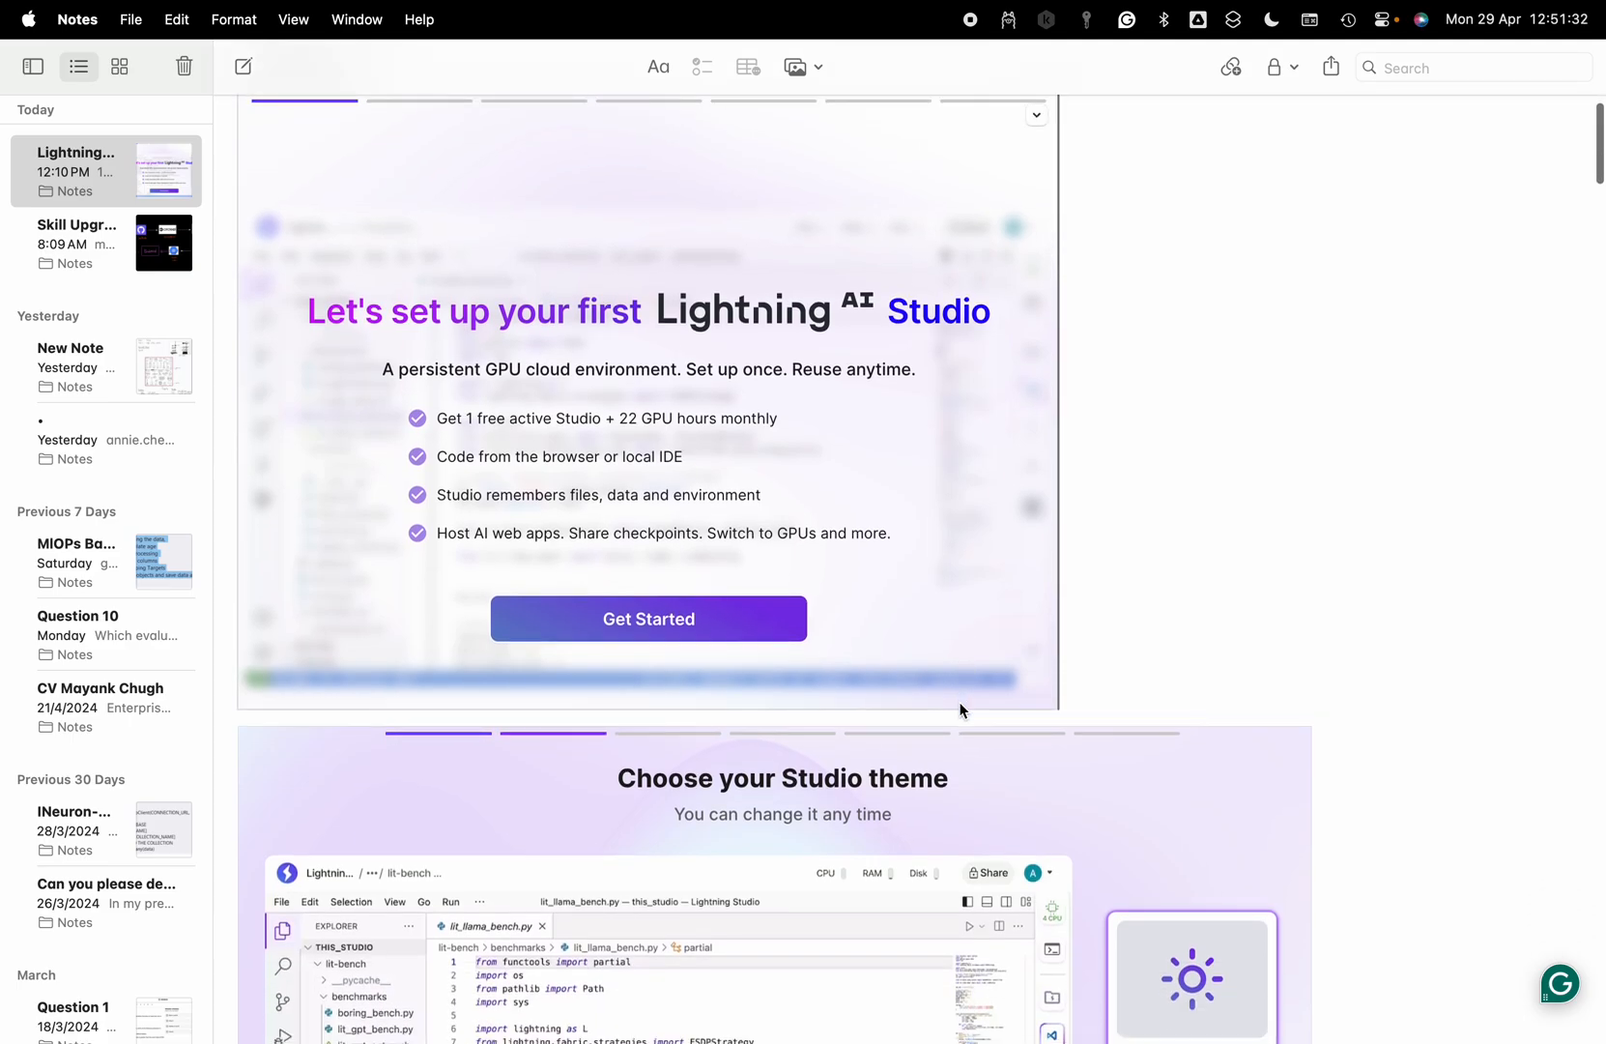
scroll(down, 3)
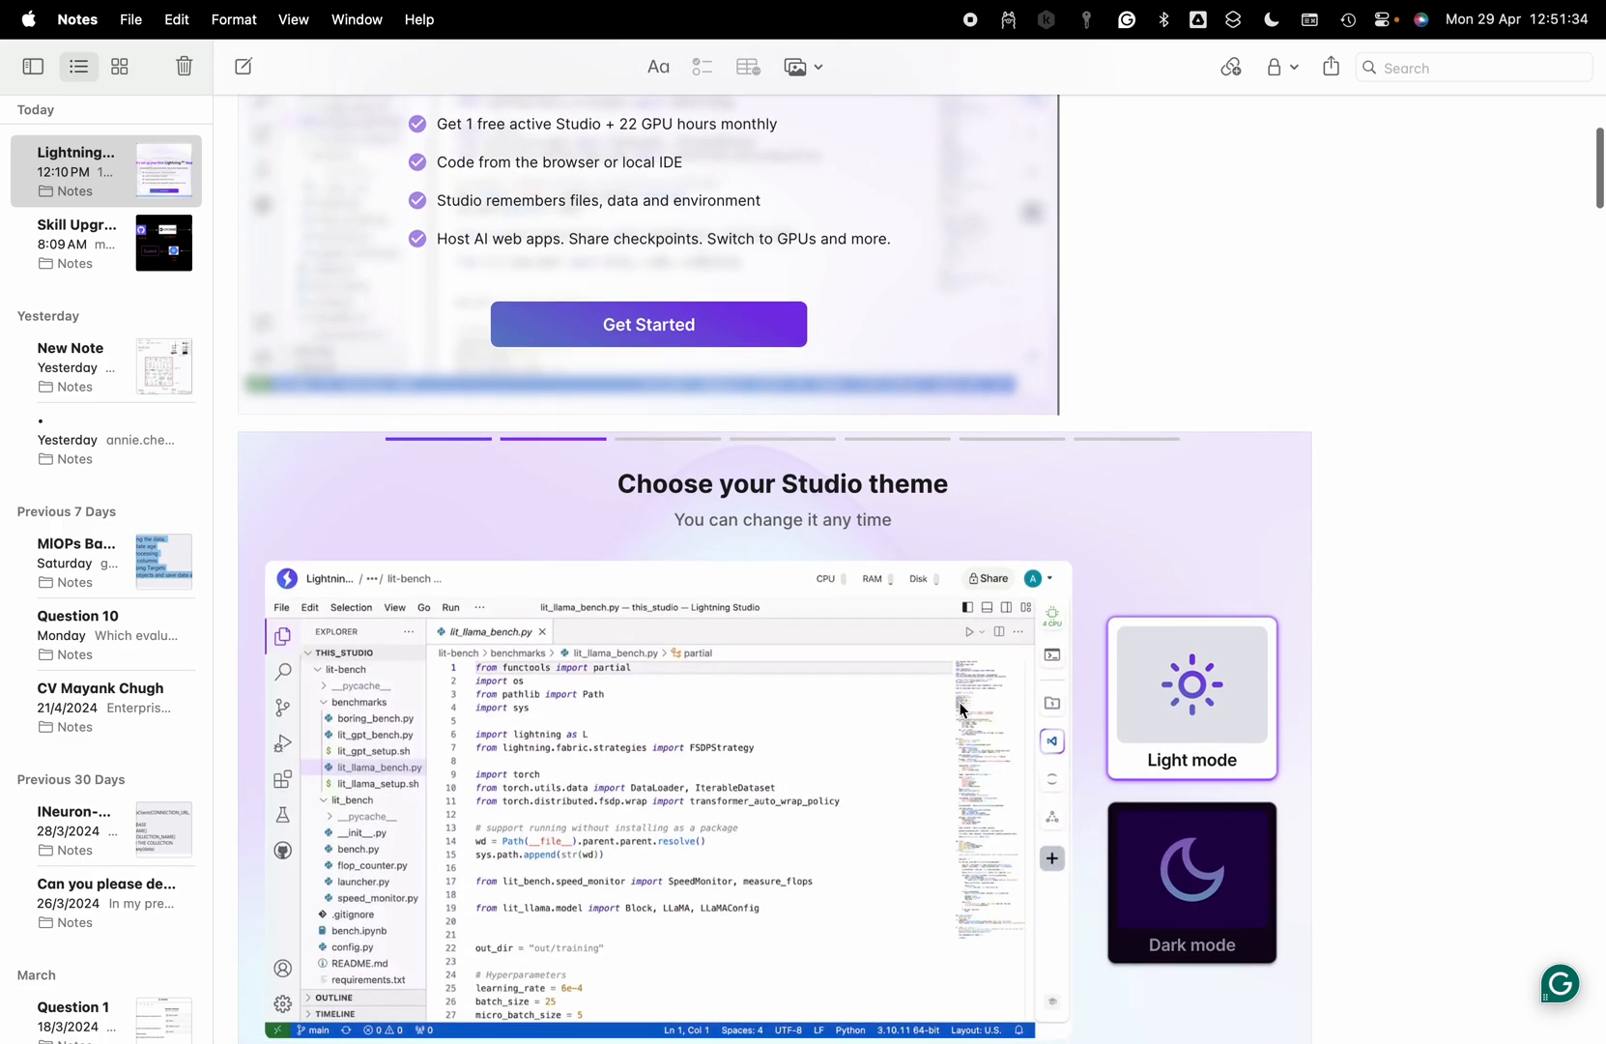
scroll(down, 3)
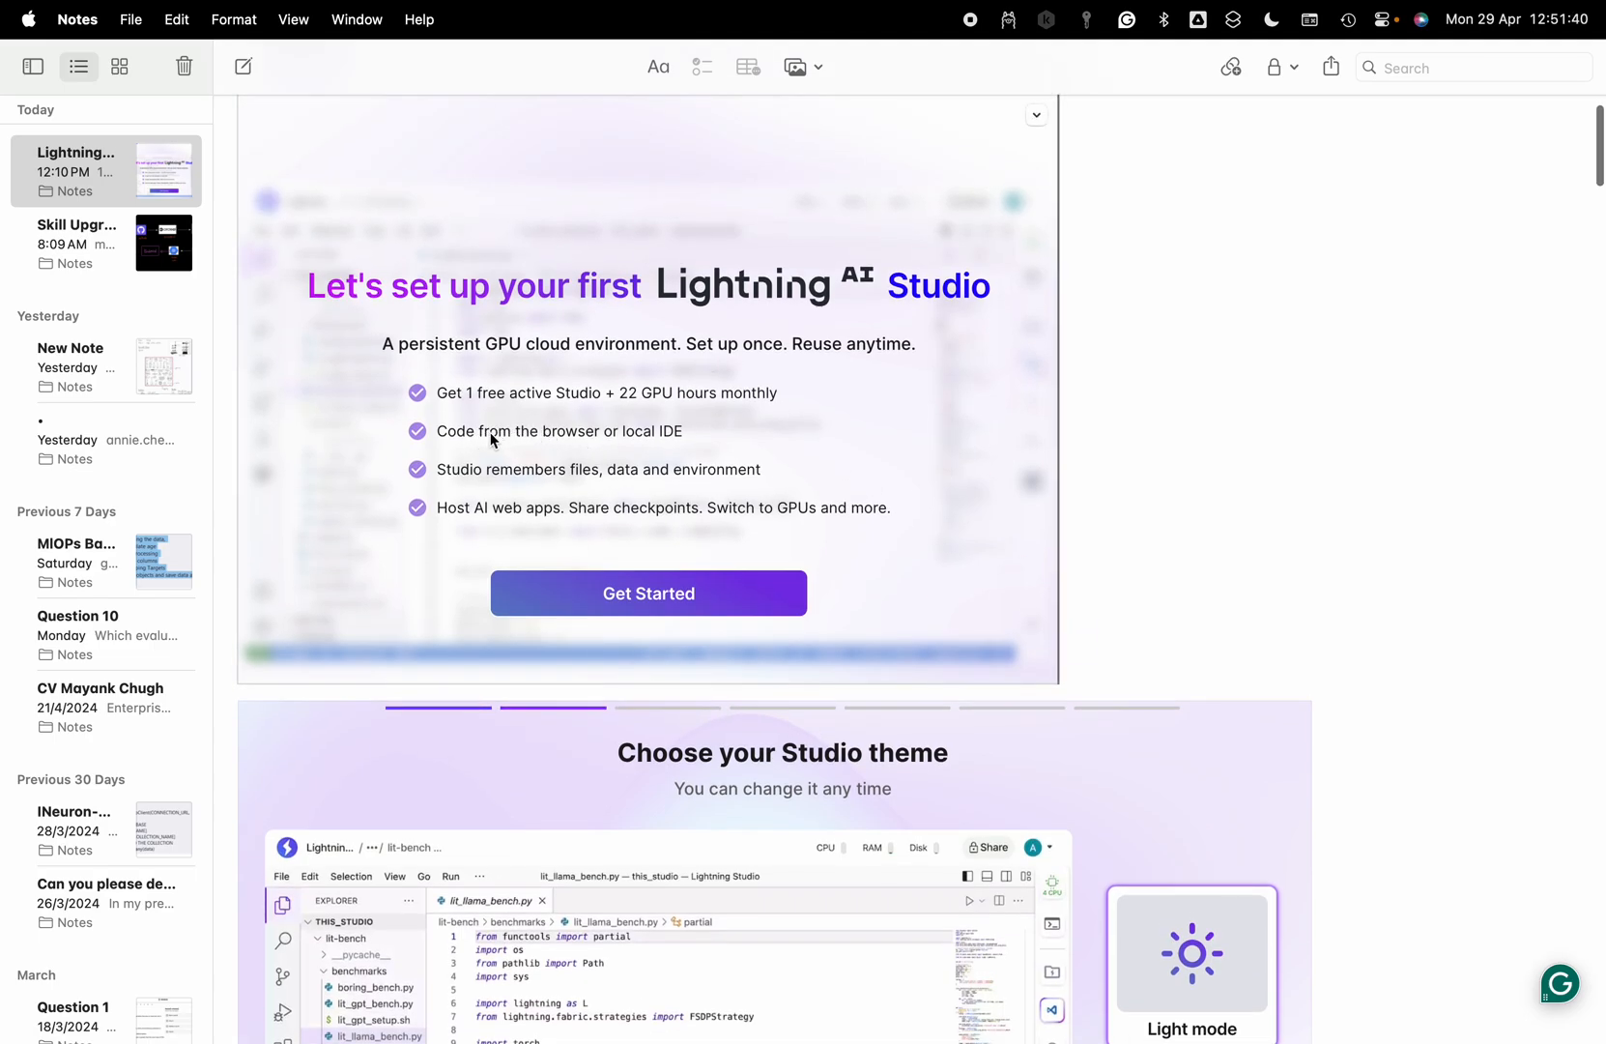
mouse_move(637, 445)
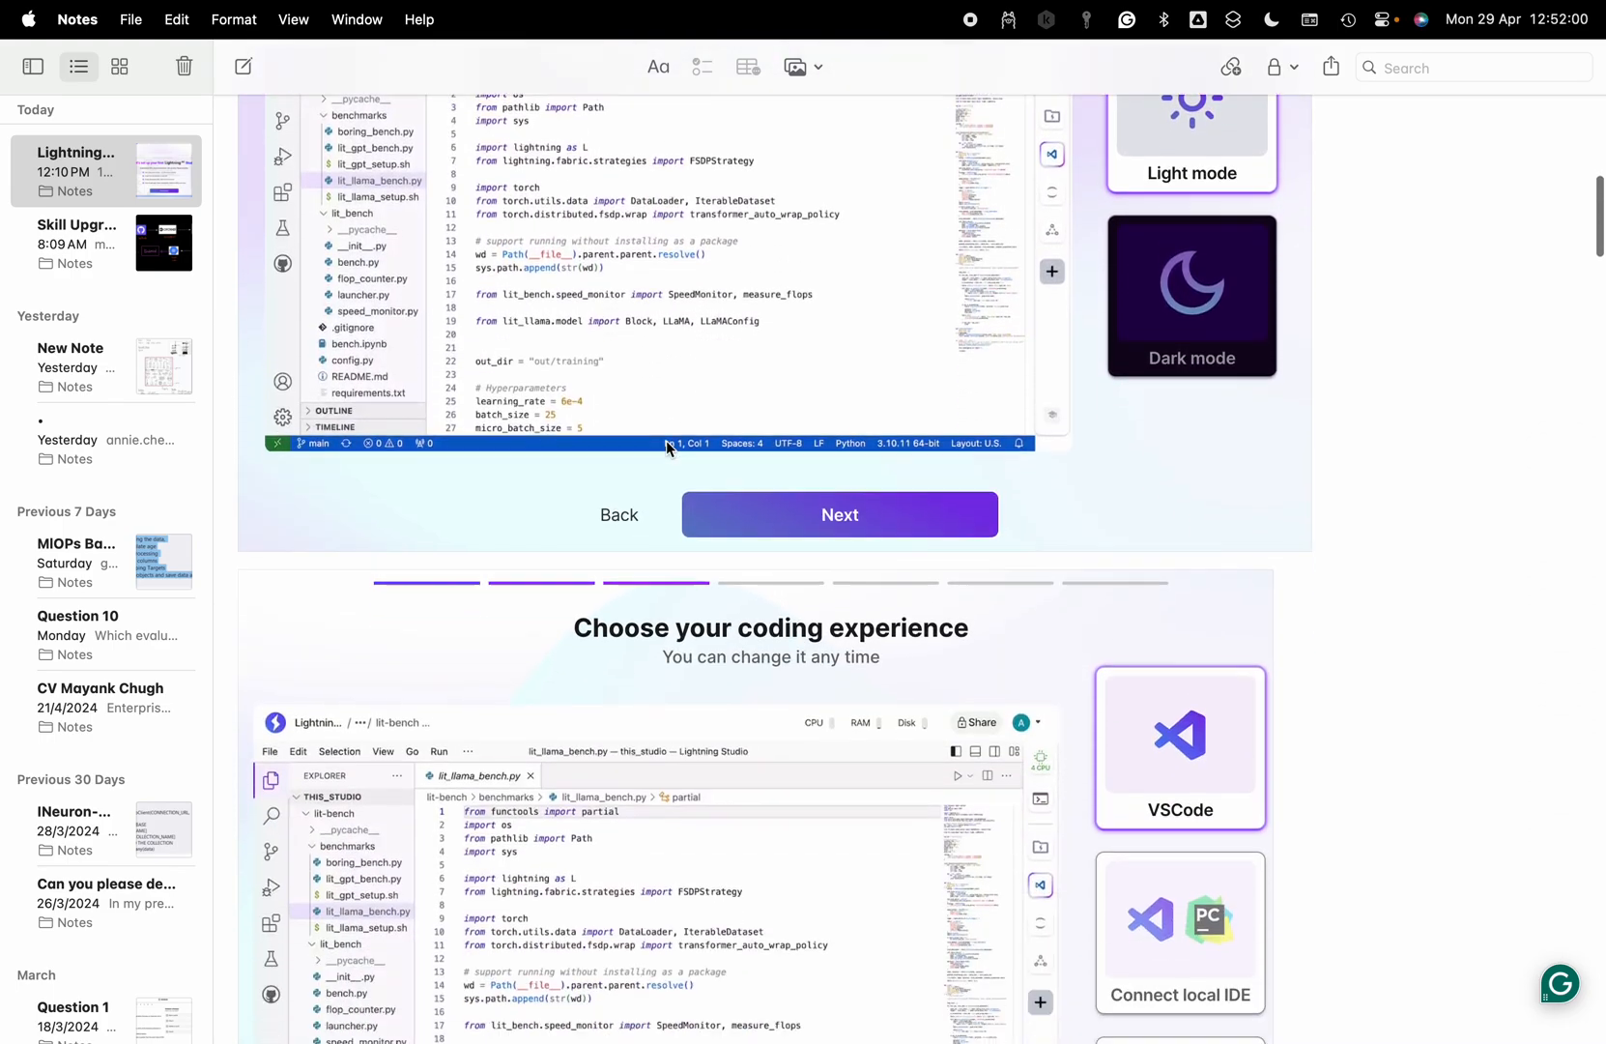
Scroll past the theme and coding experience screenshots to the 'What data do you work with?' step.
scroll(down, 3)
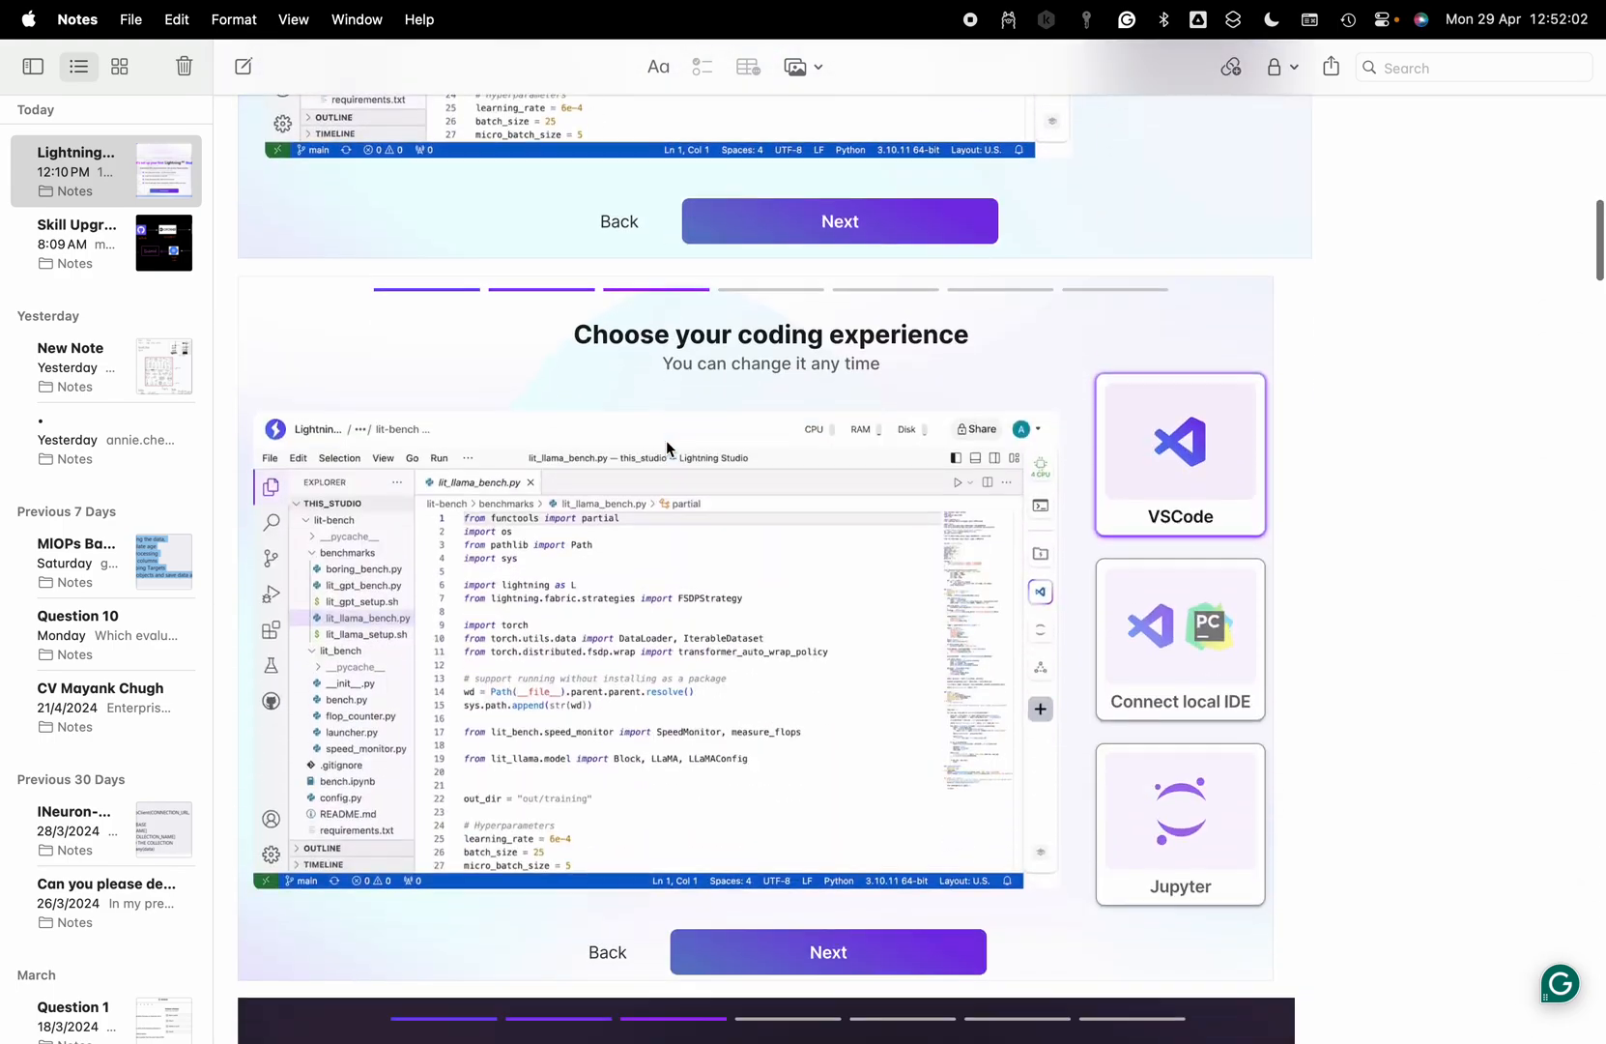
scroll(down, 3)
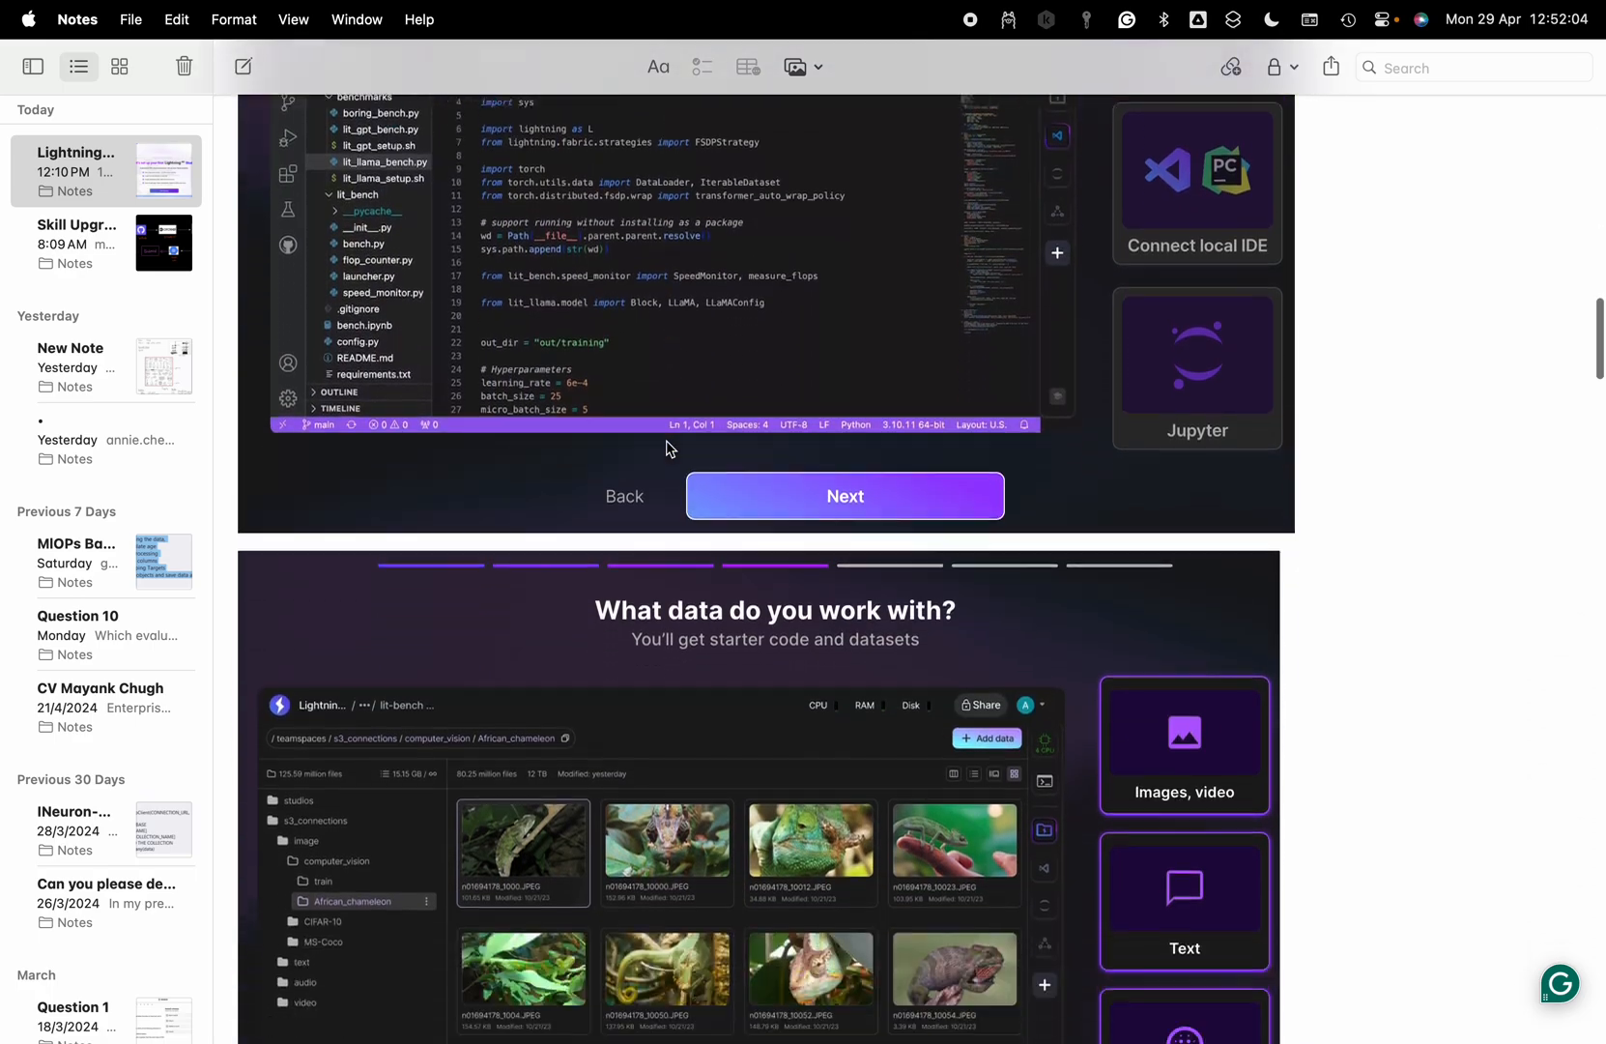
scroll(down, 3)
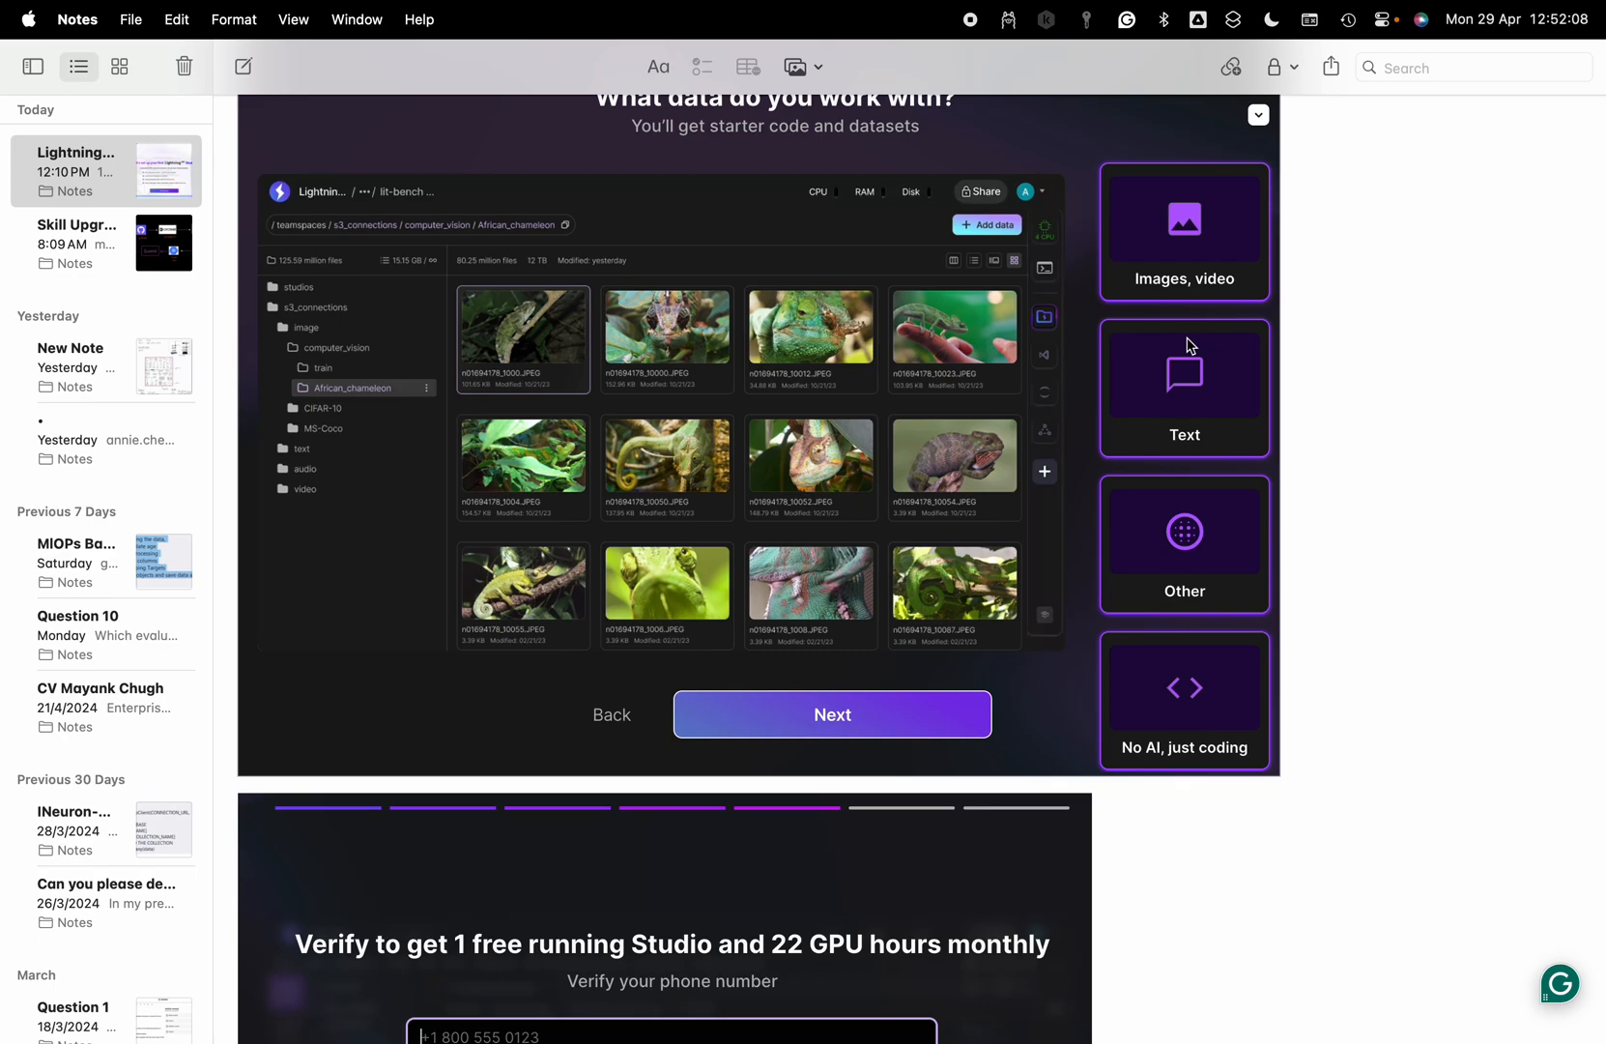
mouse_move(911, 396)
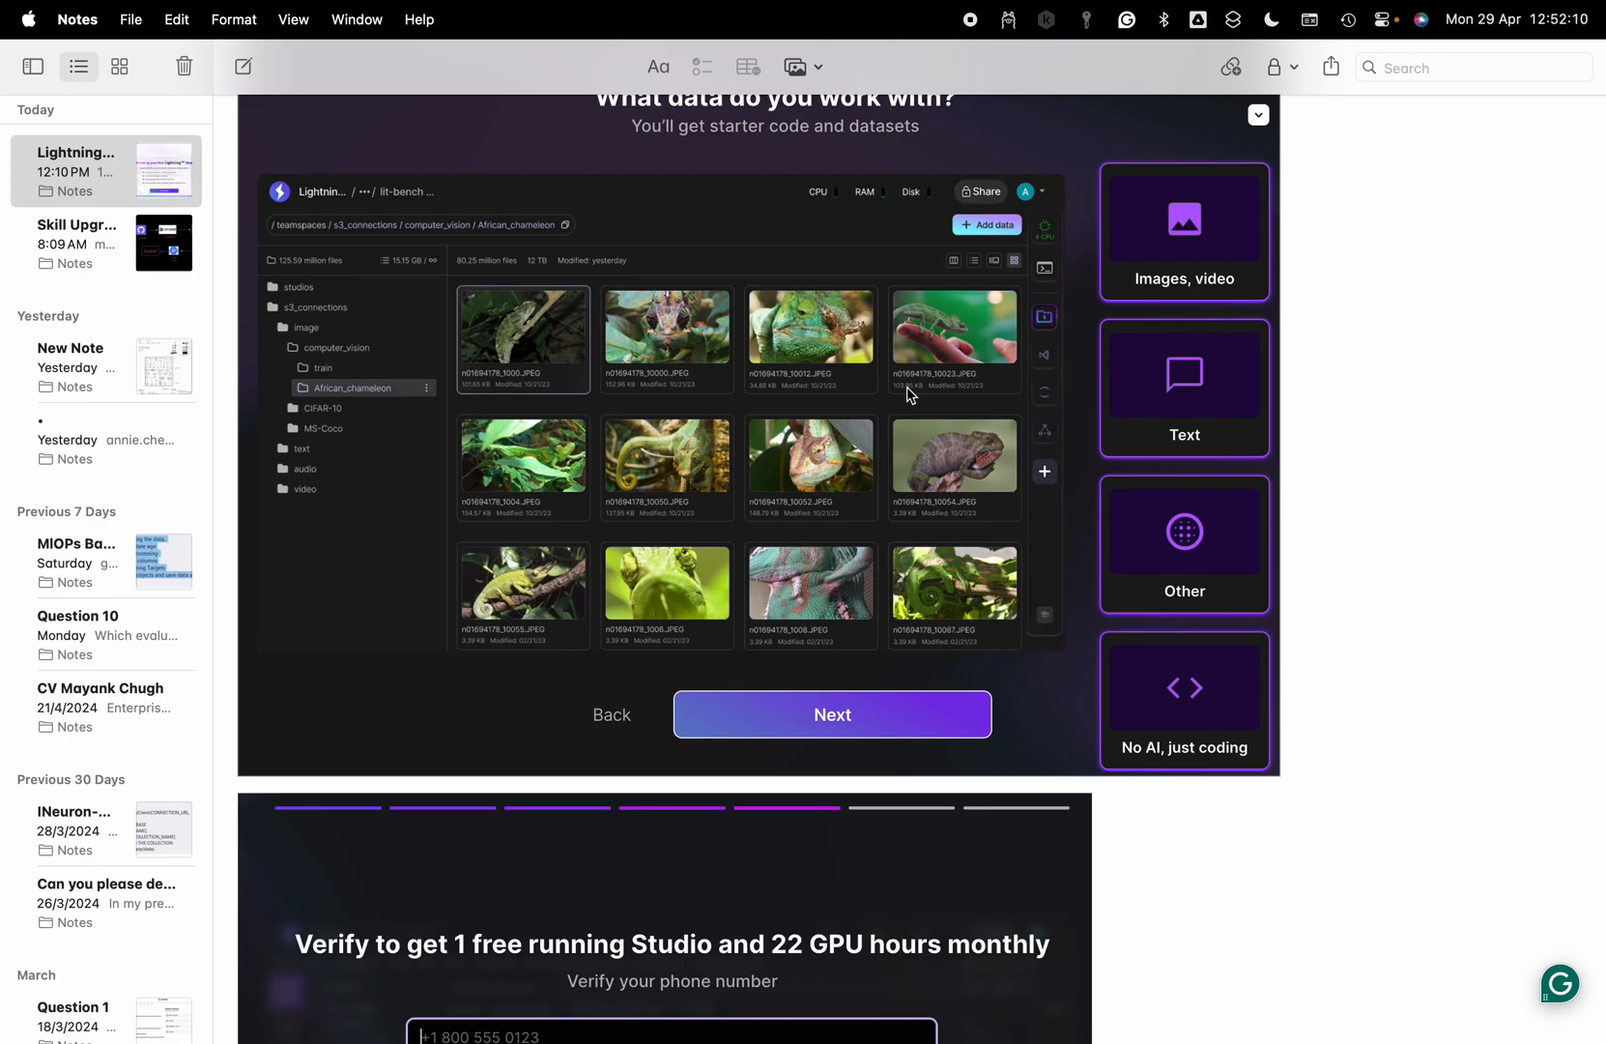
Scroll to the 'Verify your phone number' screenshots, including the invalid-number error.
scroll(down, 3)
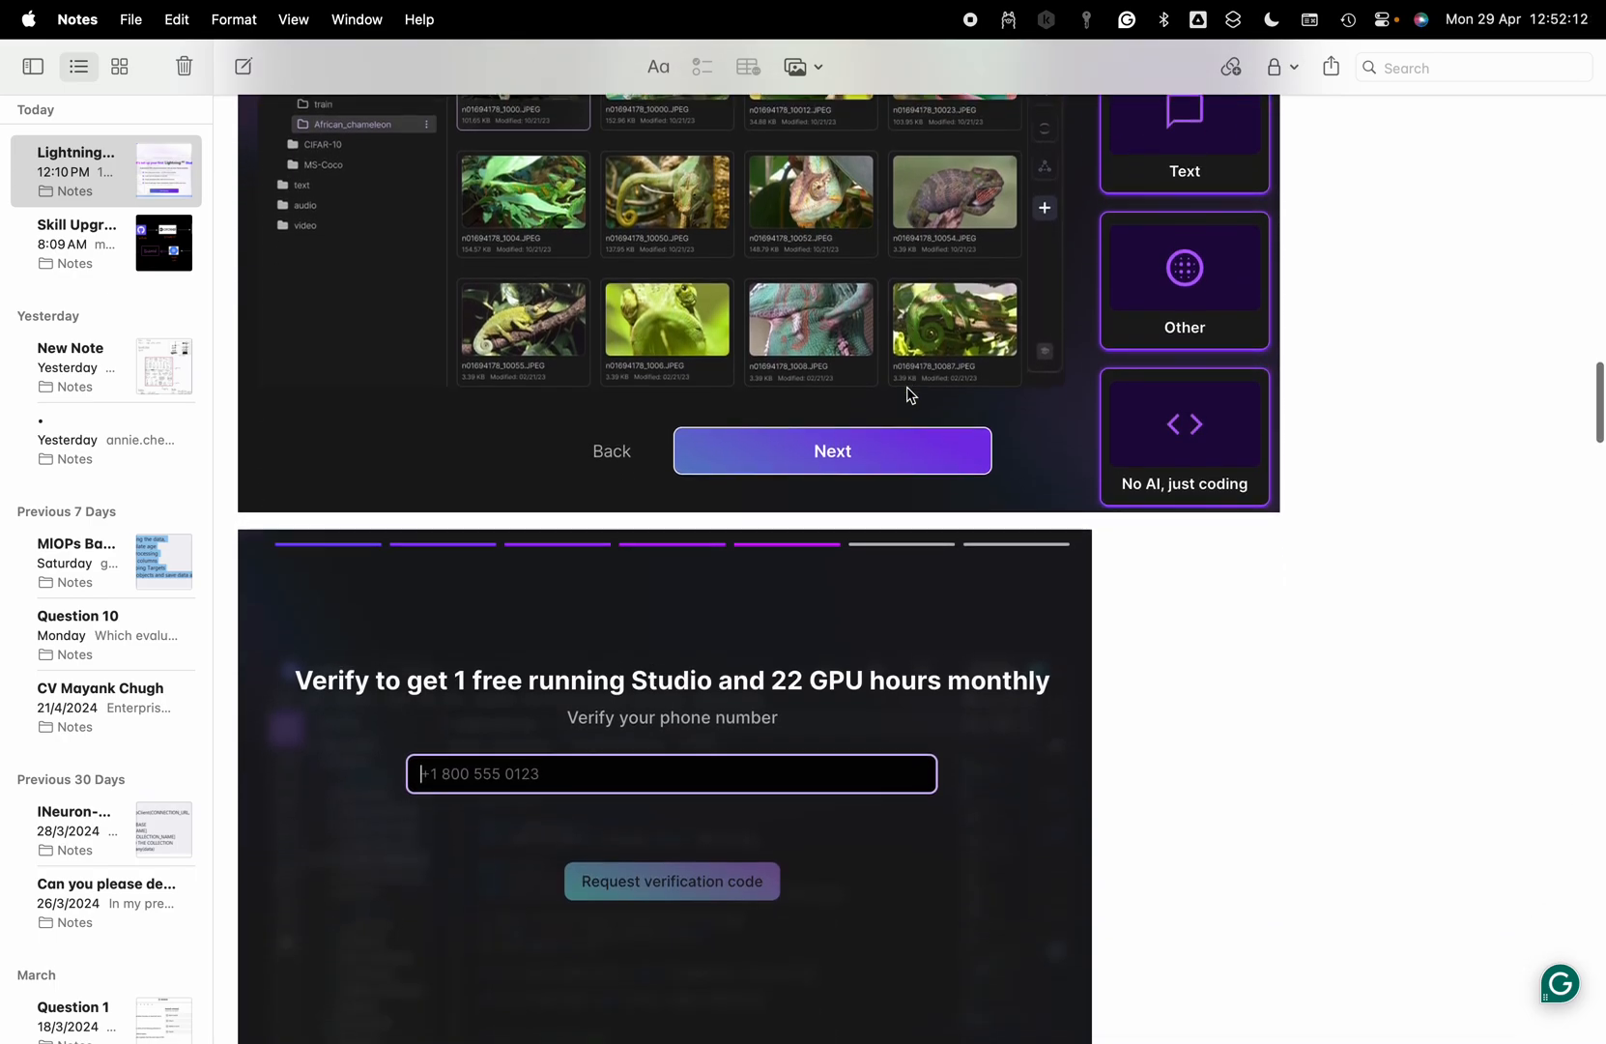
scroll(down, 3)
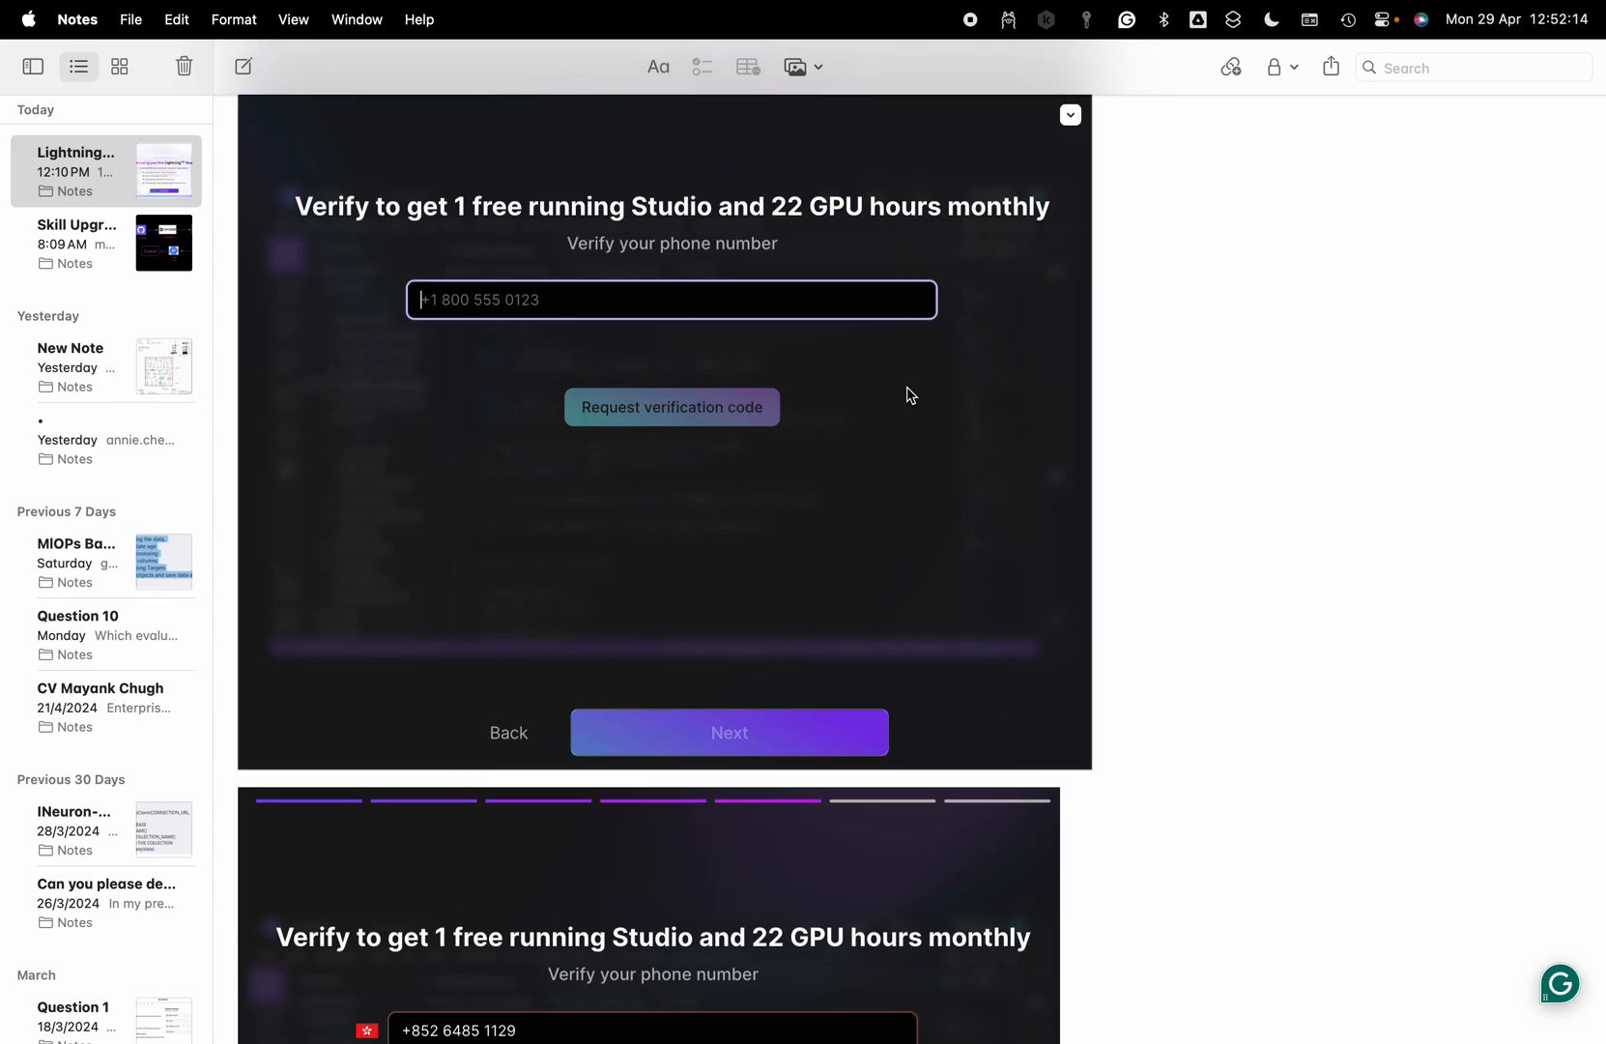
scroll(down, 3)
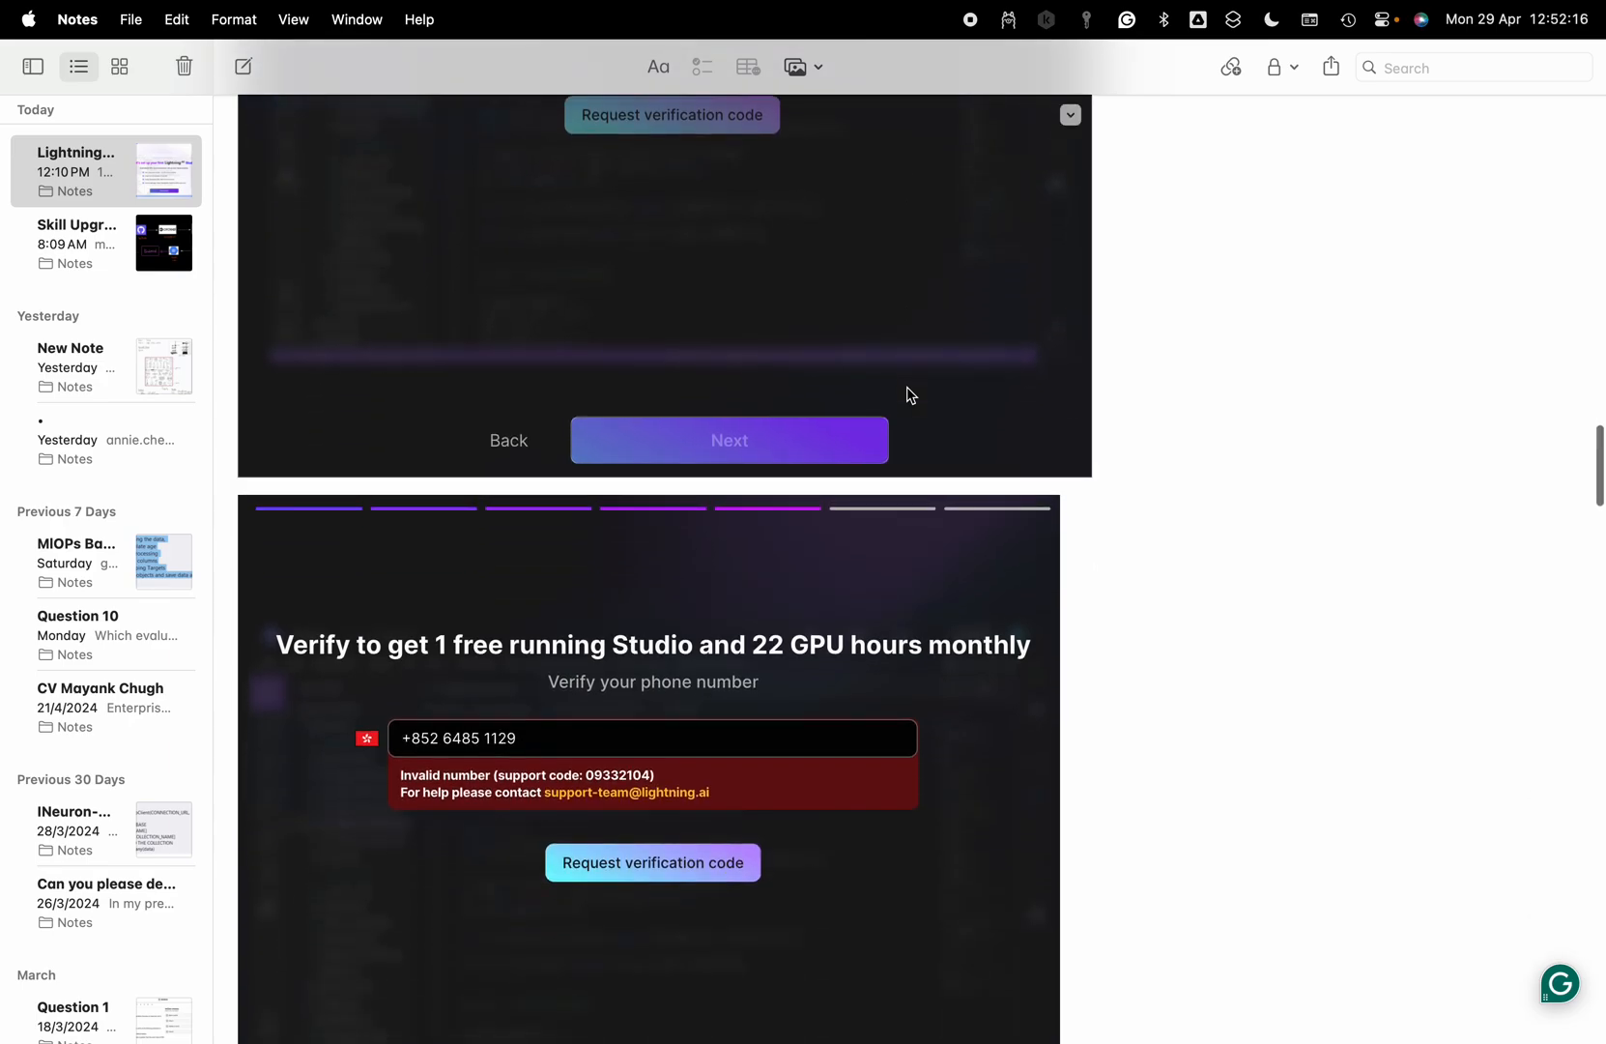
scroll(down, 3)
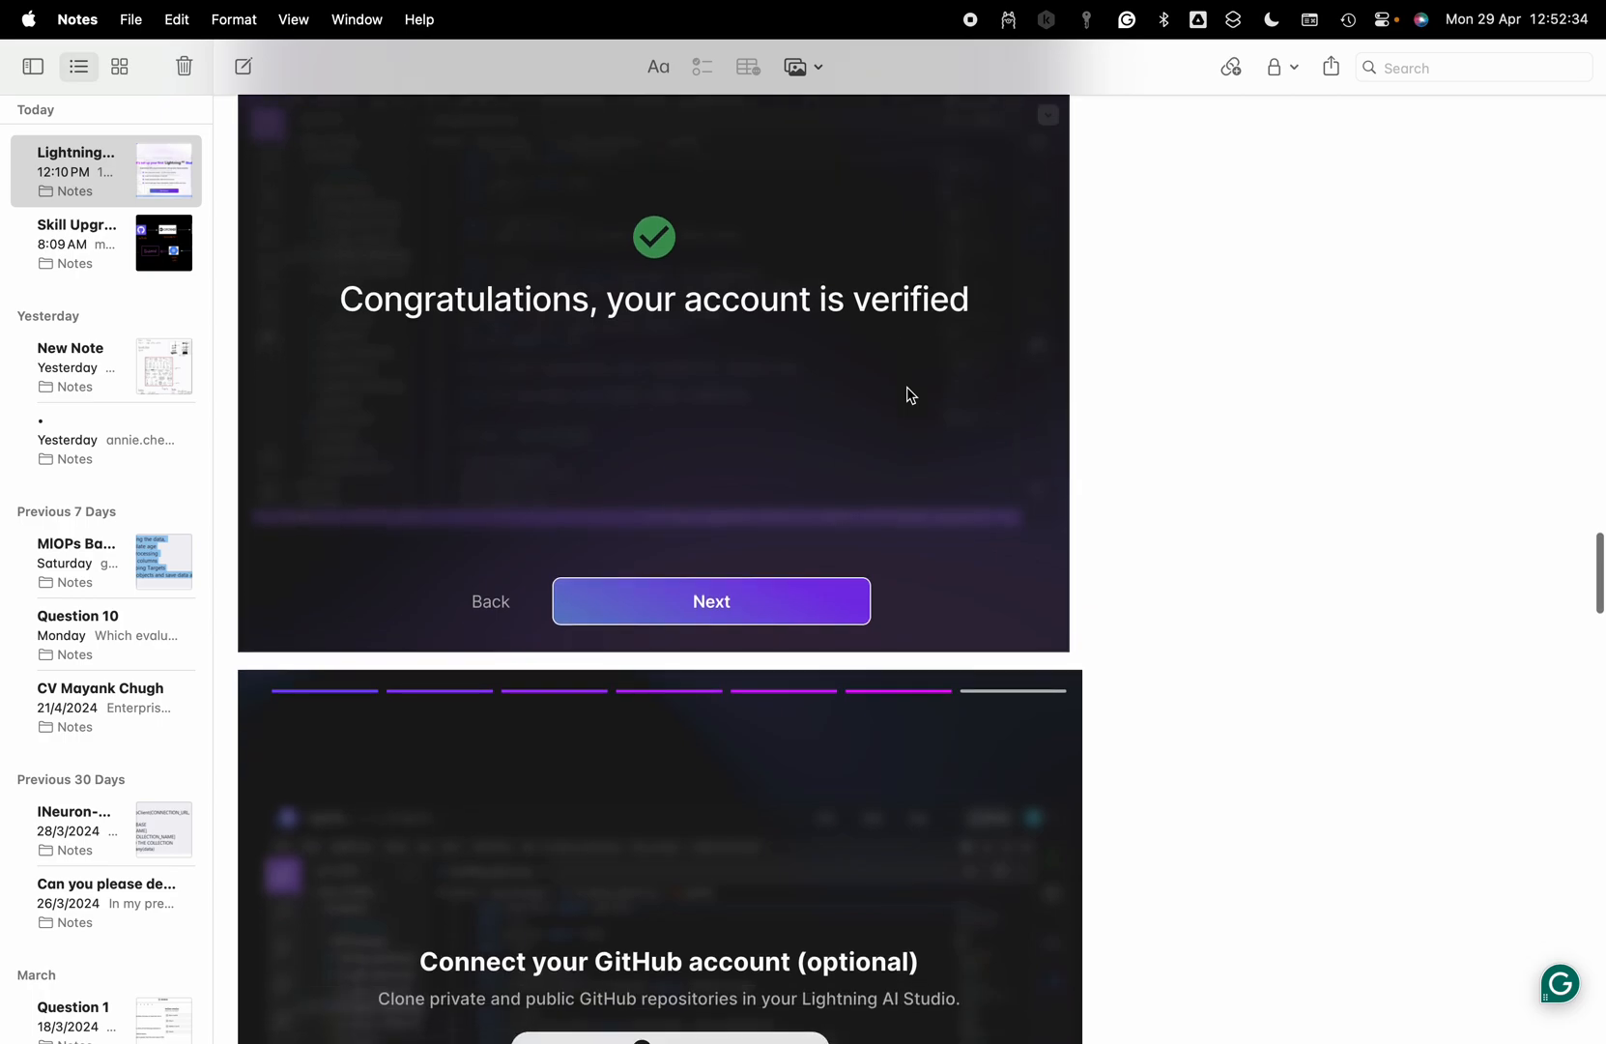
Scroll past the verification success and GitHub screenshots to the Invite collaborators screenshot.
scroll(down, 3)
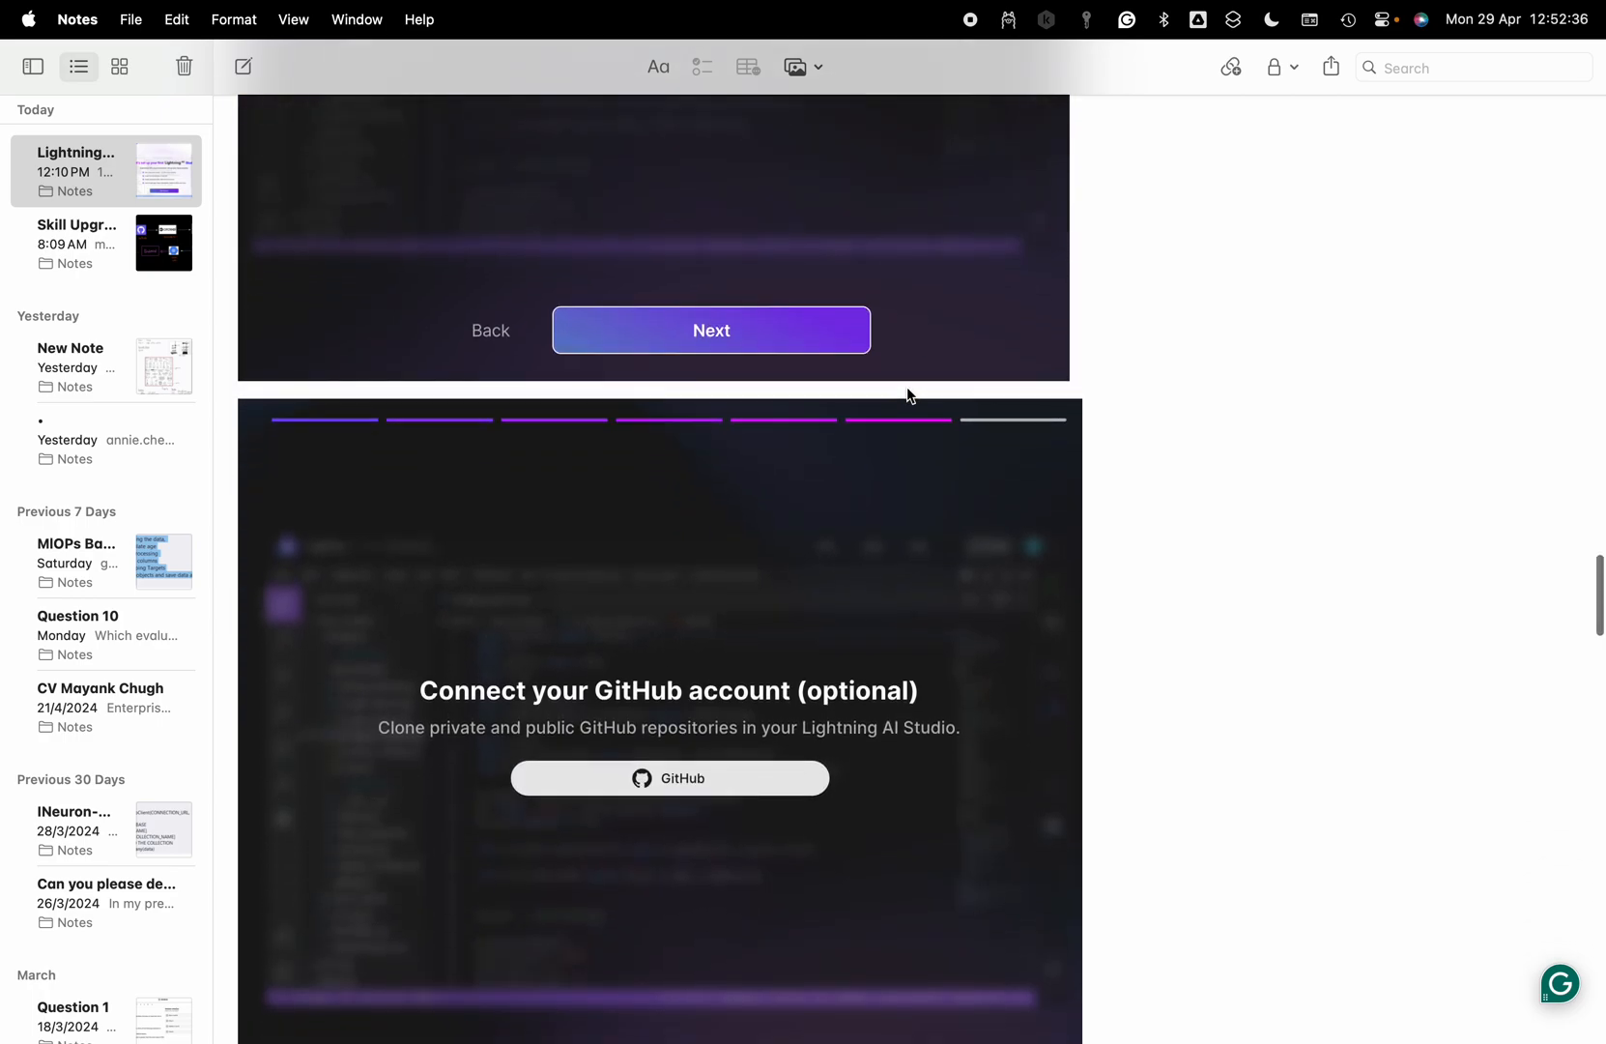
scroll(down, 3)
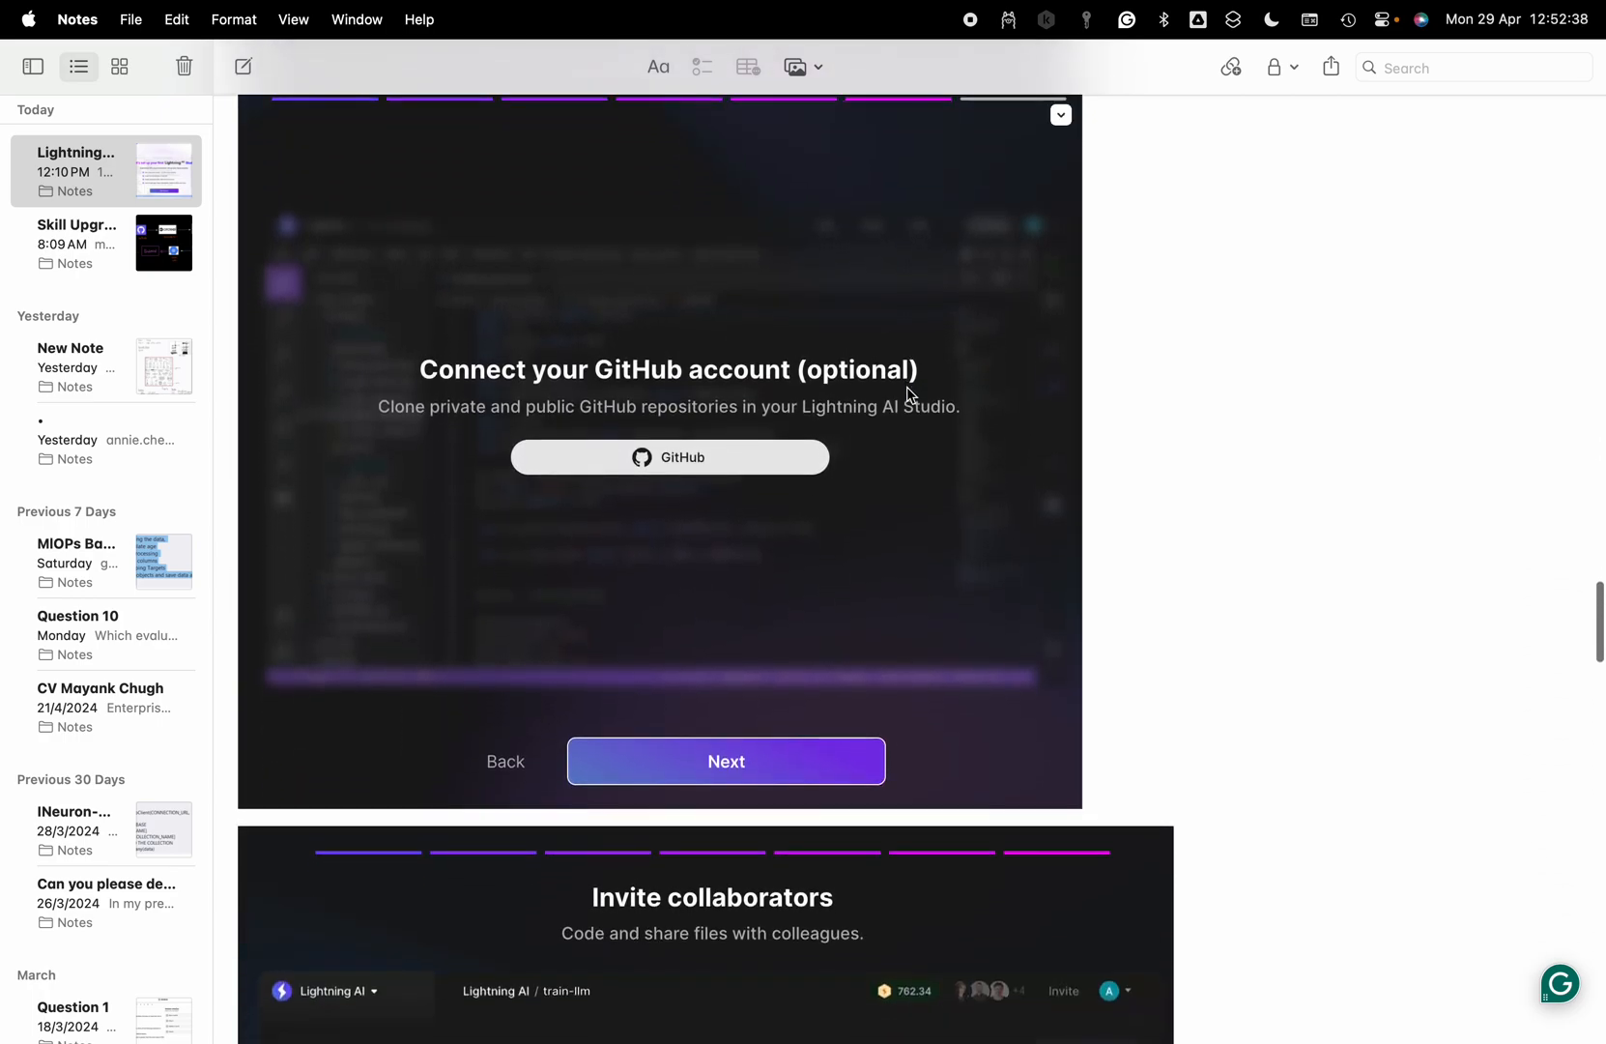
scroll(down, 3)
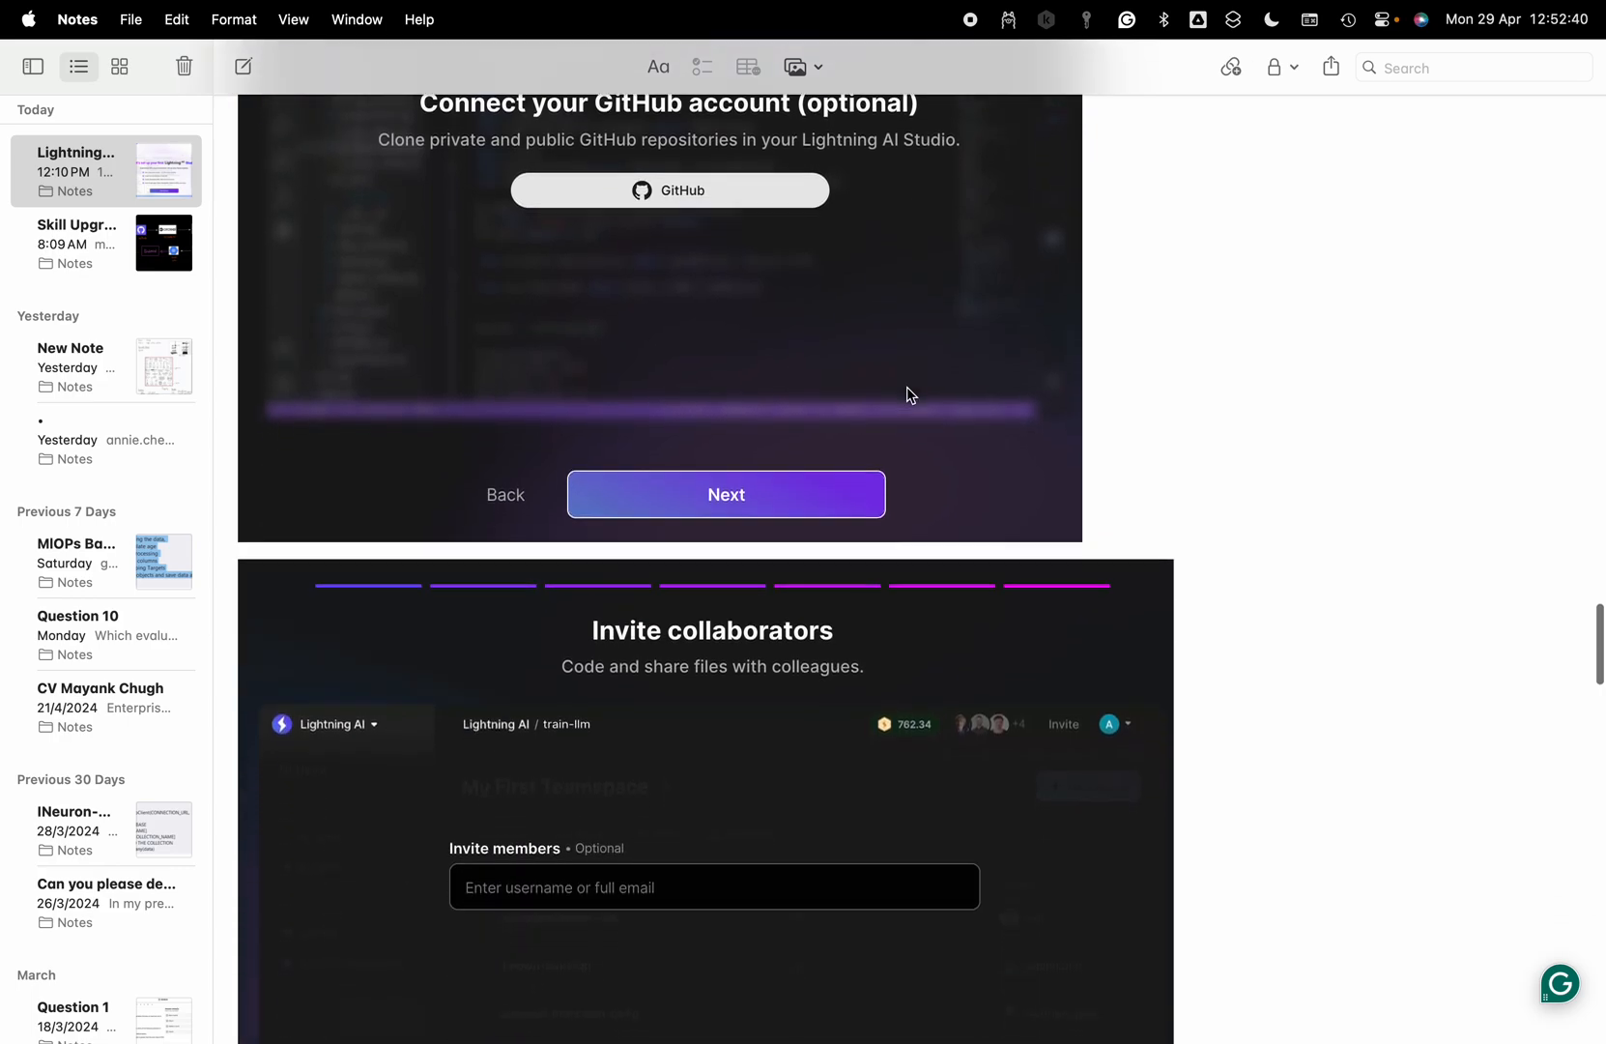
scroll(down, 3)
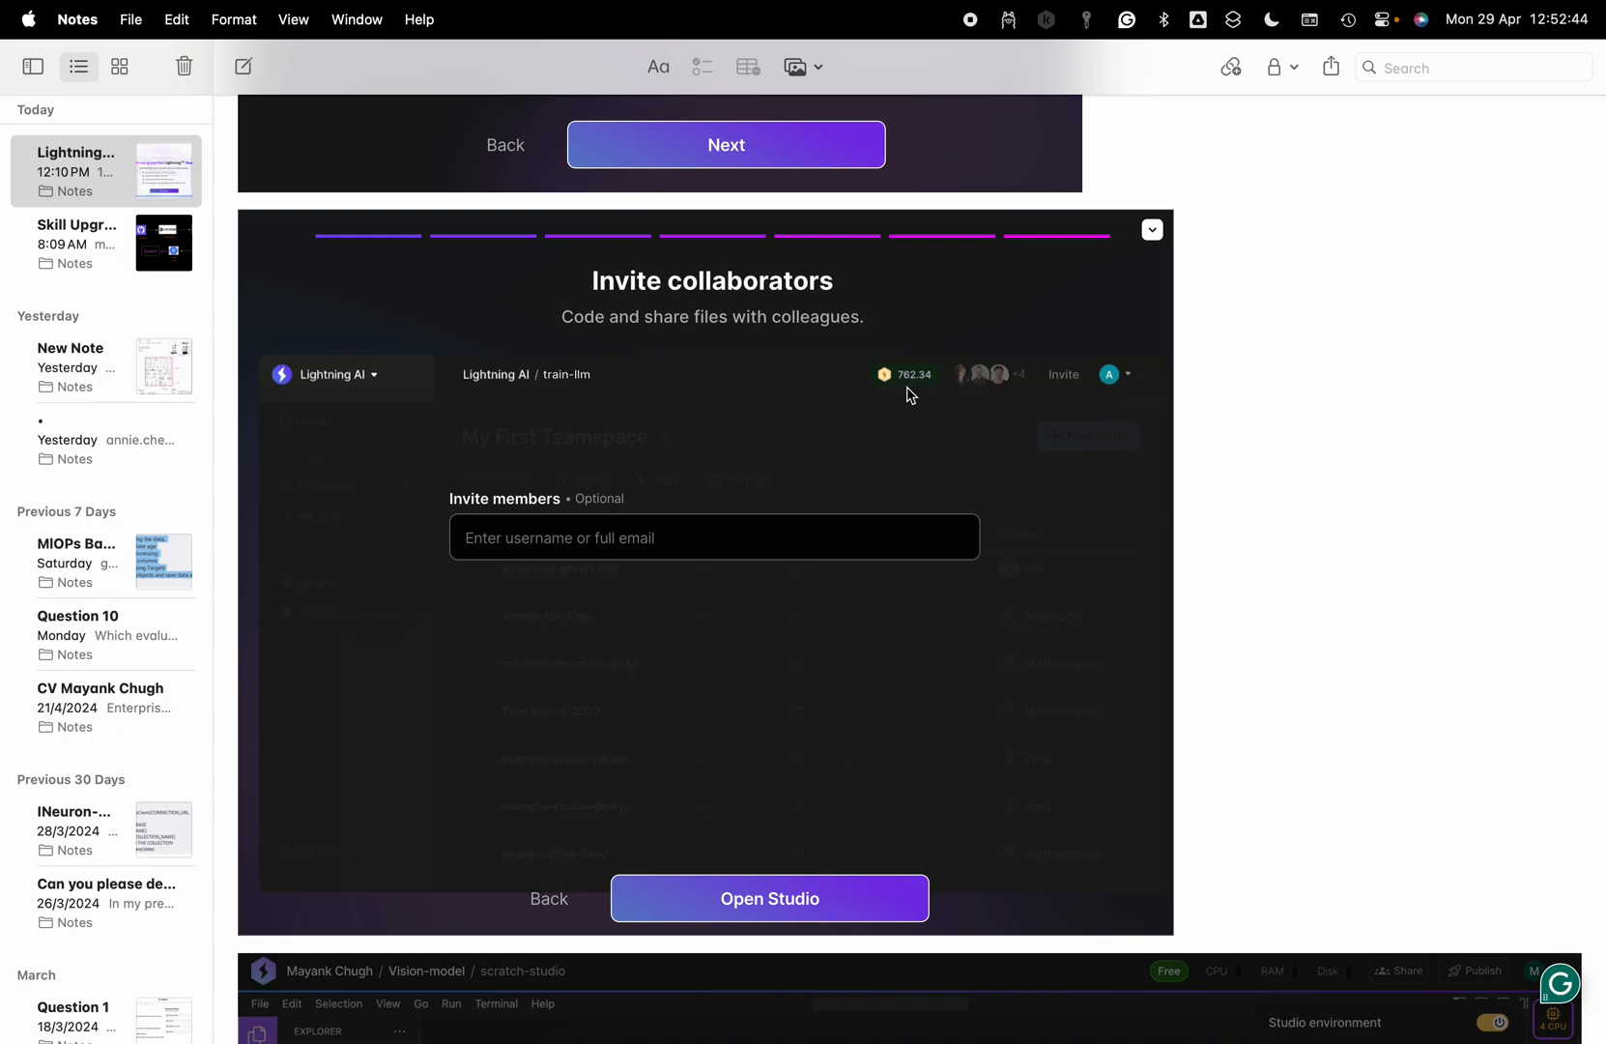
scroll(down, 3)
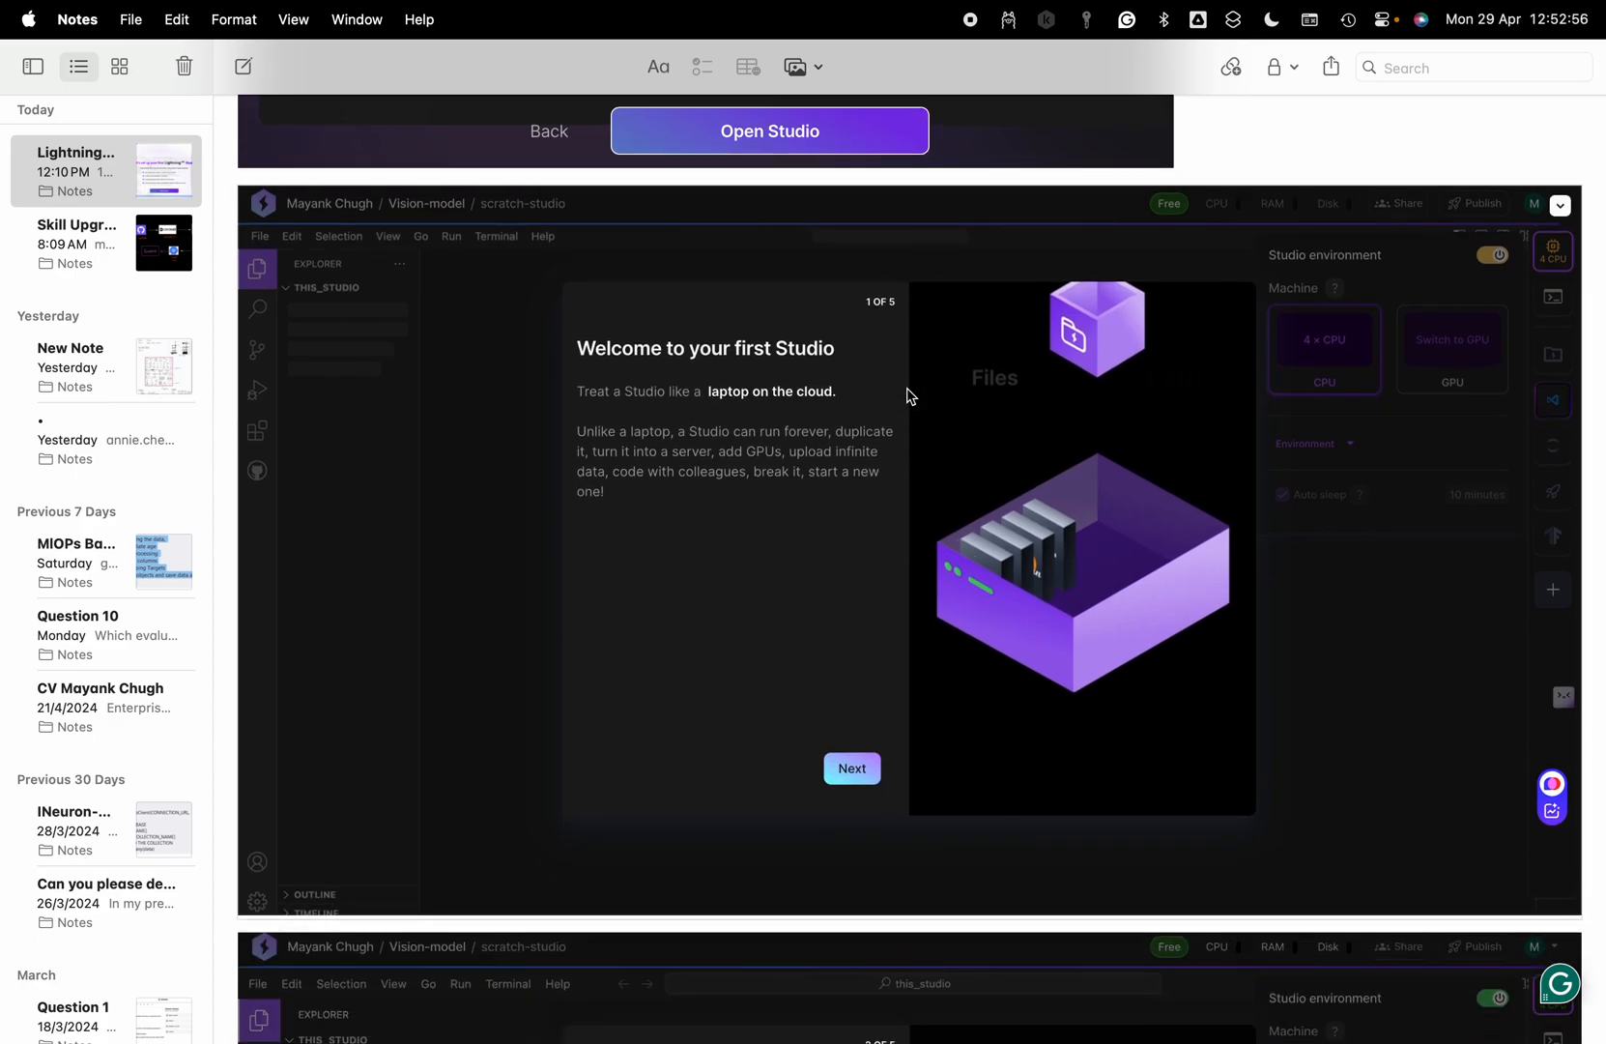
Scroll through the Free tier, 'Why Studio?' and one-environment screenshots to the auto-slept Studio.
click(850, 768)
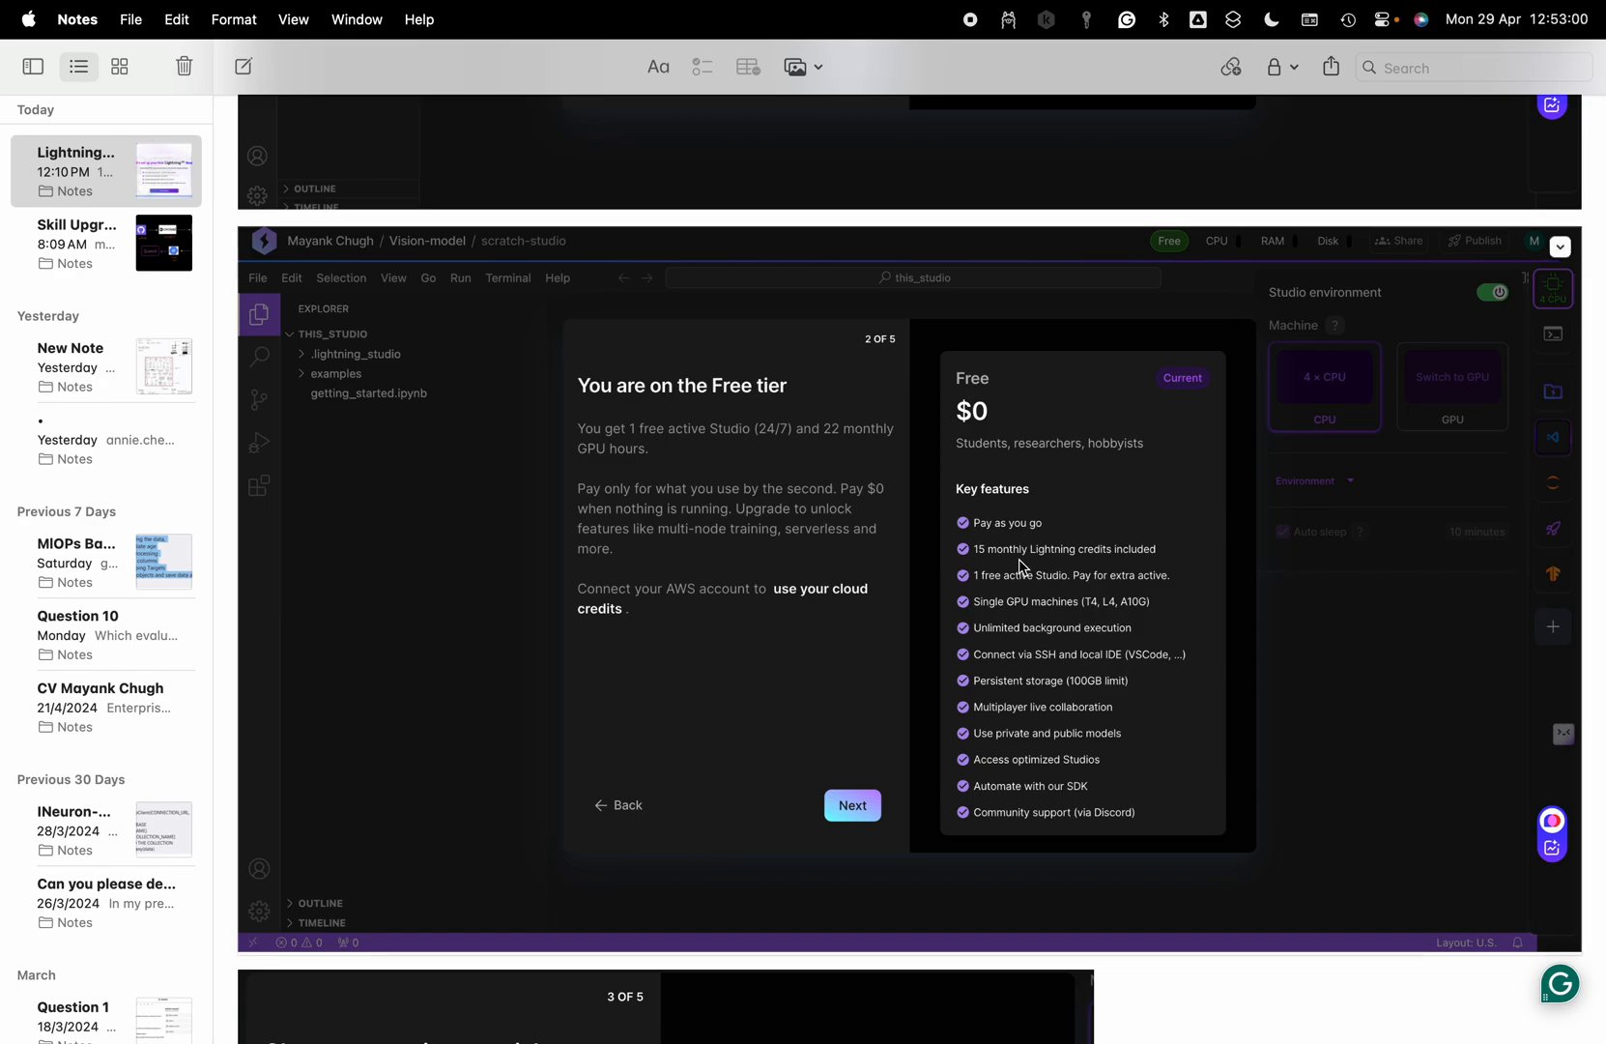
mouse_move(991, 596)
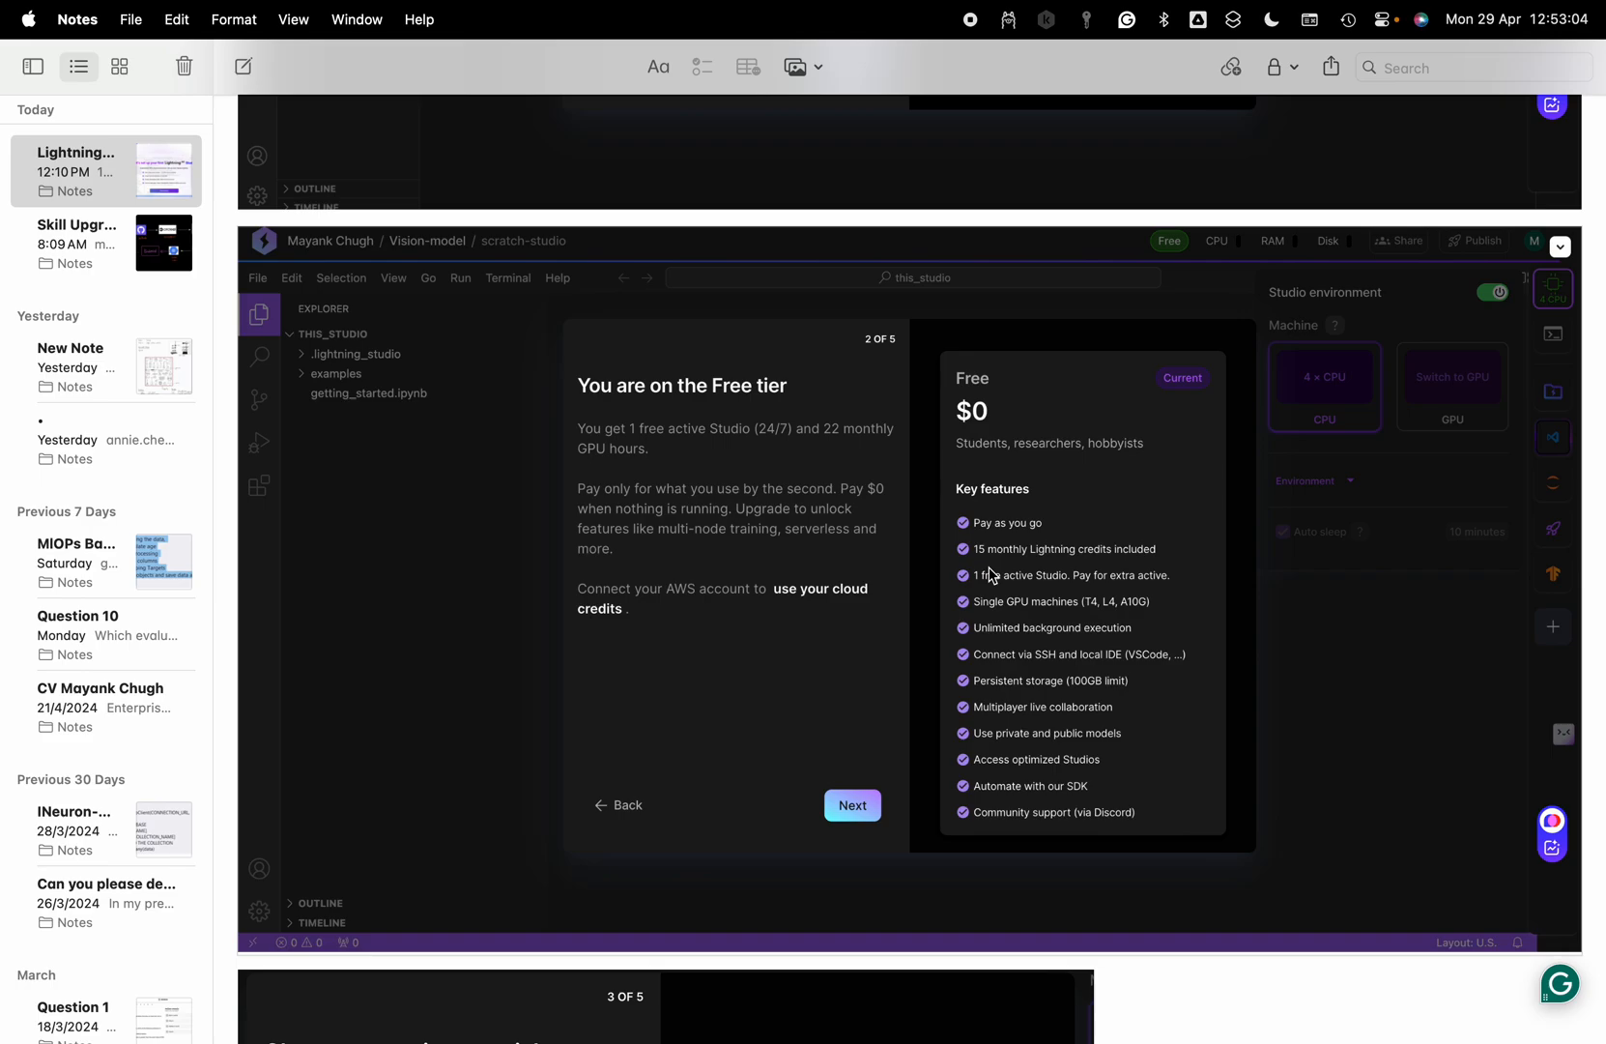
mouse_move(998, 583)
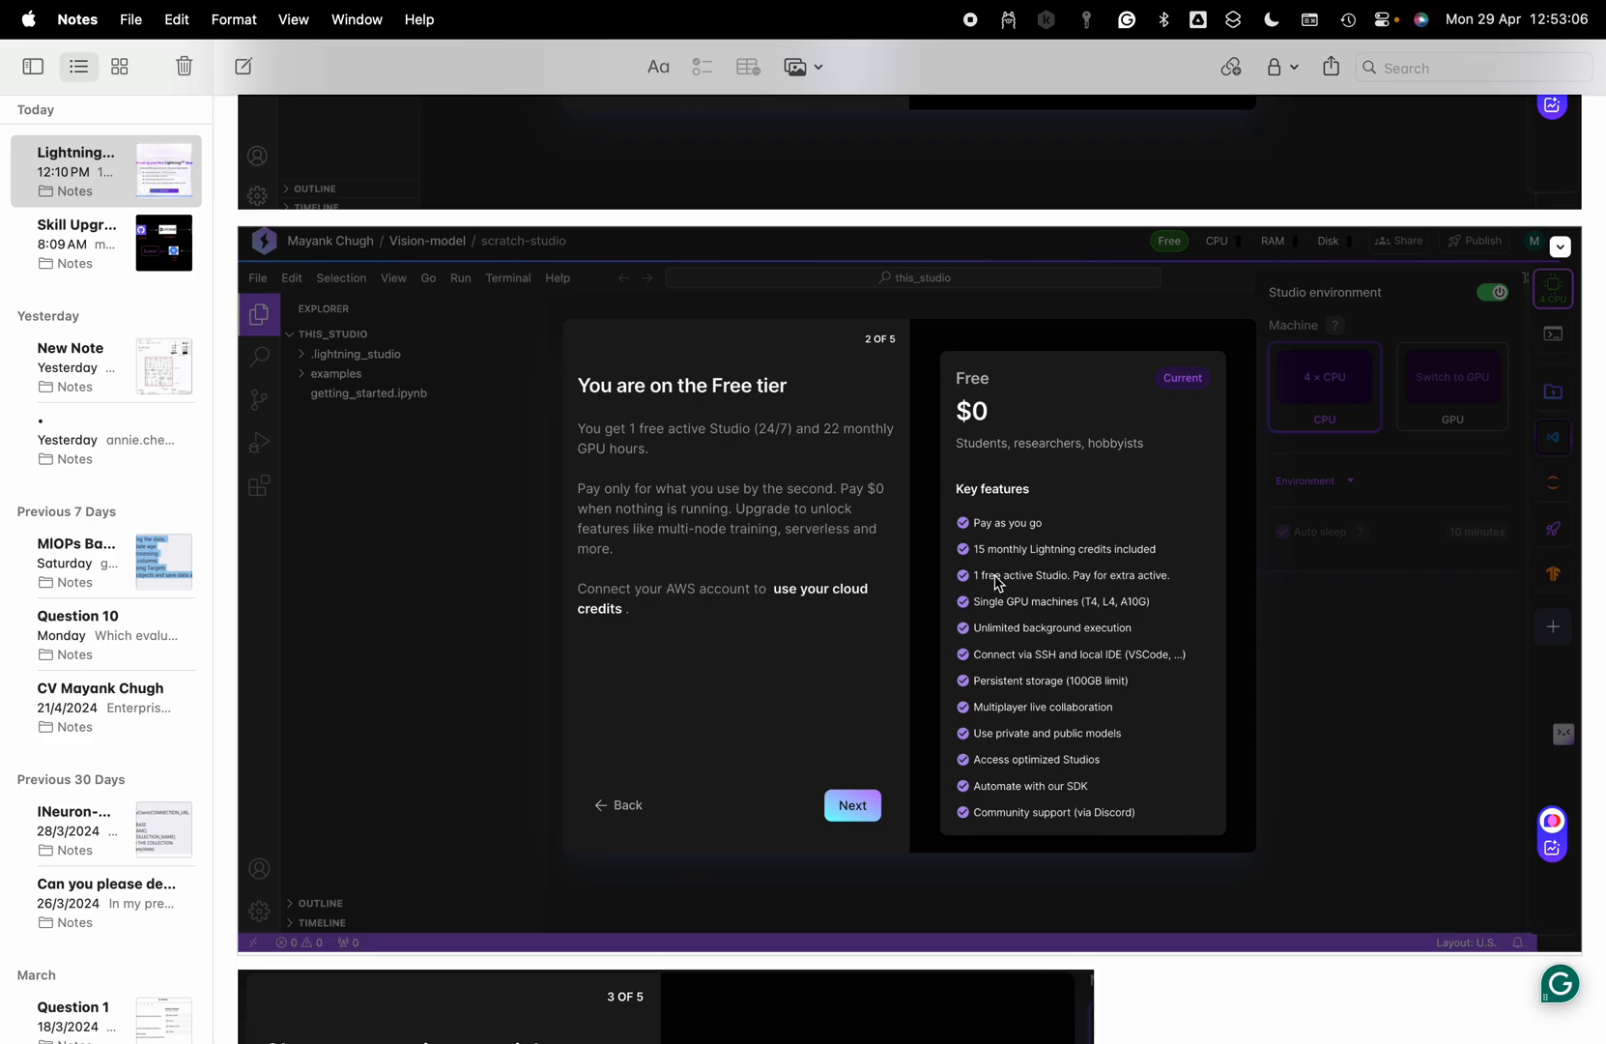
mouse_move(1056, 595)
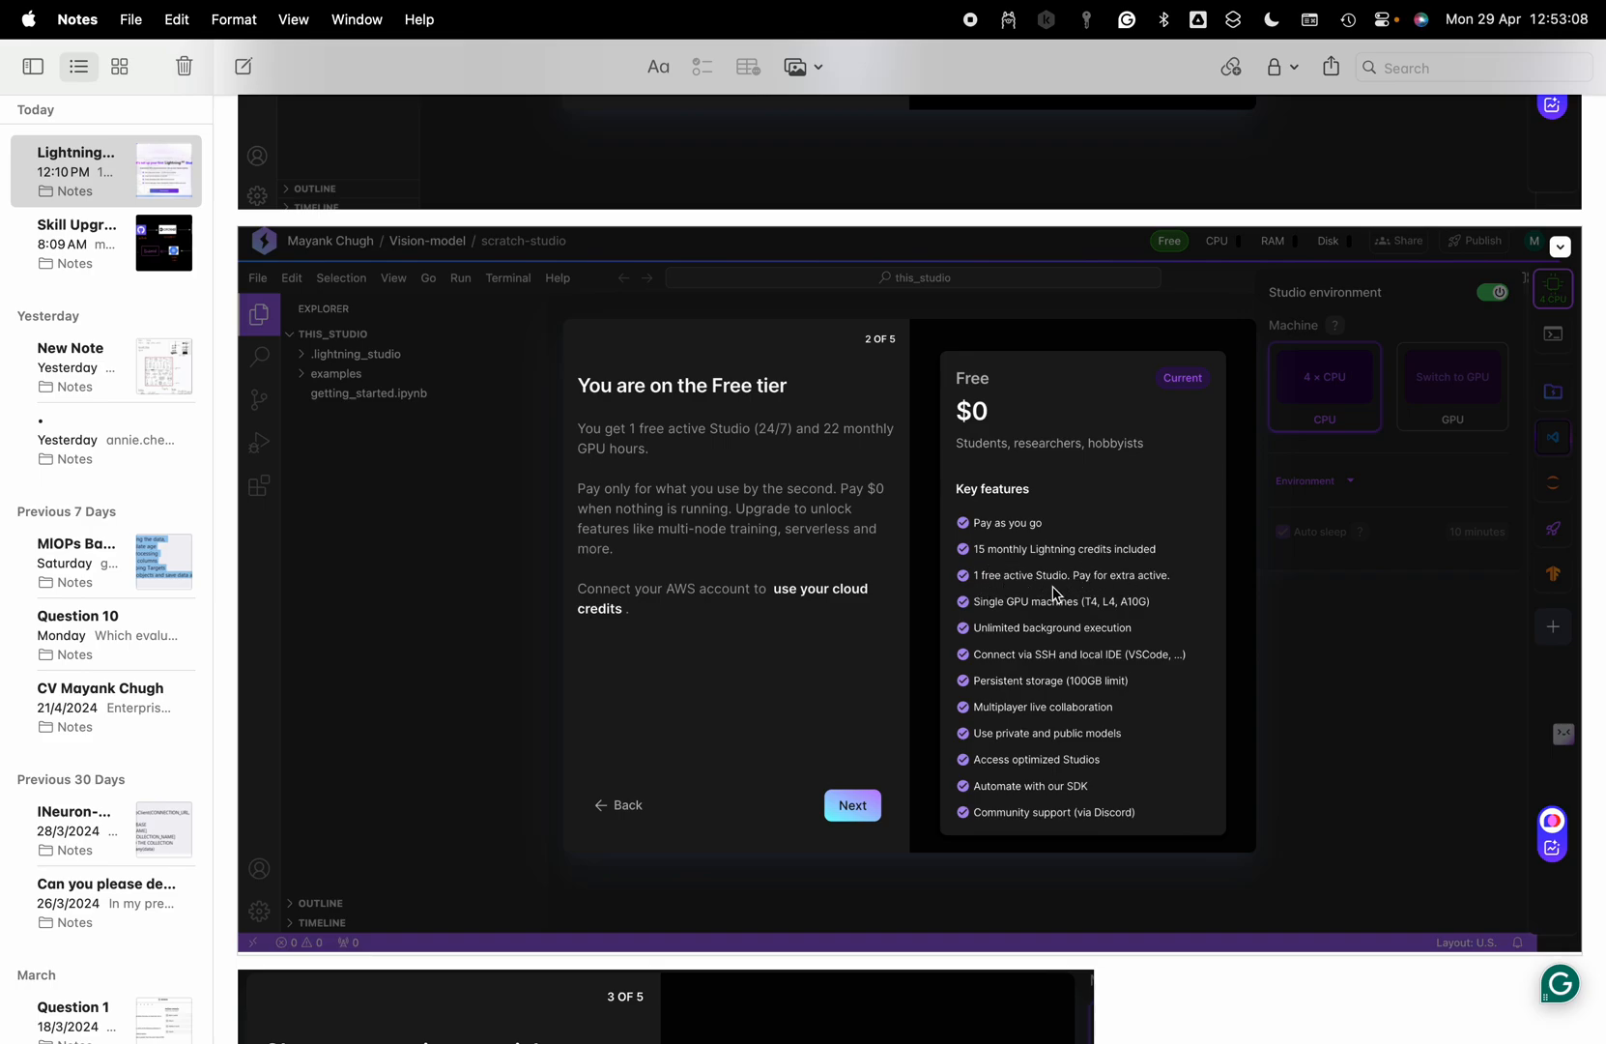
mouse_move(1149, 592)
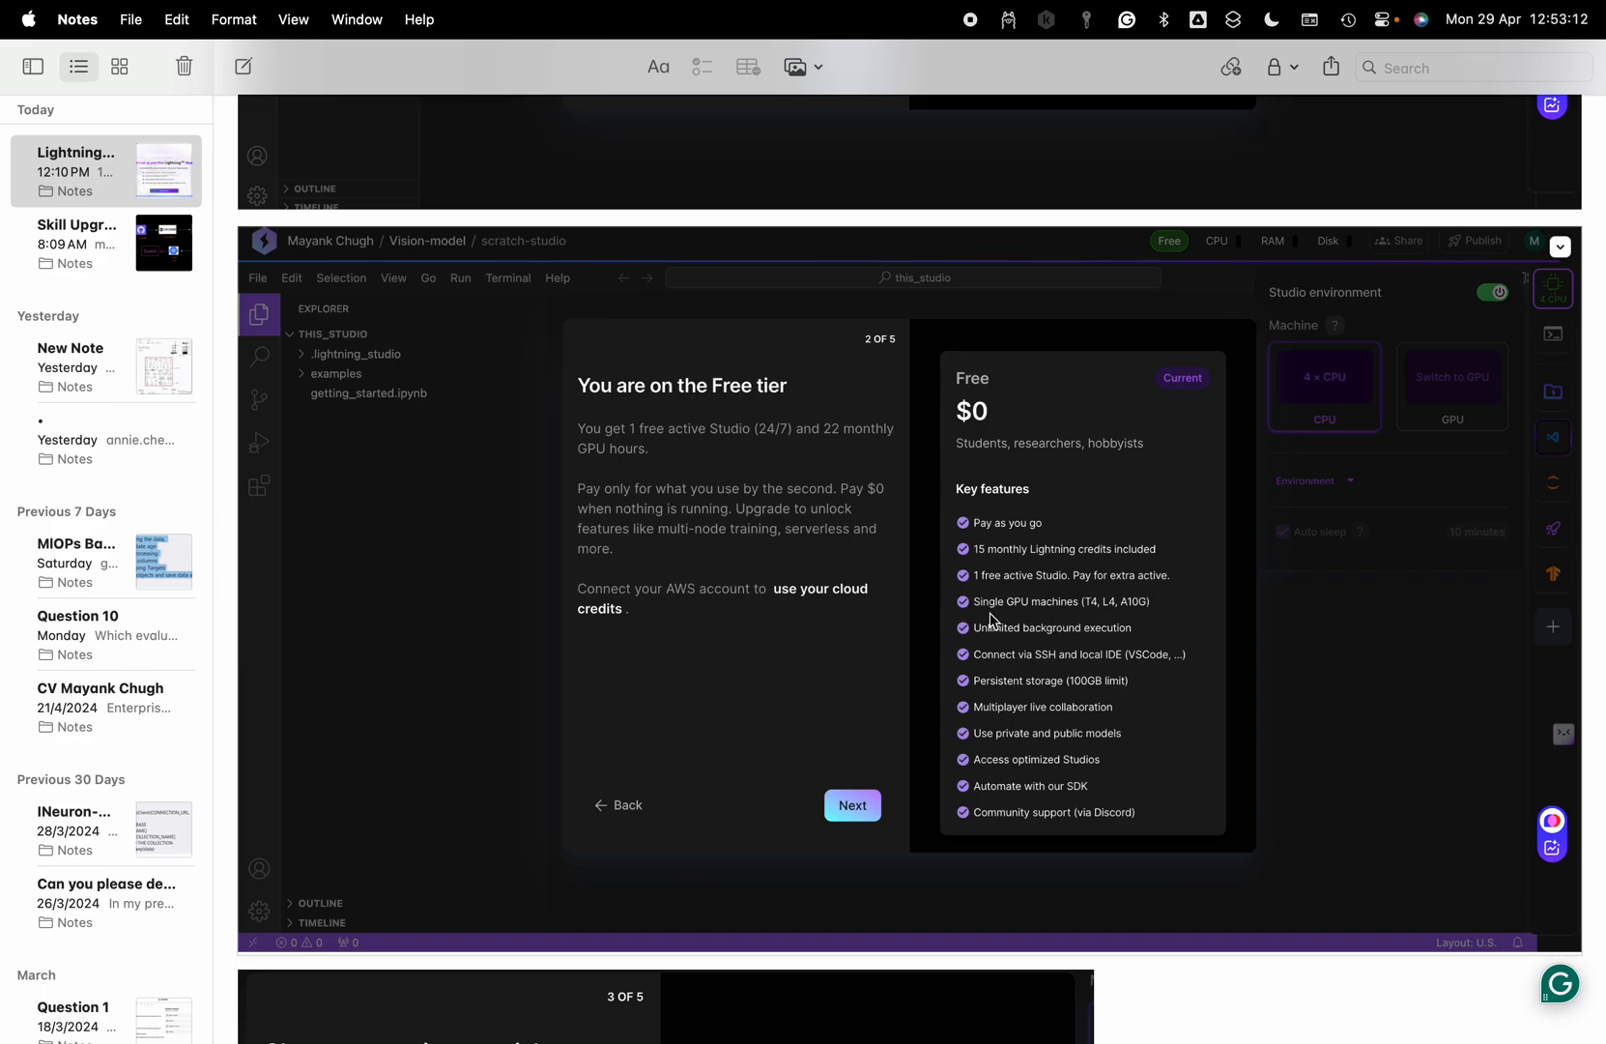
mouse_move(1134, 619)
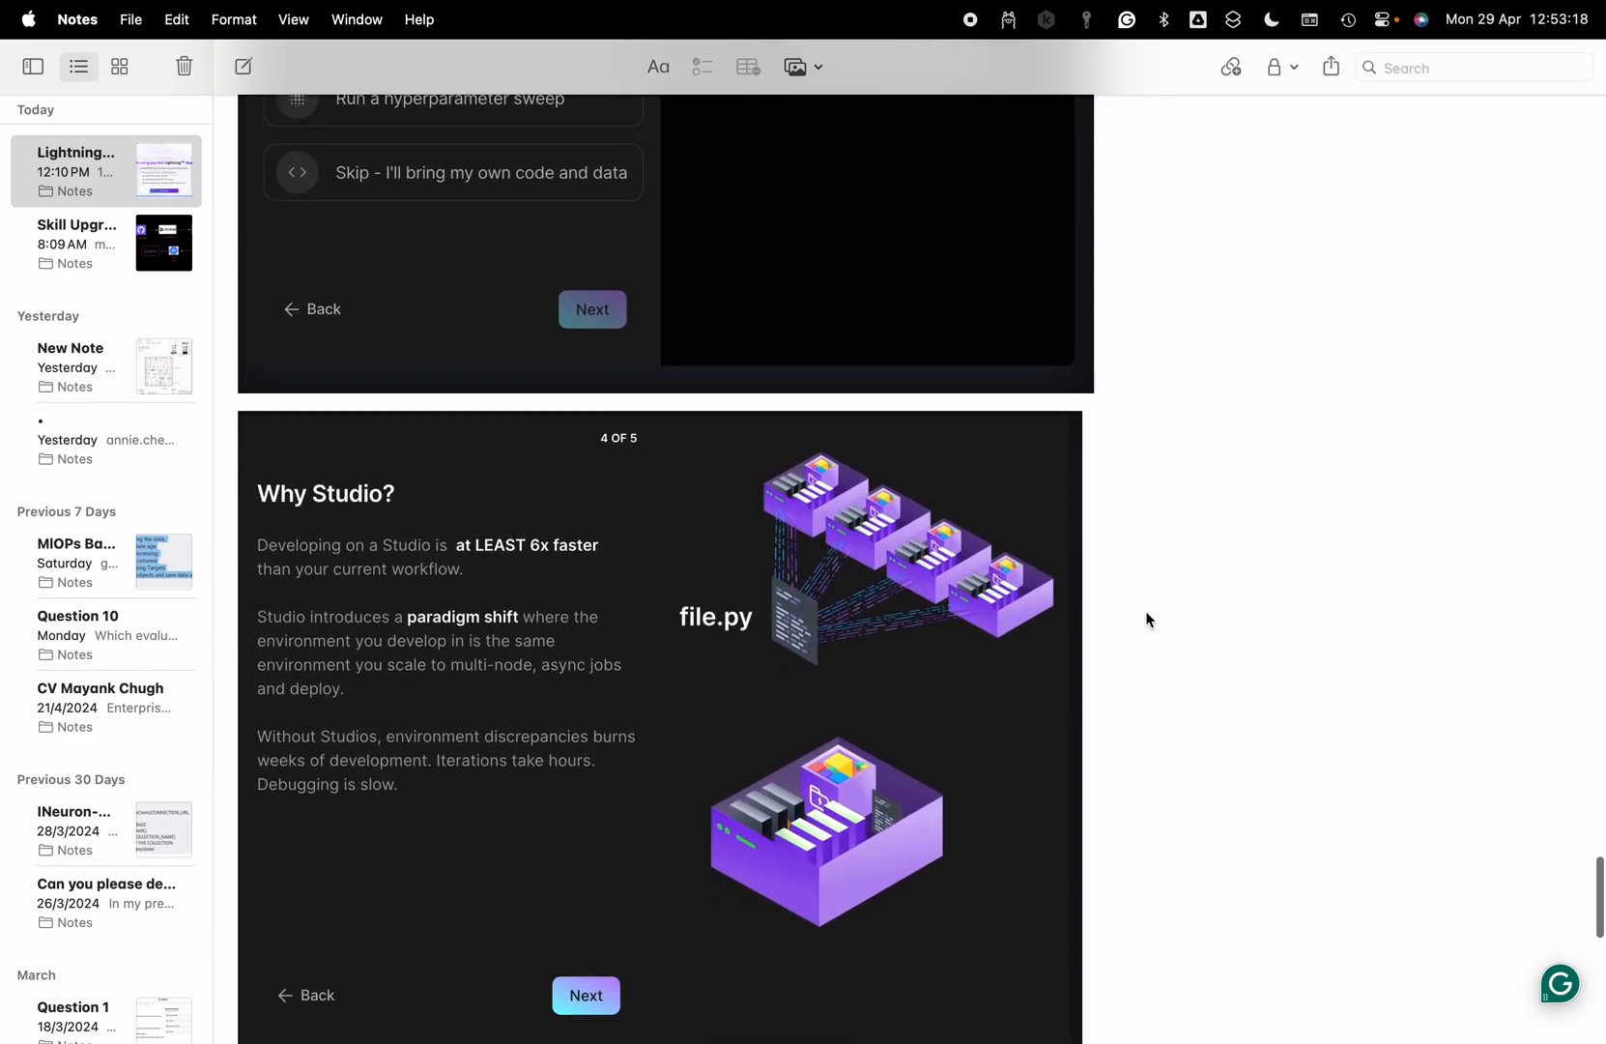
scroll(down, 3)
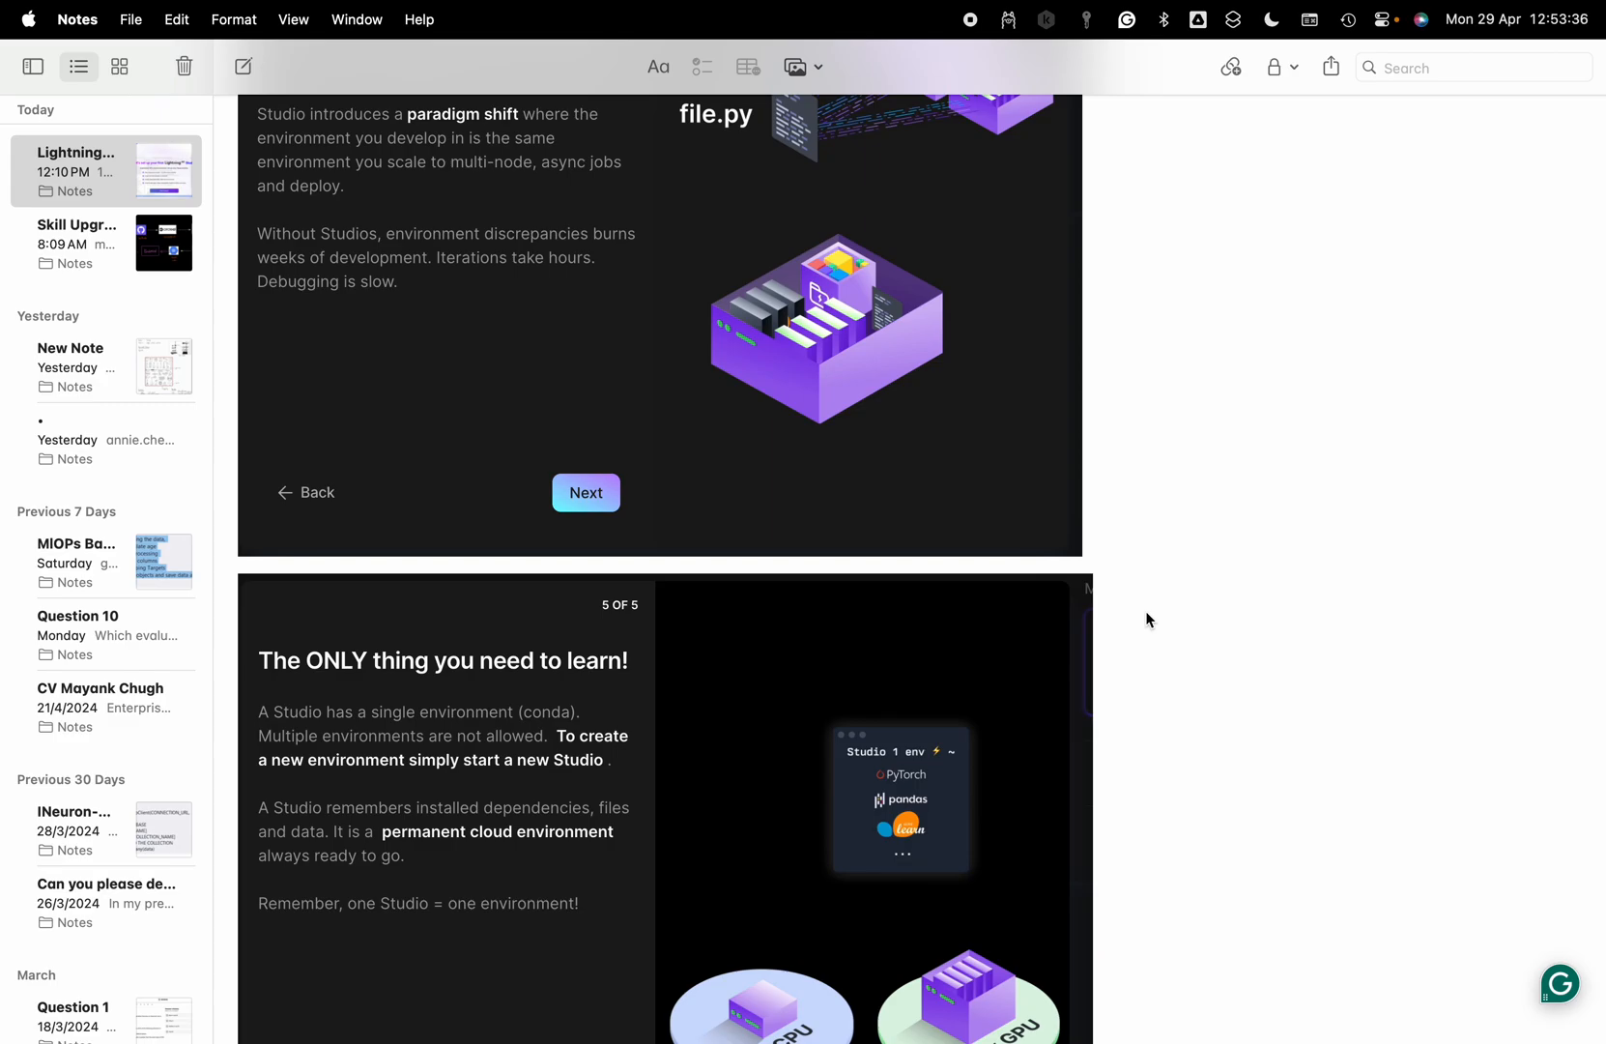
scroll(down, 3)
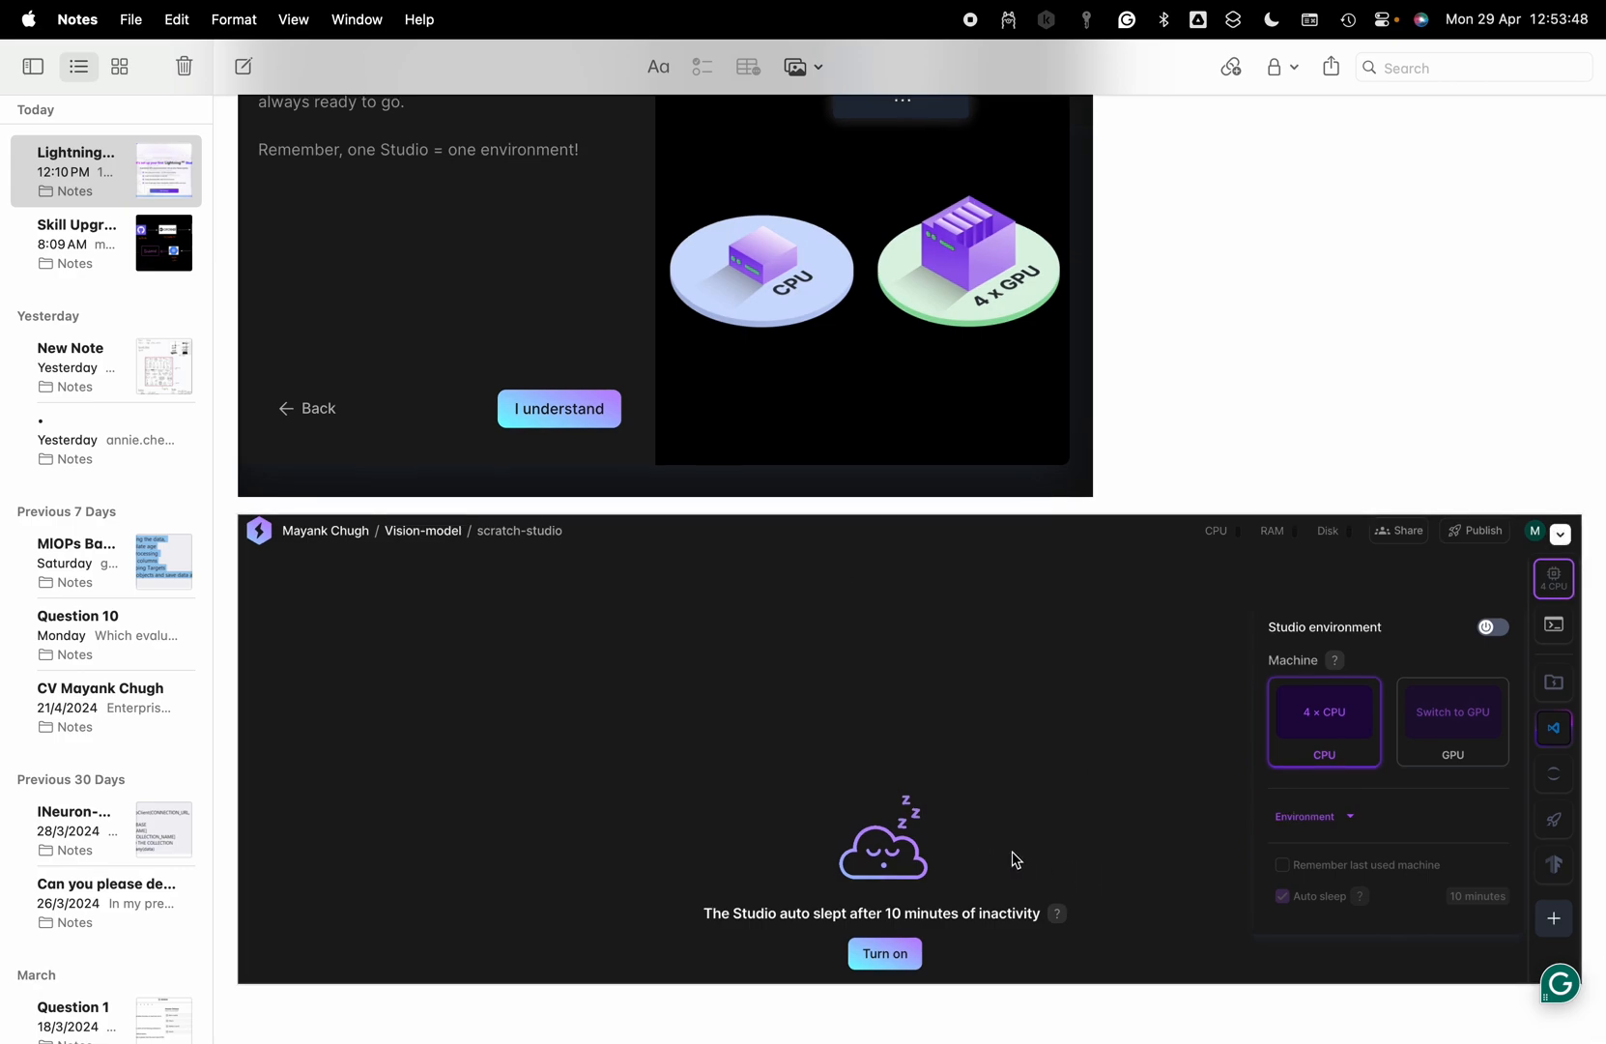
mouse_move(1097, 937)
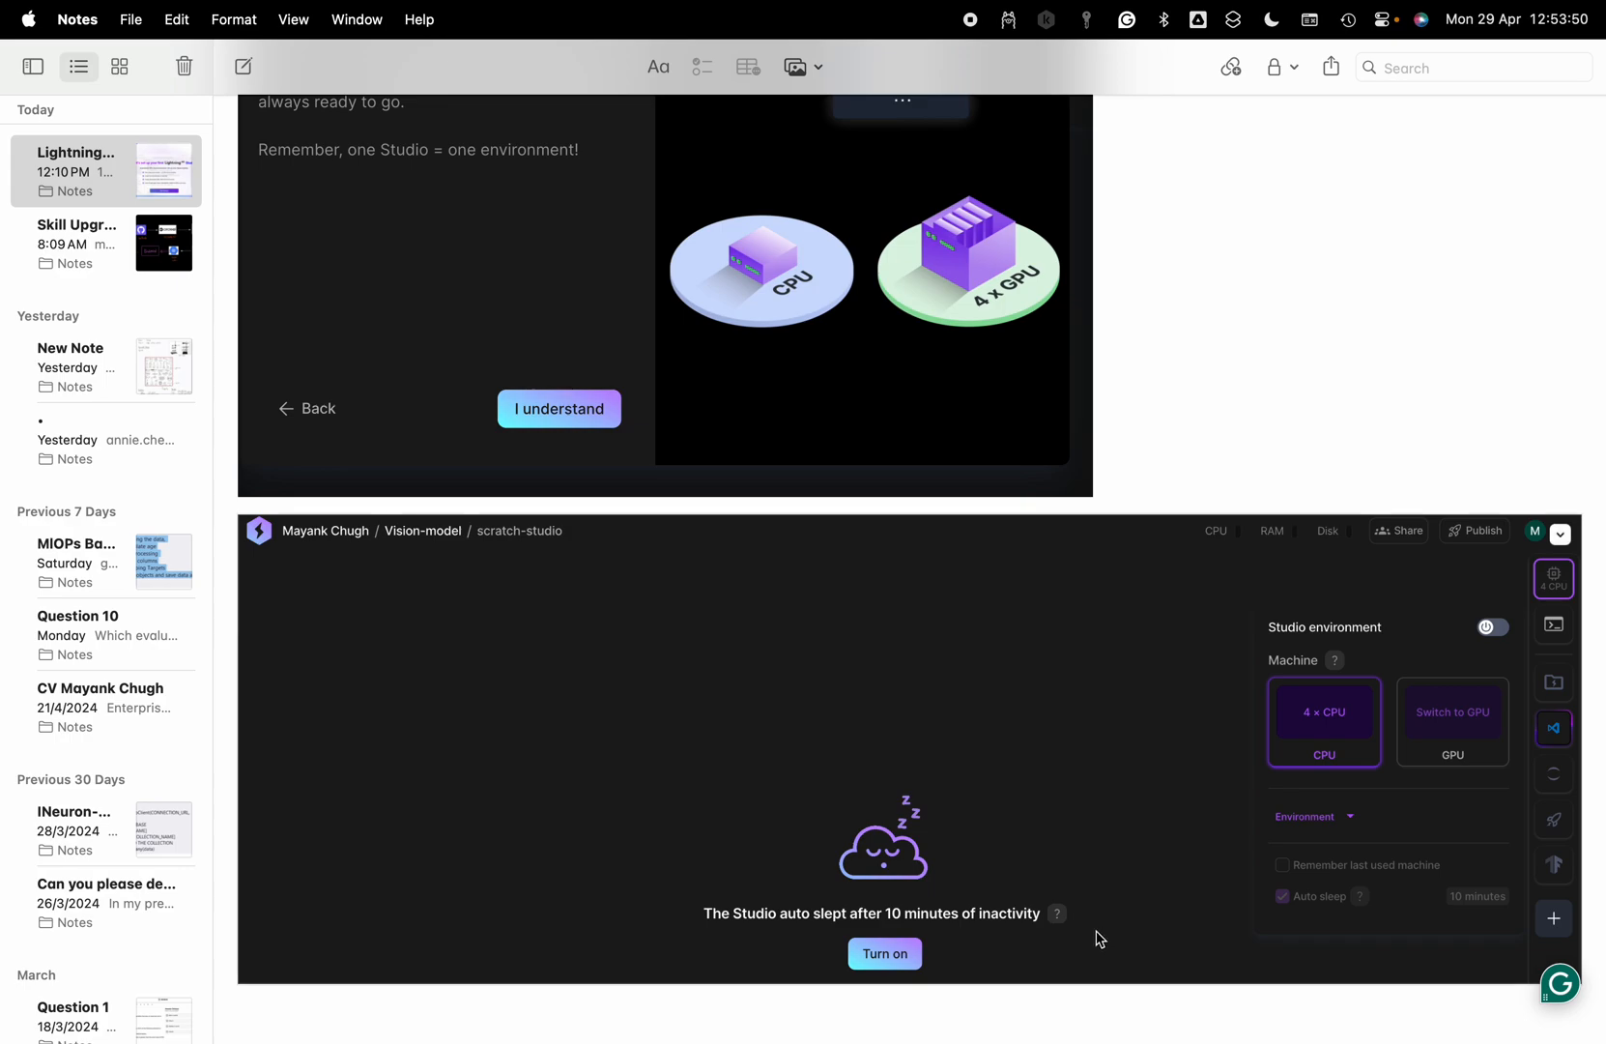
mouse_move(645, 798)
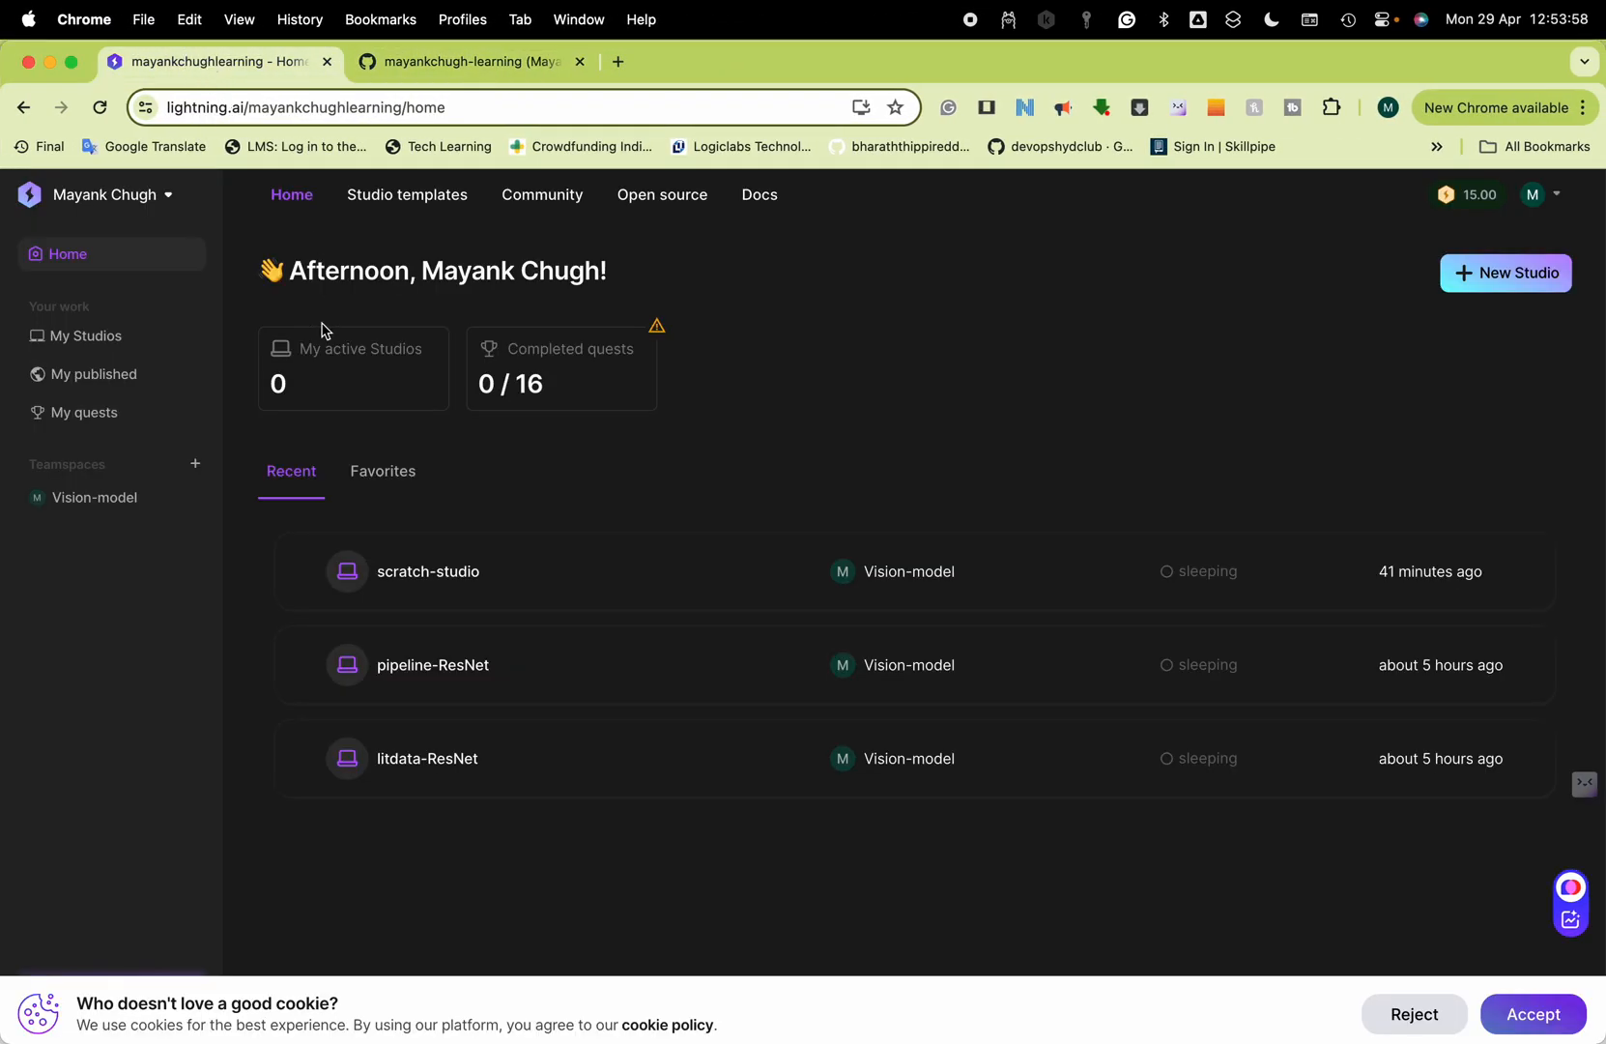
mouse_move(1063, 321)
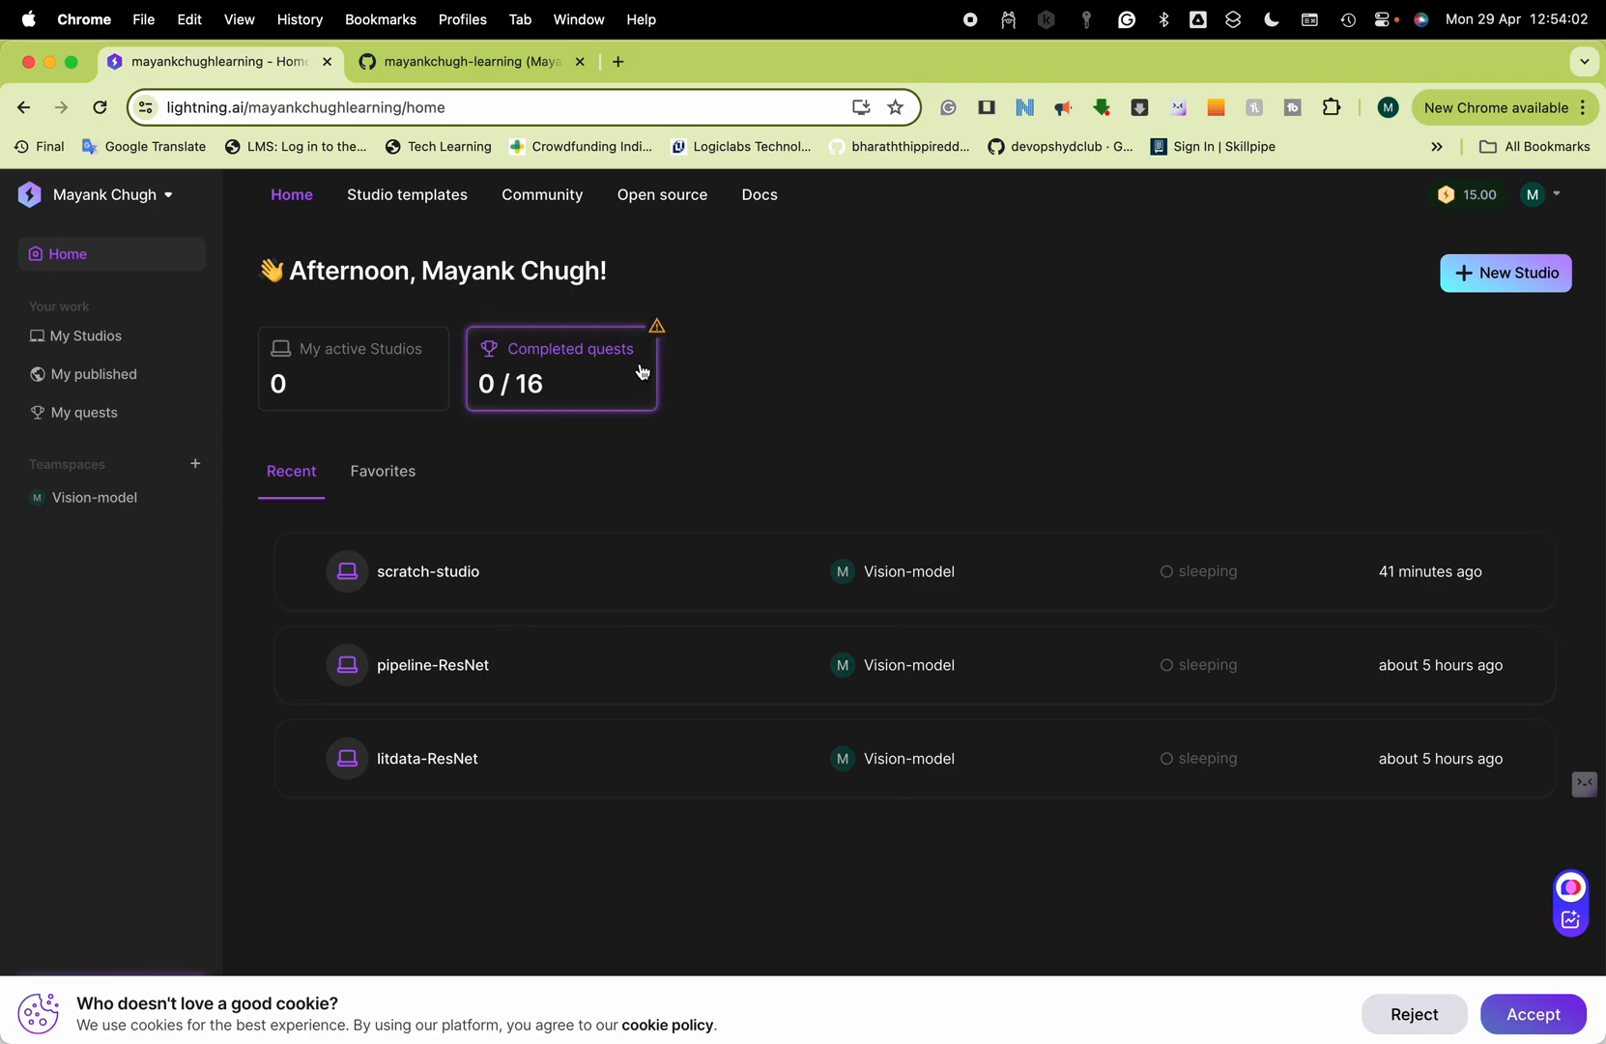
mouse_move(402, 558)
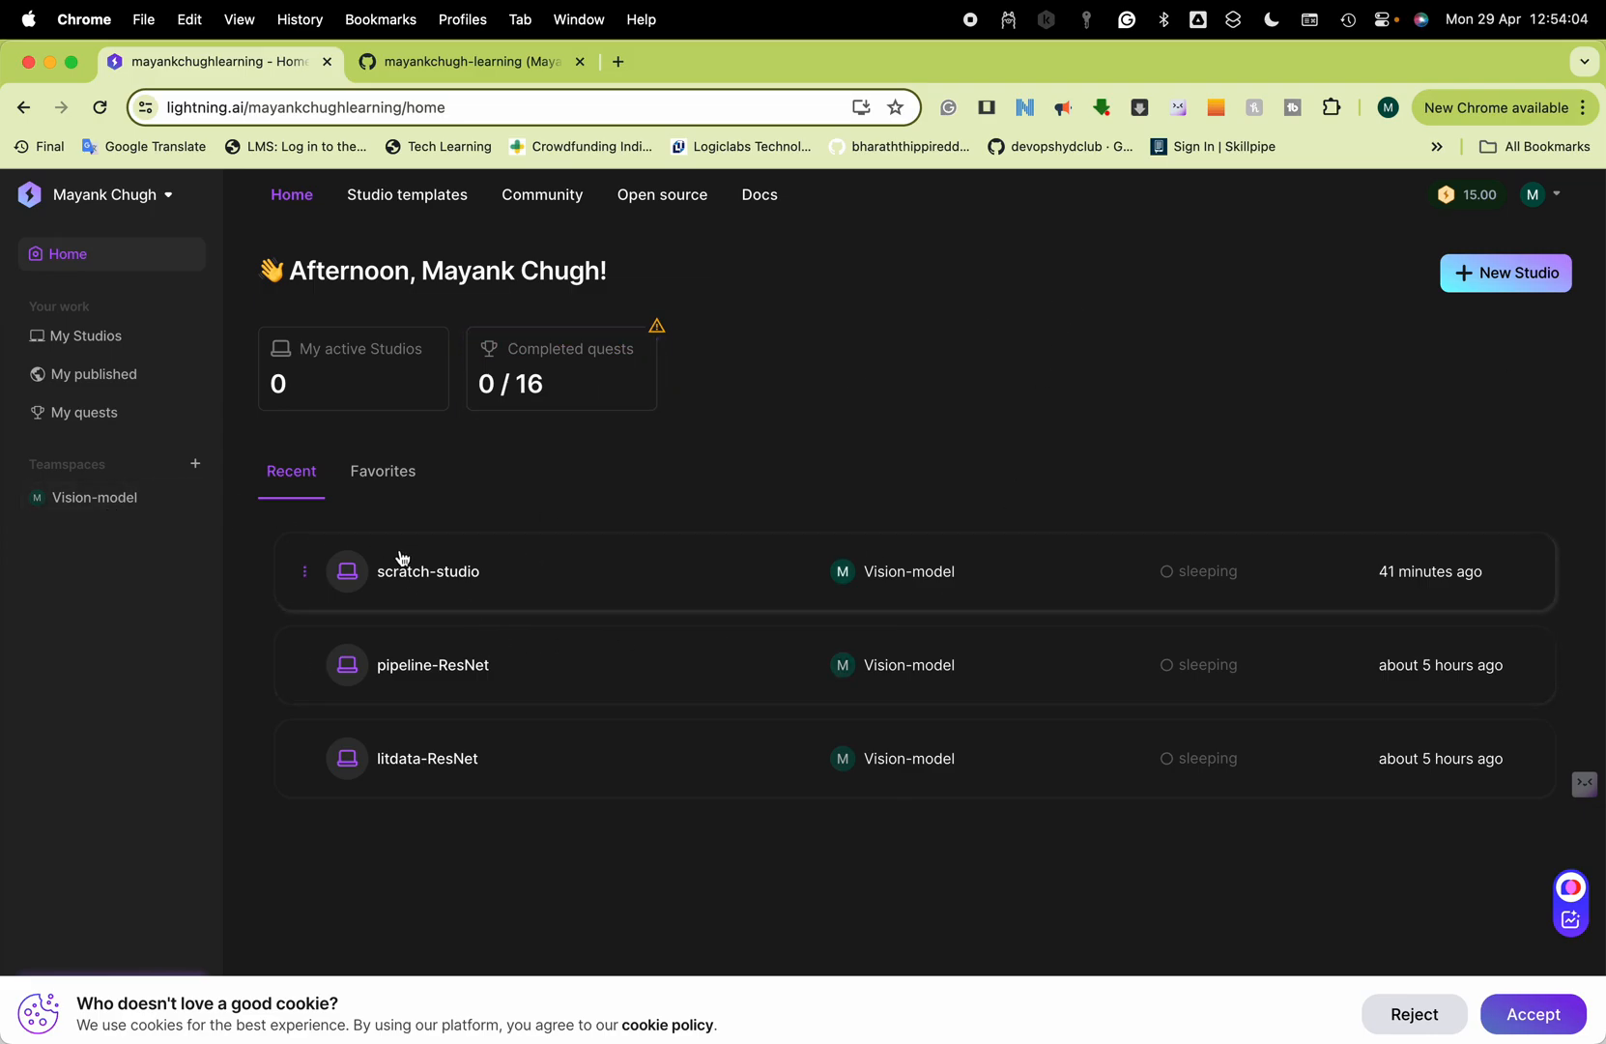
View the Vision-model teamspace, then list all sleeping studios under My Studios.
click(98, 496)
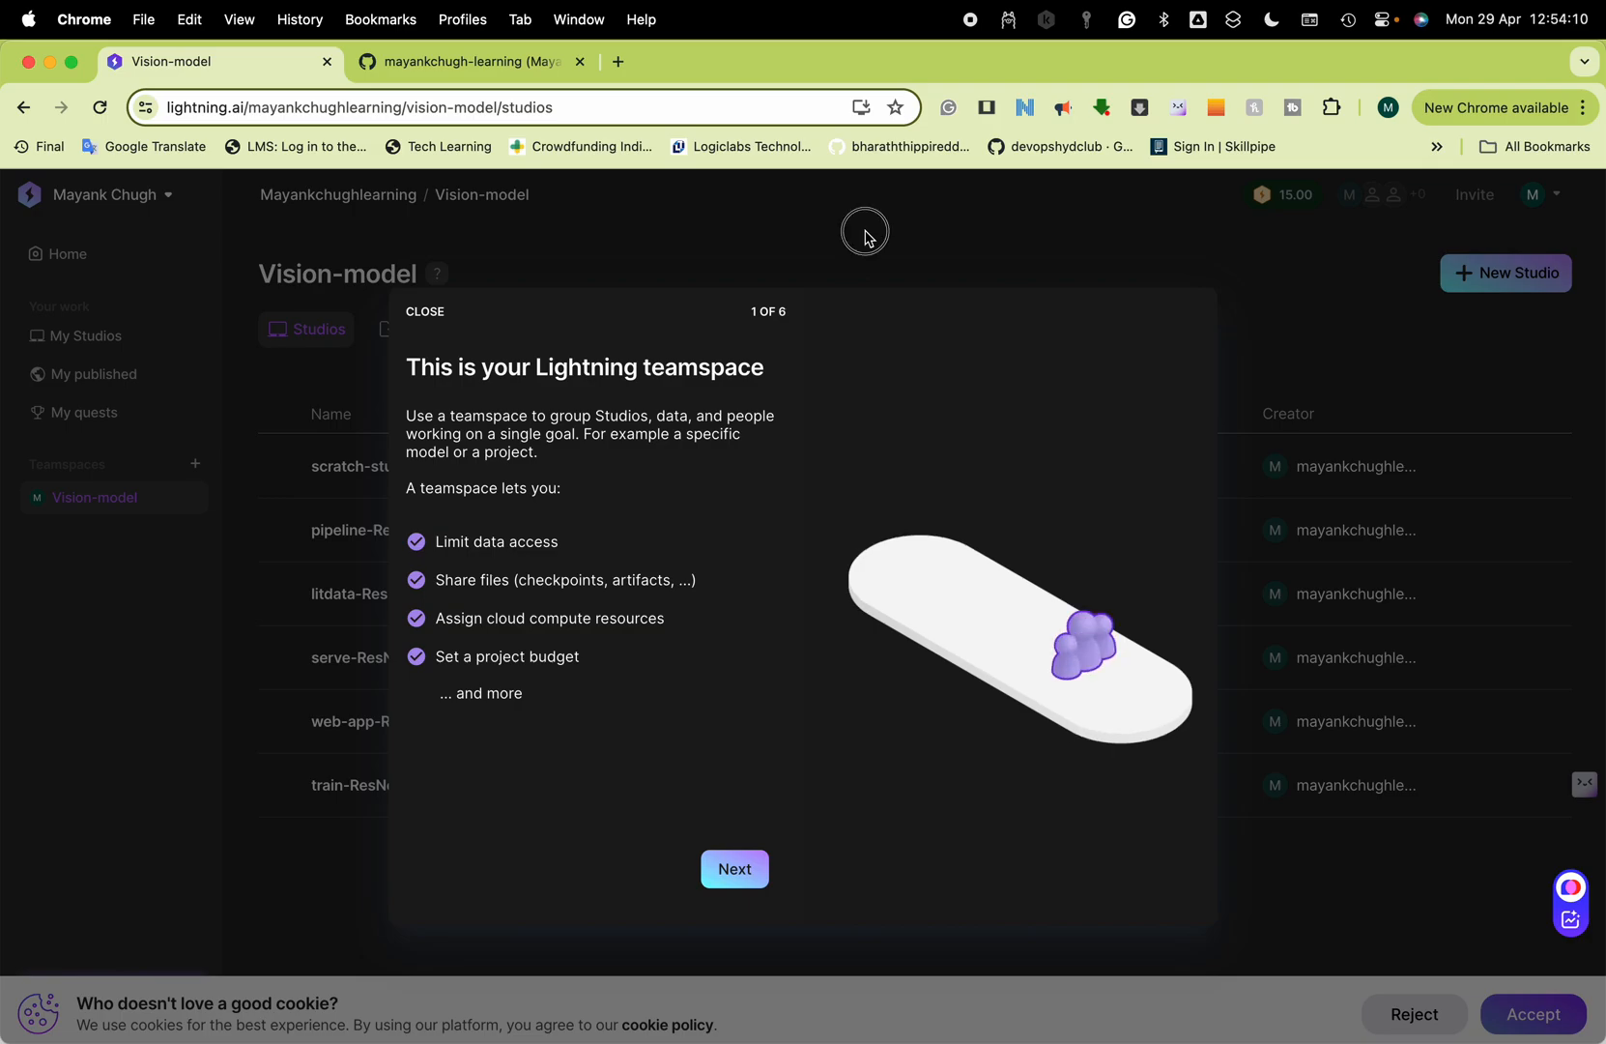
click(424, 311)
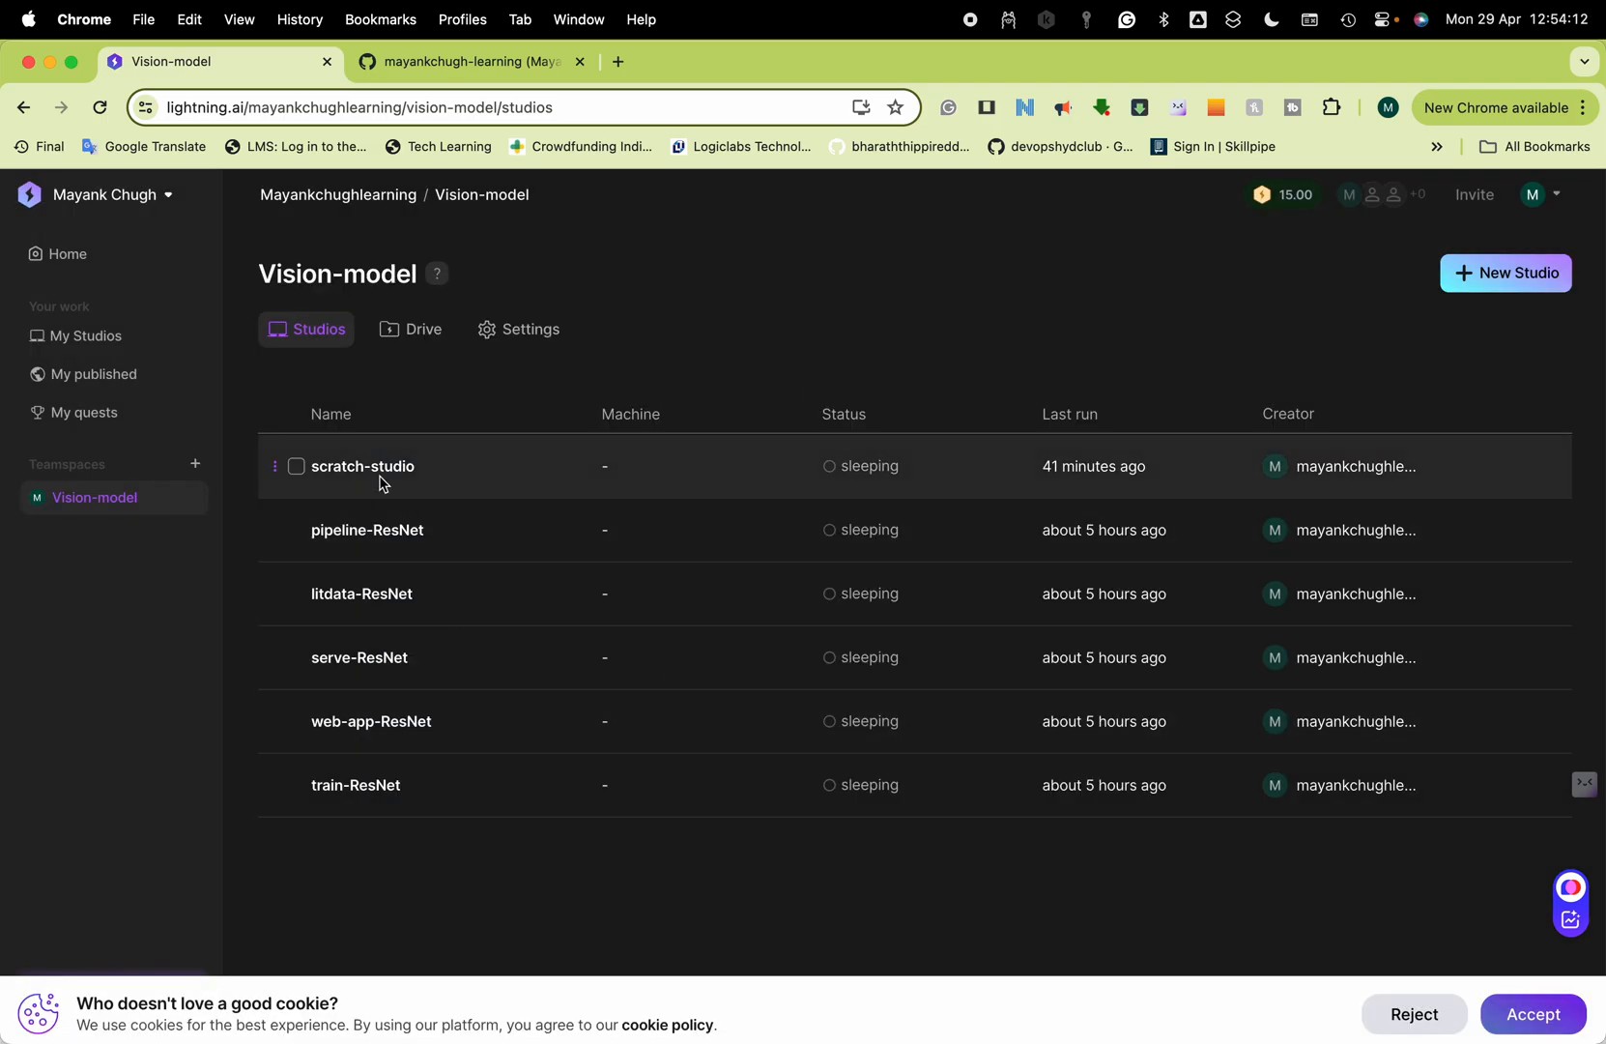
click(84, 336)
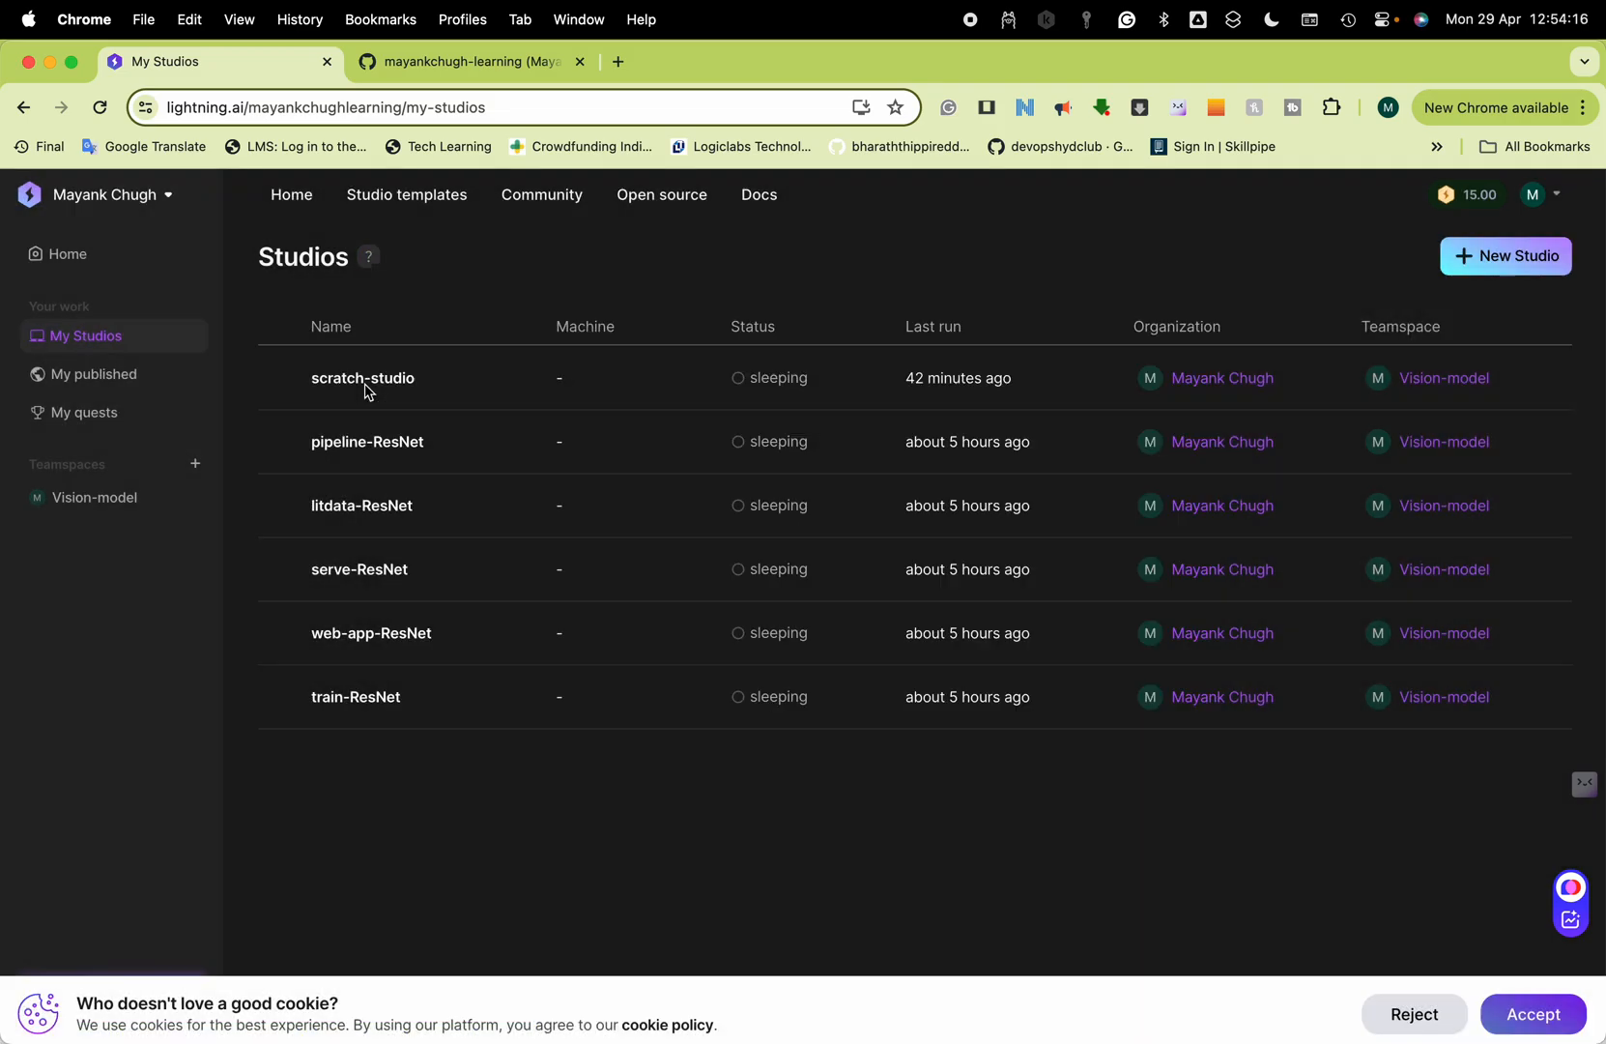
Wake scratch-studio and load its code editor with the hello_world.py example.
click(361, 378)
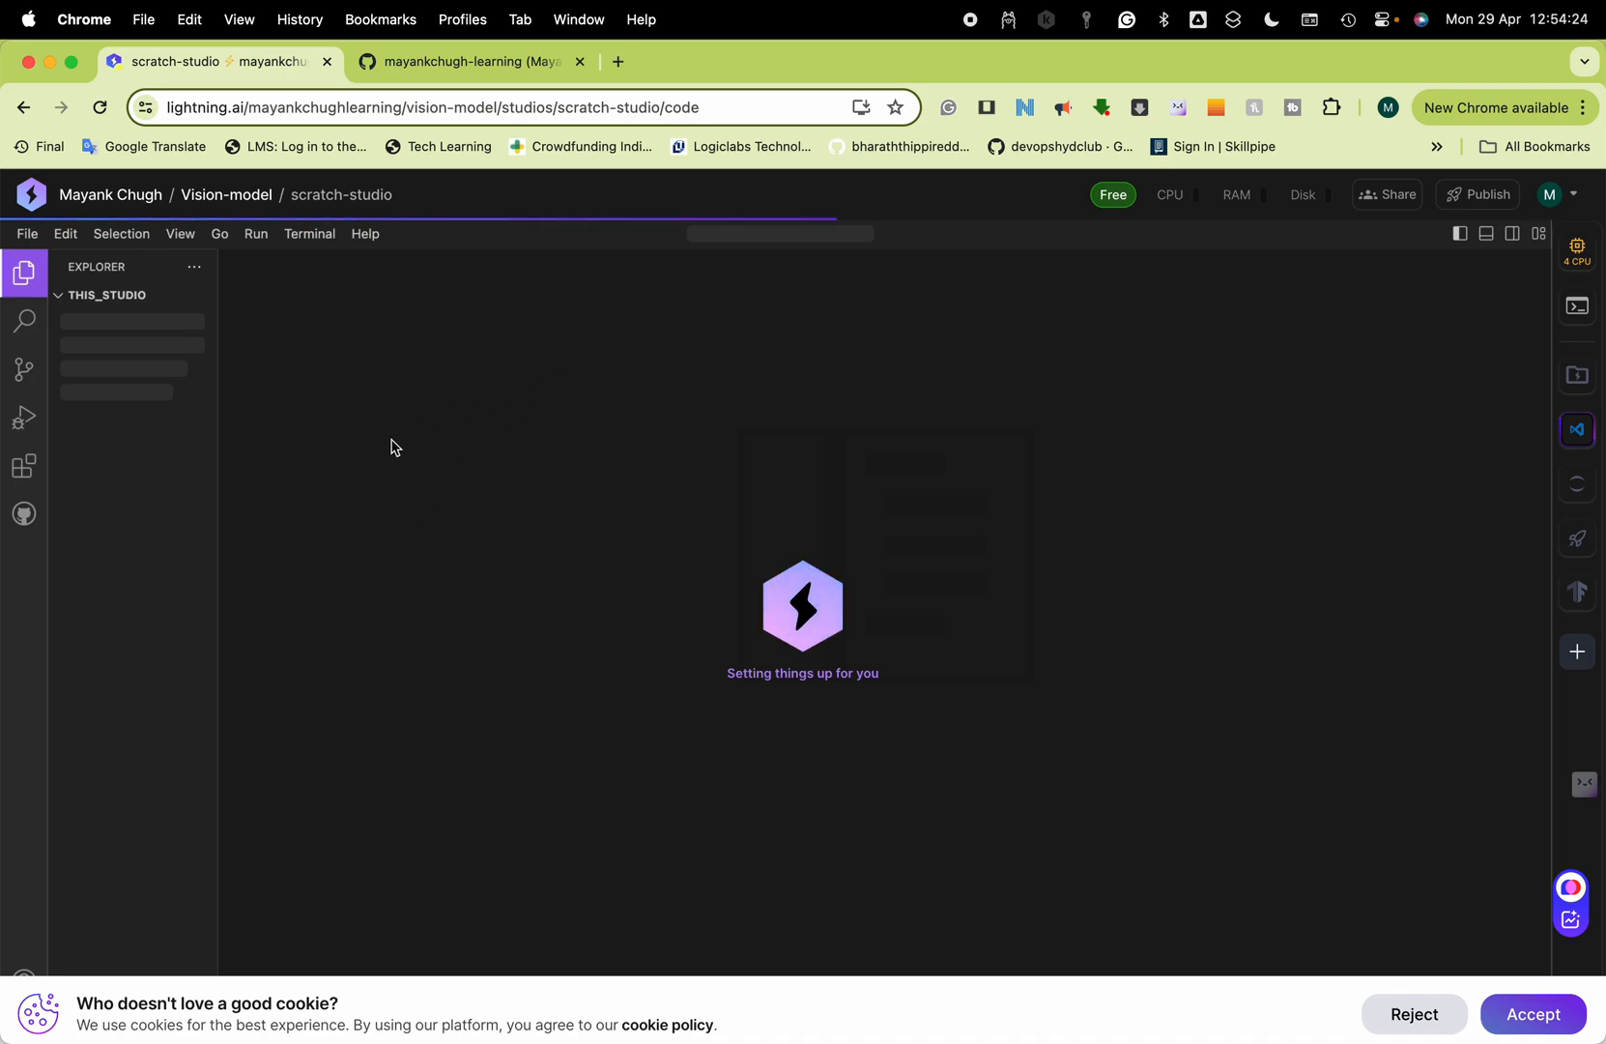
mouse_move(1171, 194)
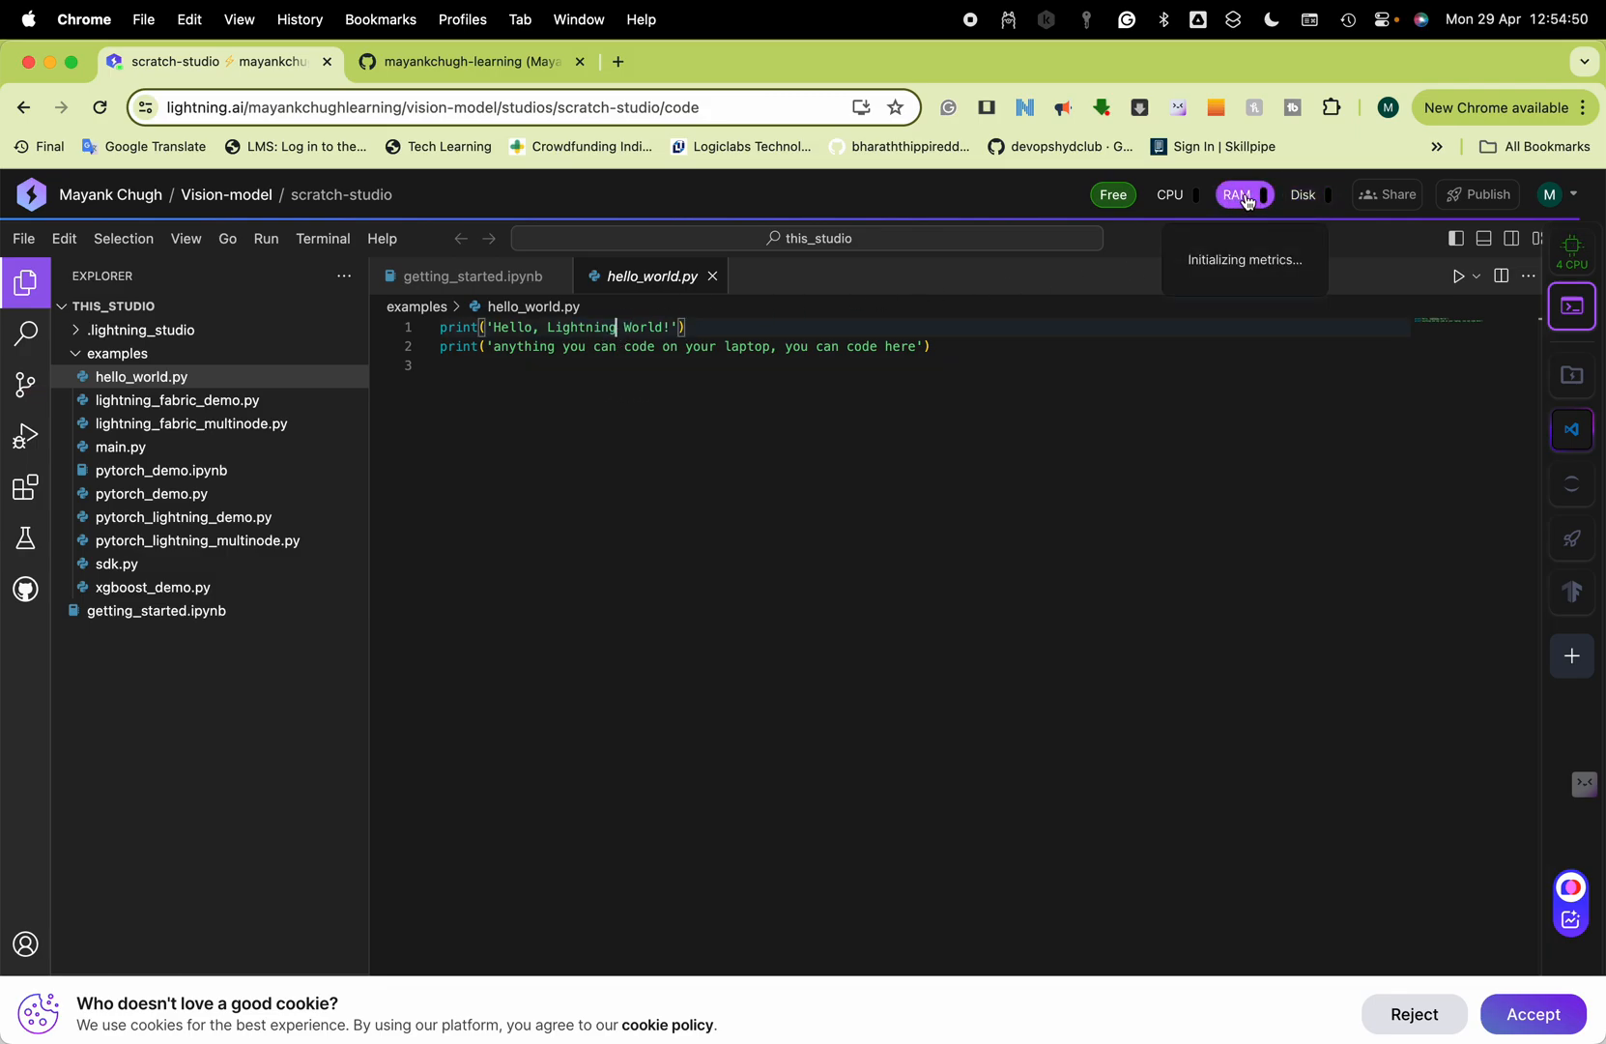
mouse_move(1354, 206)
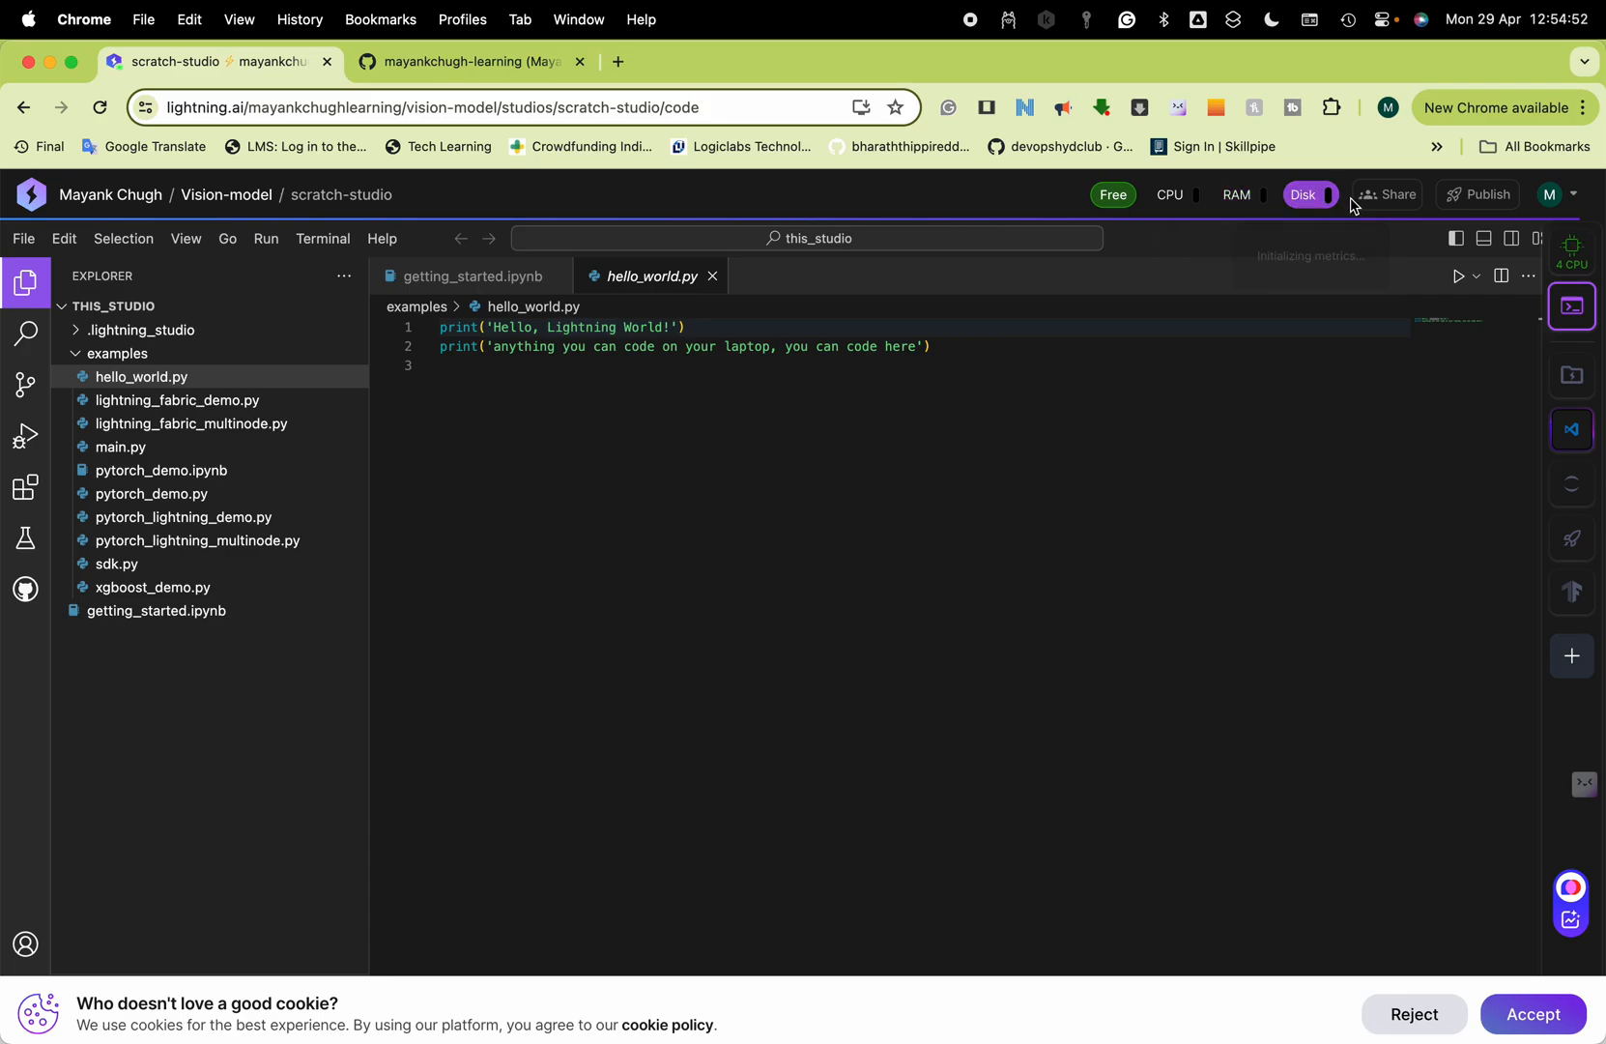
click(1571, 309)
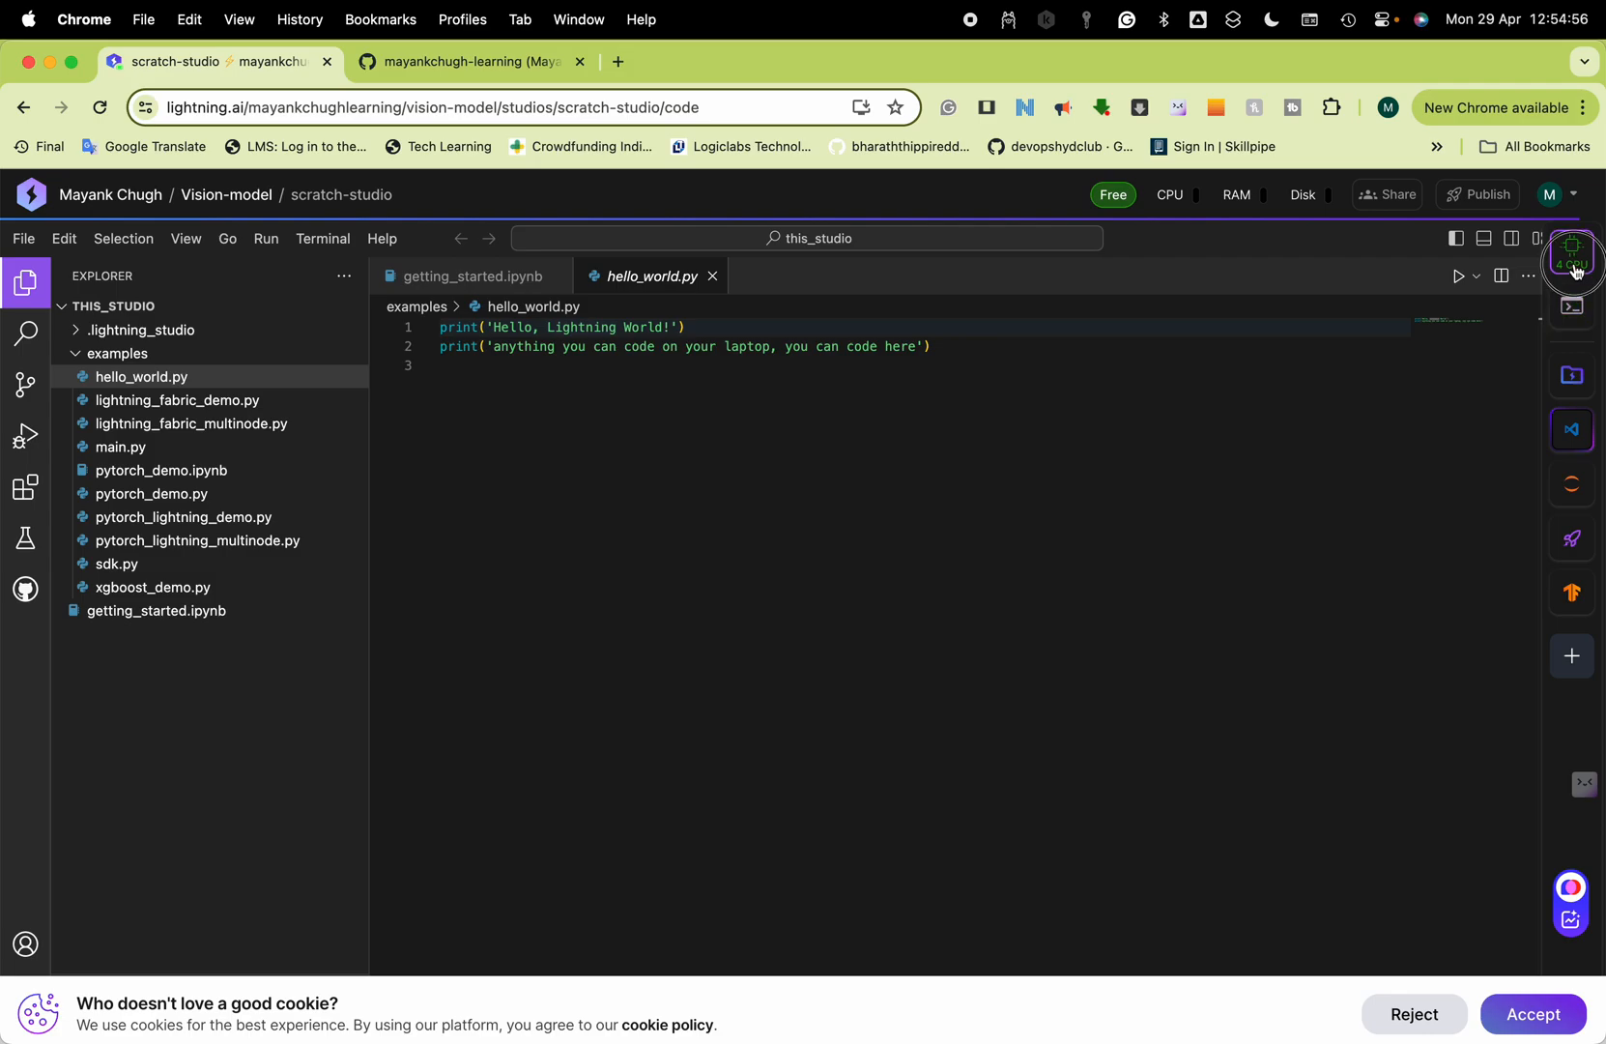
Open scratch-studio's machine settings and list GPU options T4, L4, A10G, A100 and H100.
click(1574, 251)
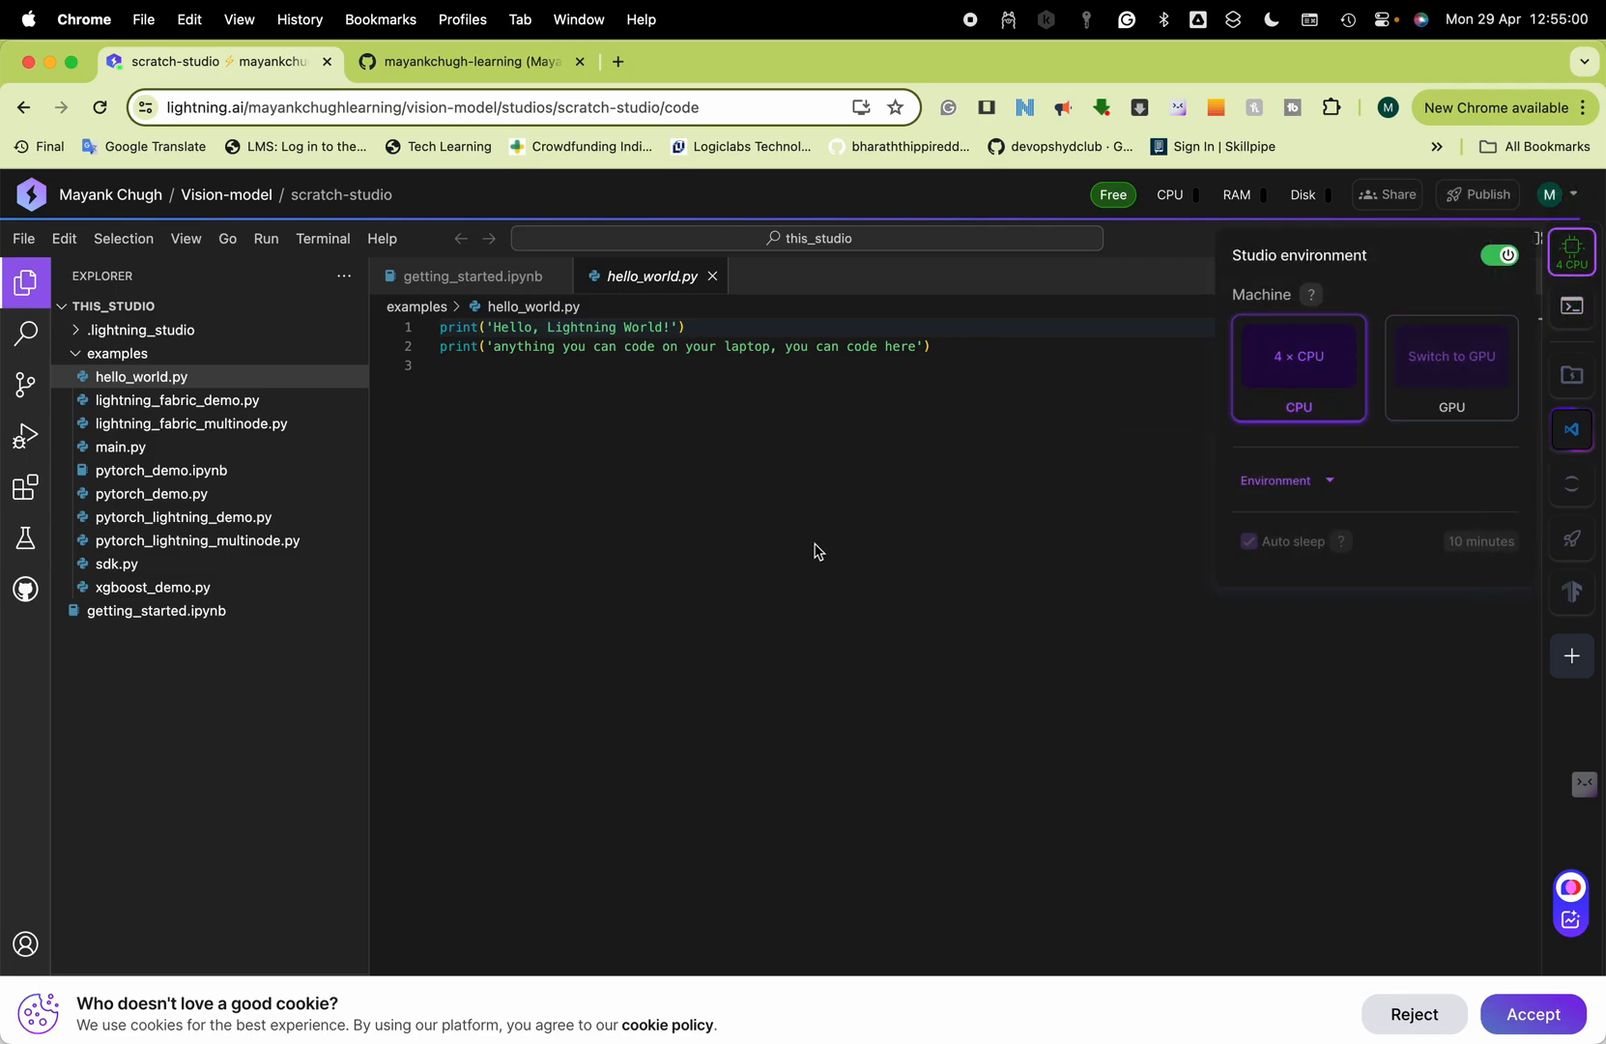
click(1450, 356)
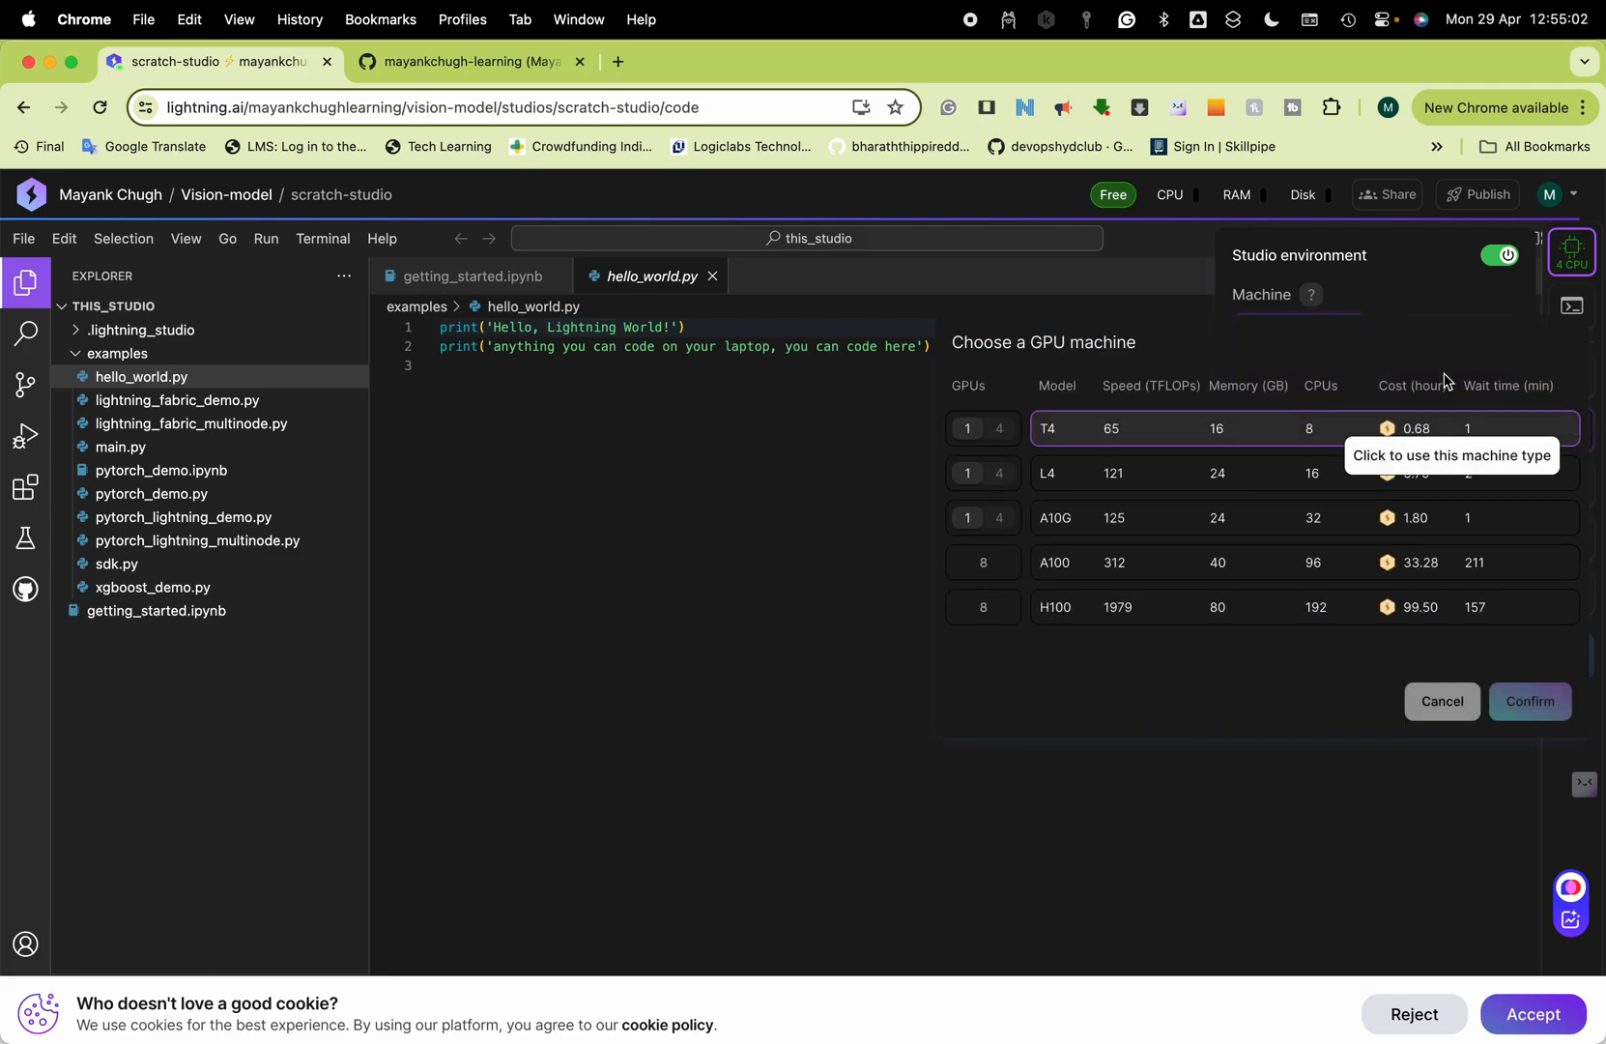
mouse_move(1095, 472)
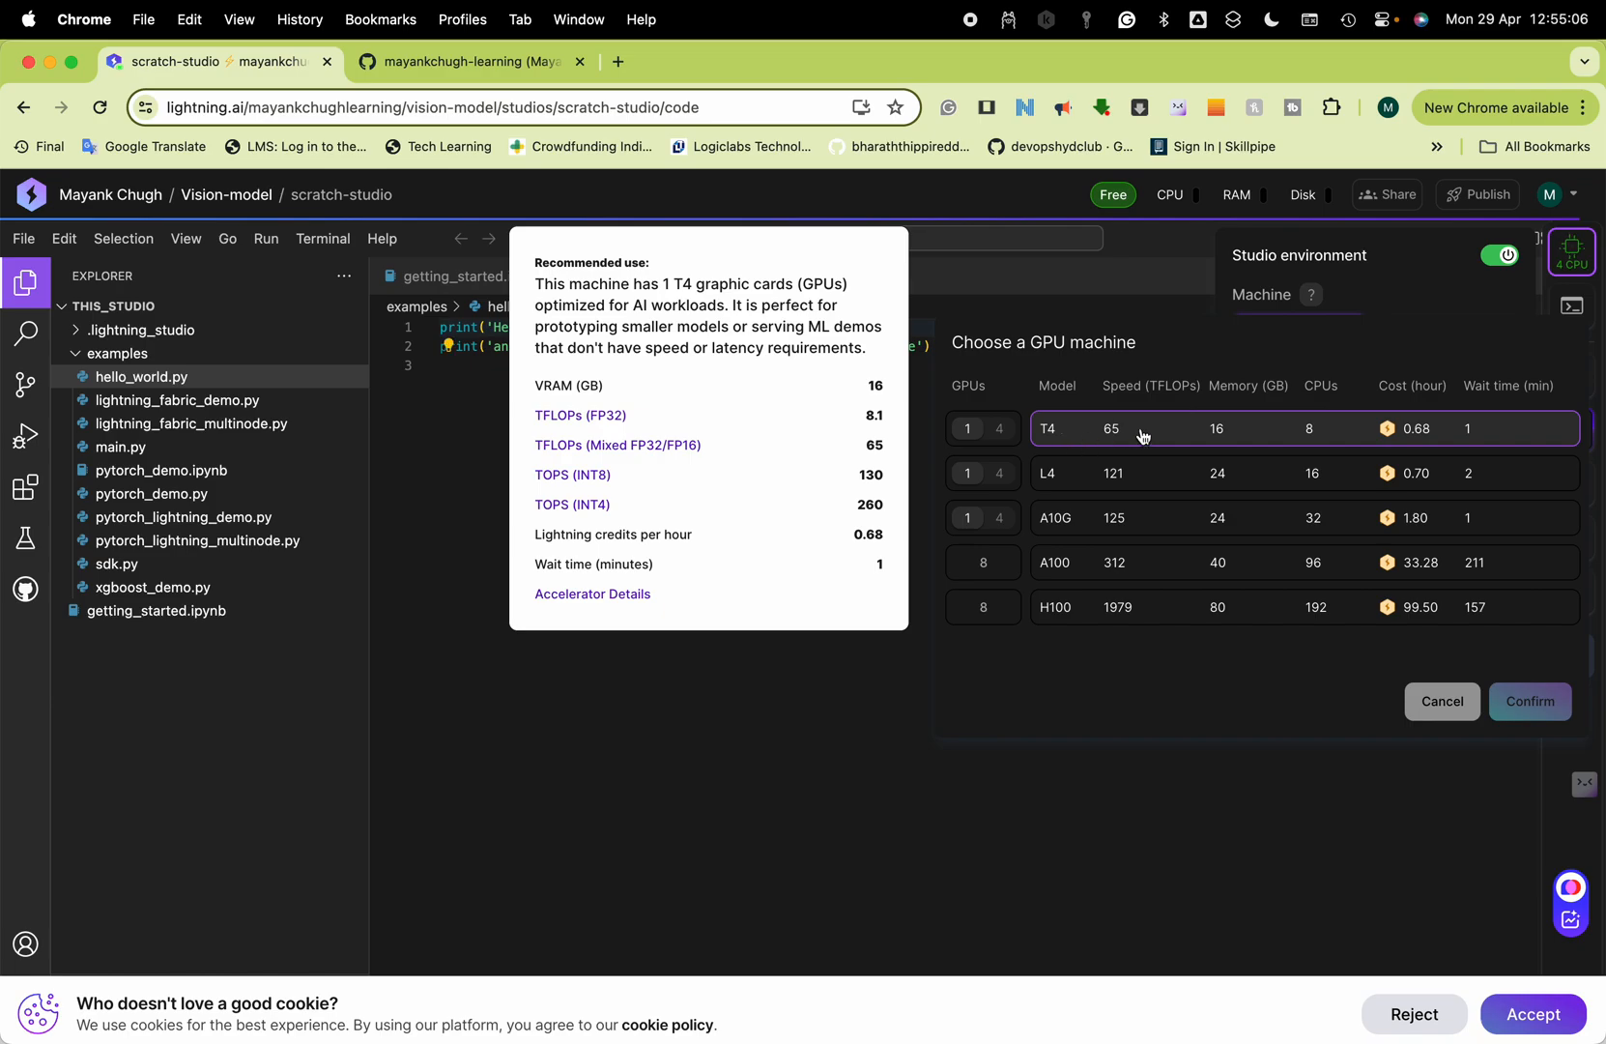
mouse_move(1053, 446)
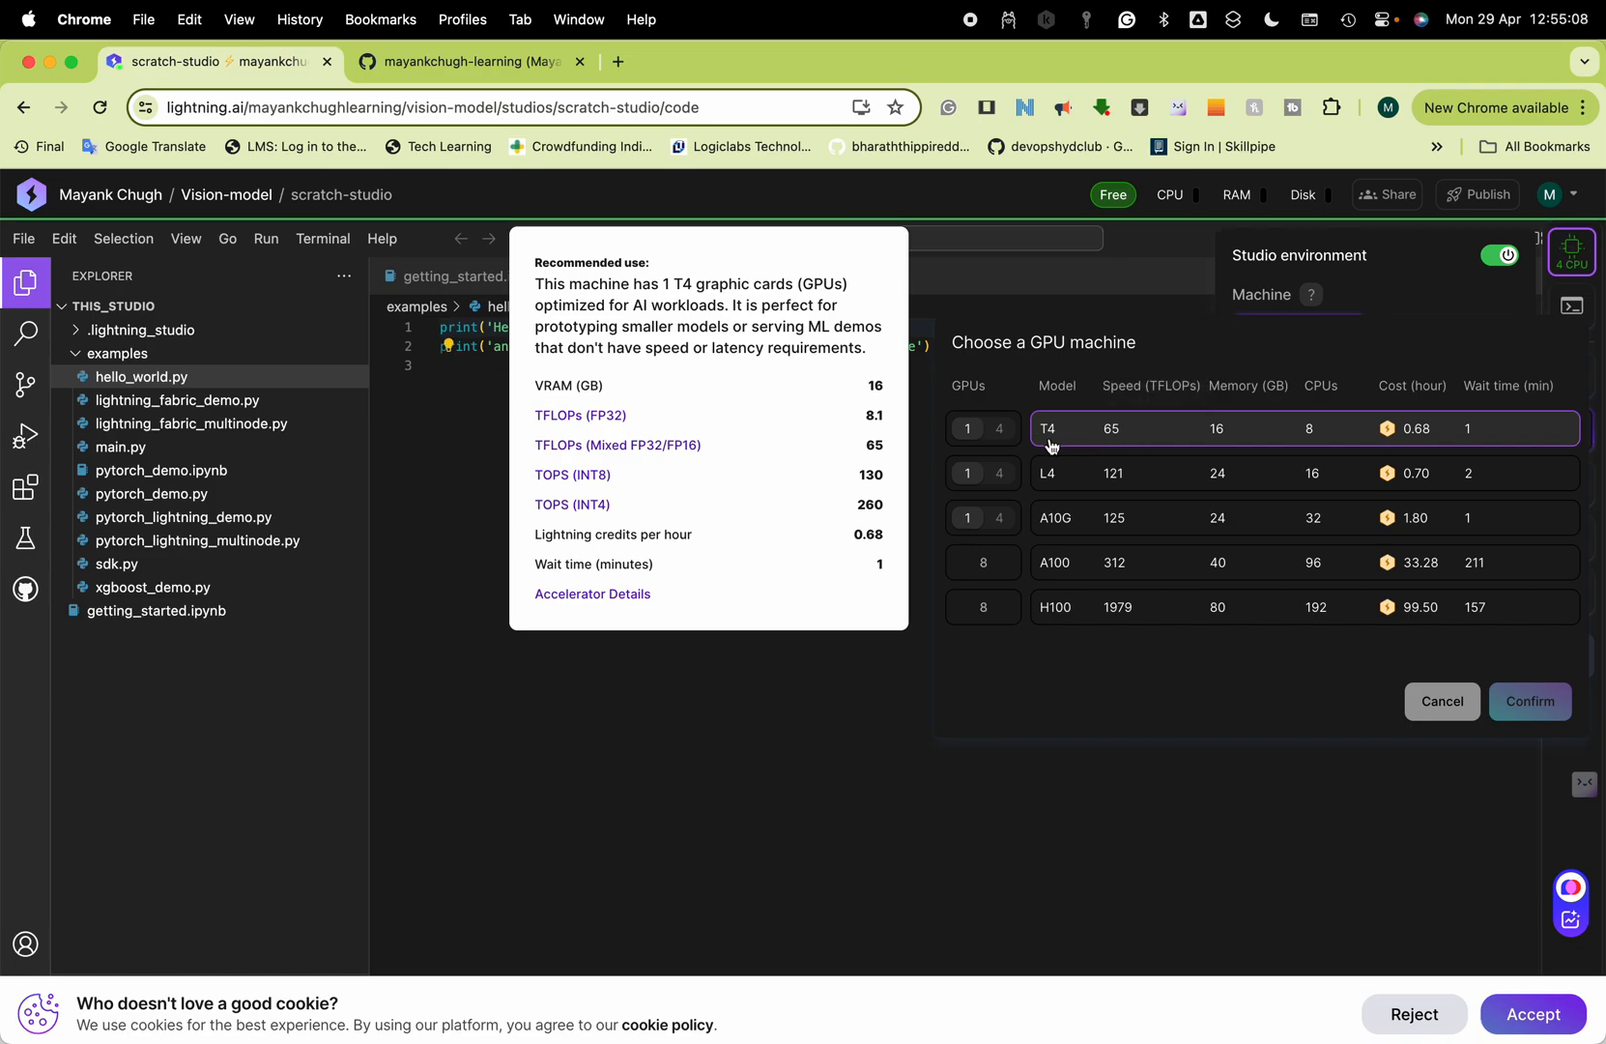
mouse_move(1126, 447)
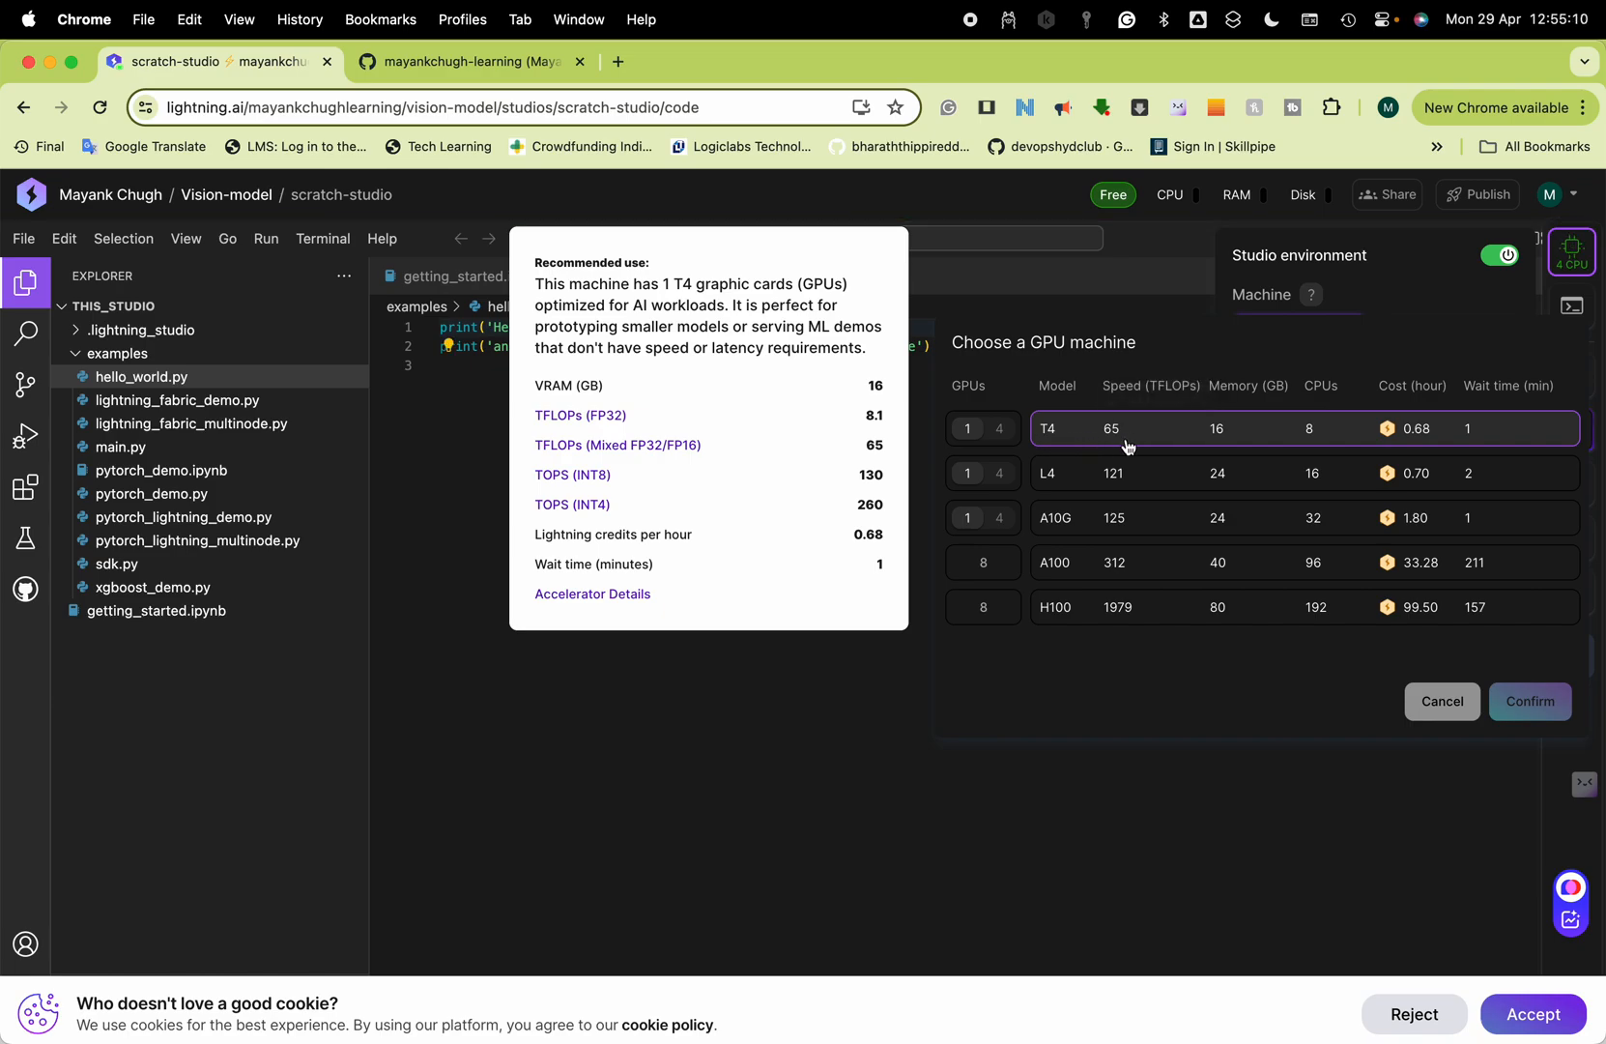
mouse_move(1211, 444)
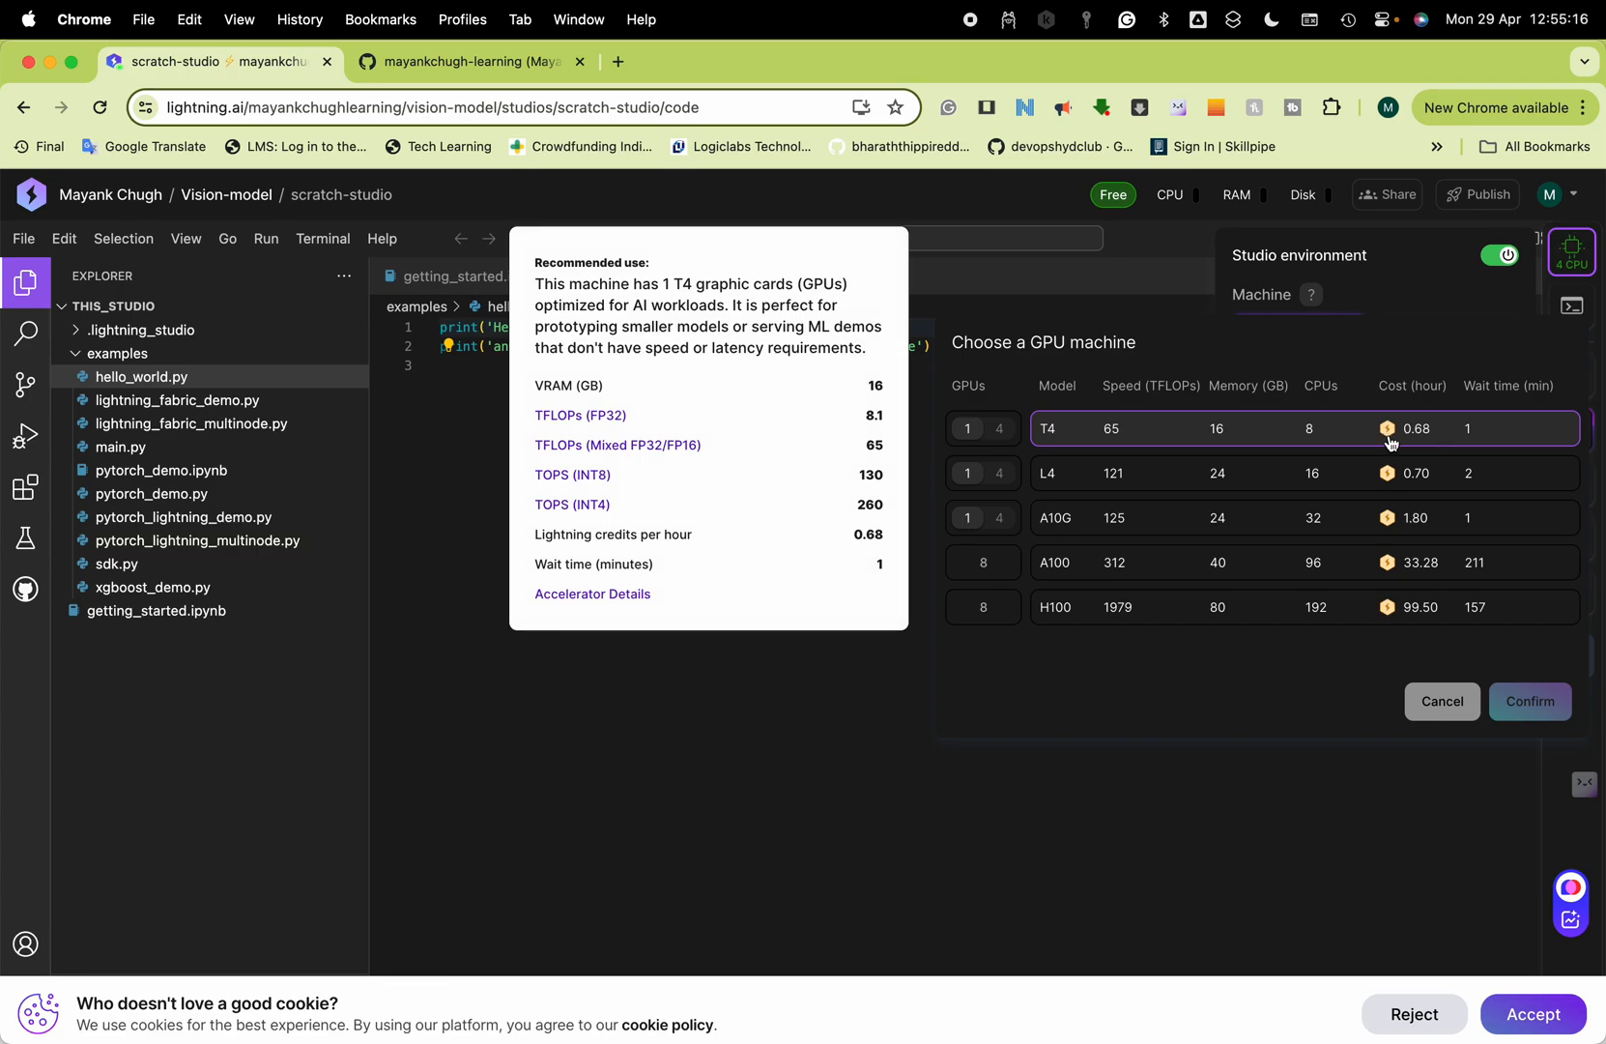
mouse_move(1385, 714)
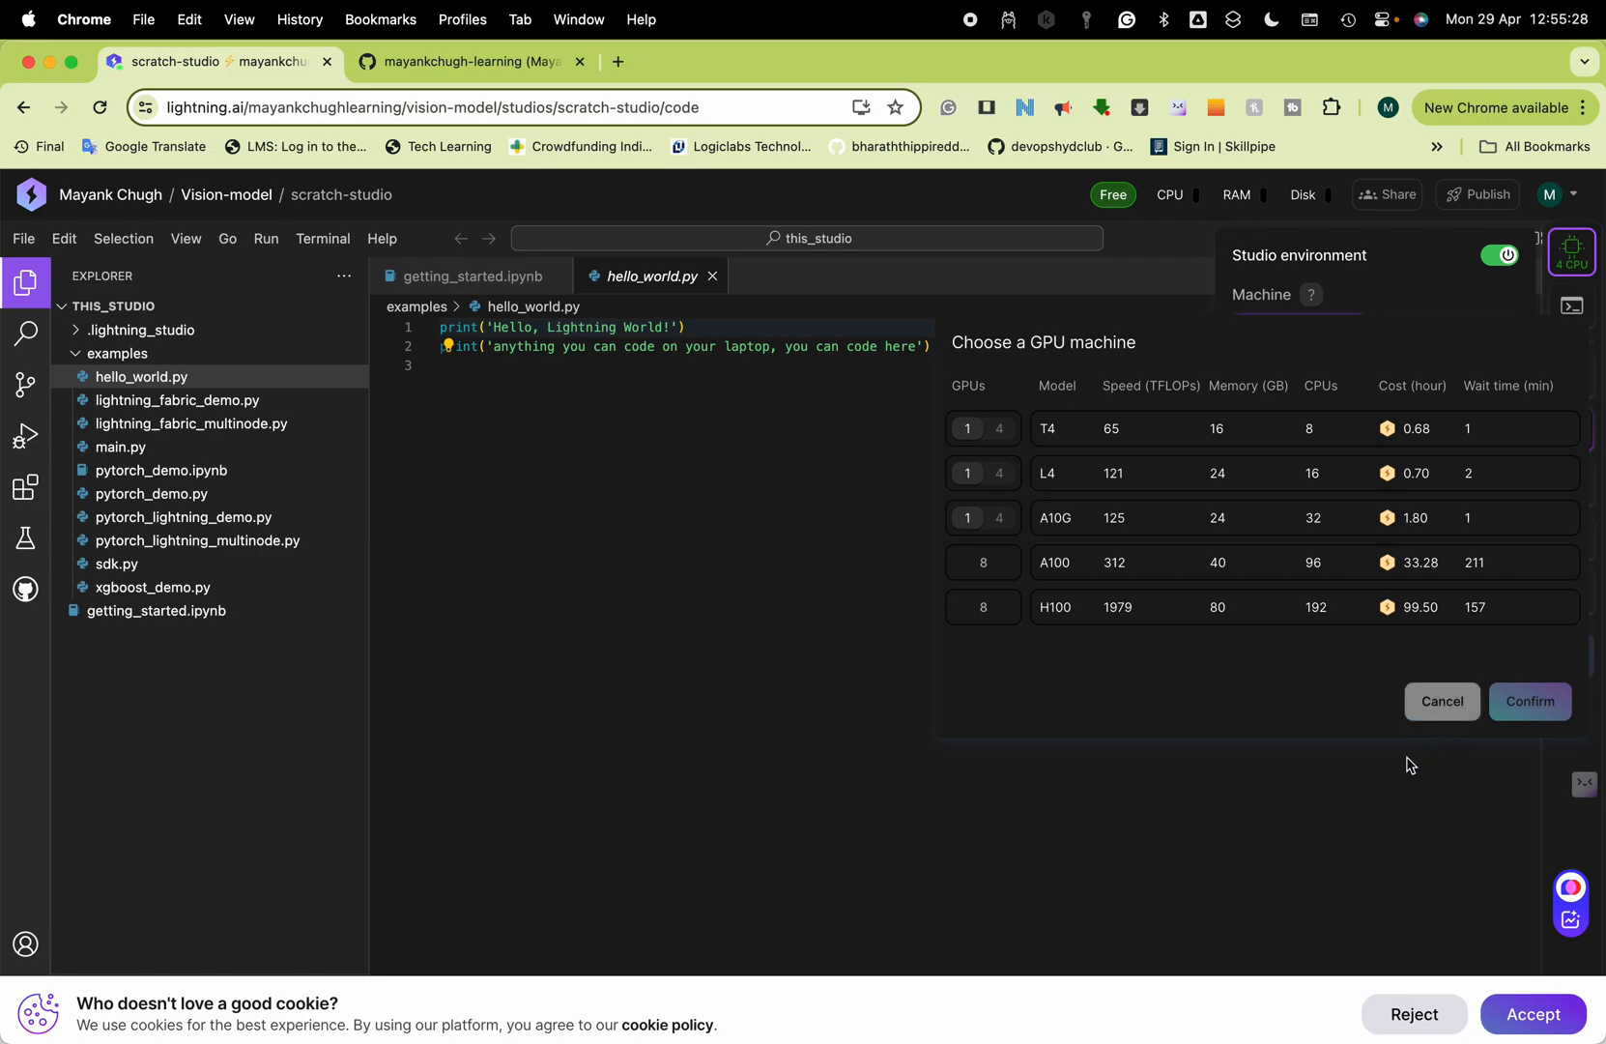
Close the GPU chooser and bring up the terminal and VS Code options from the right sidebar.
click(1571, 334)
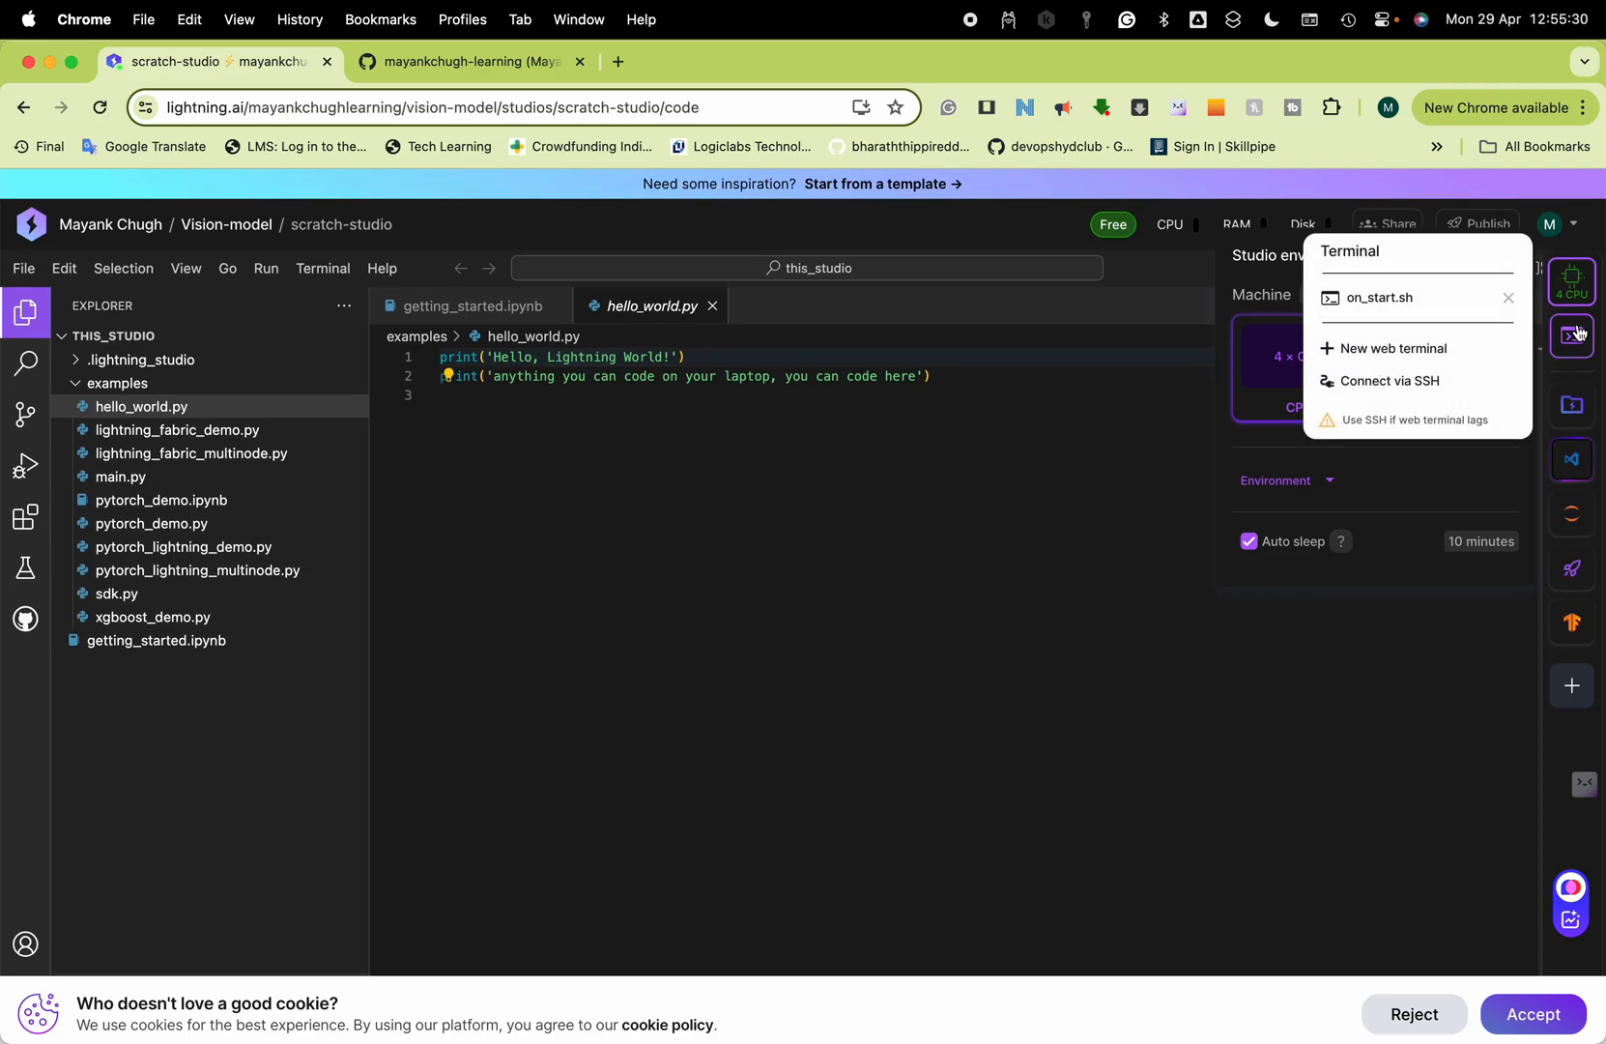
click(1574, 459)
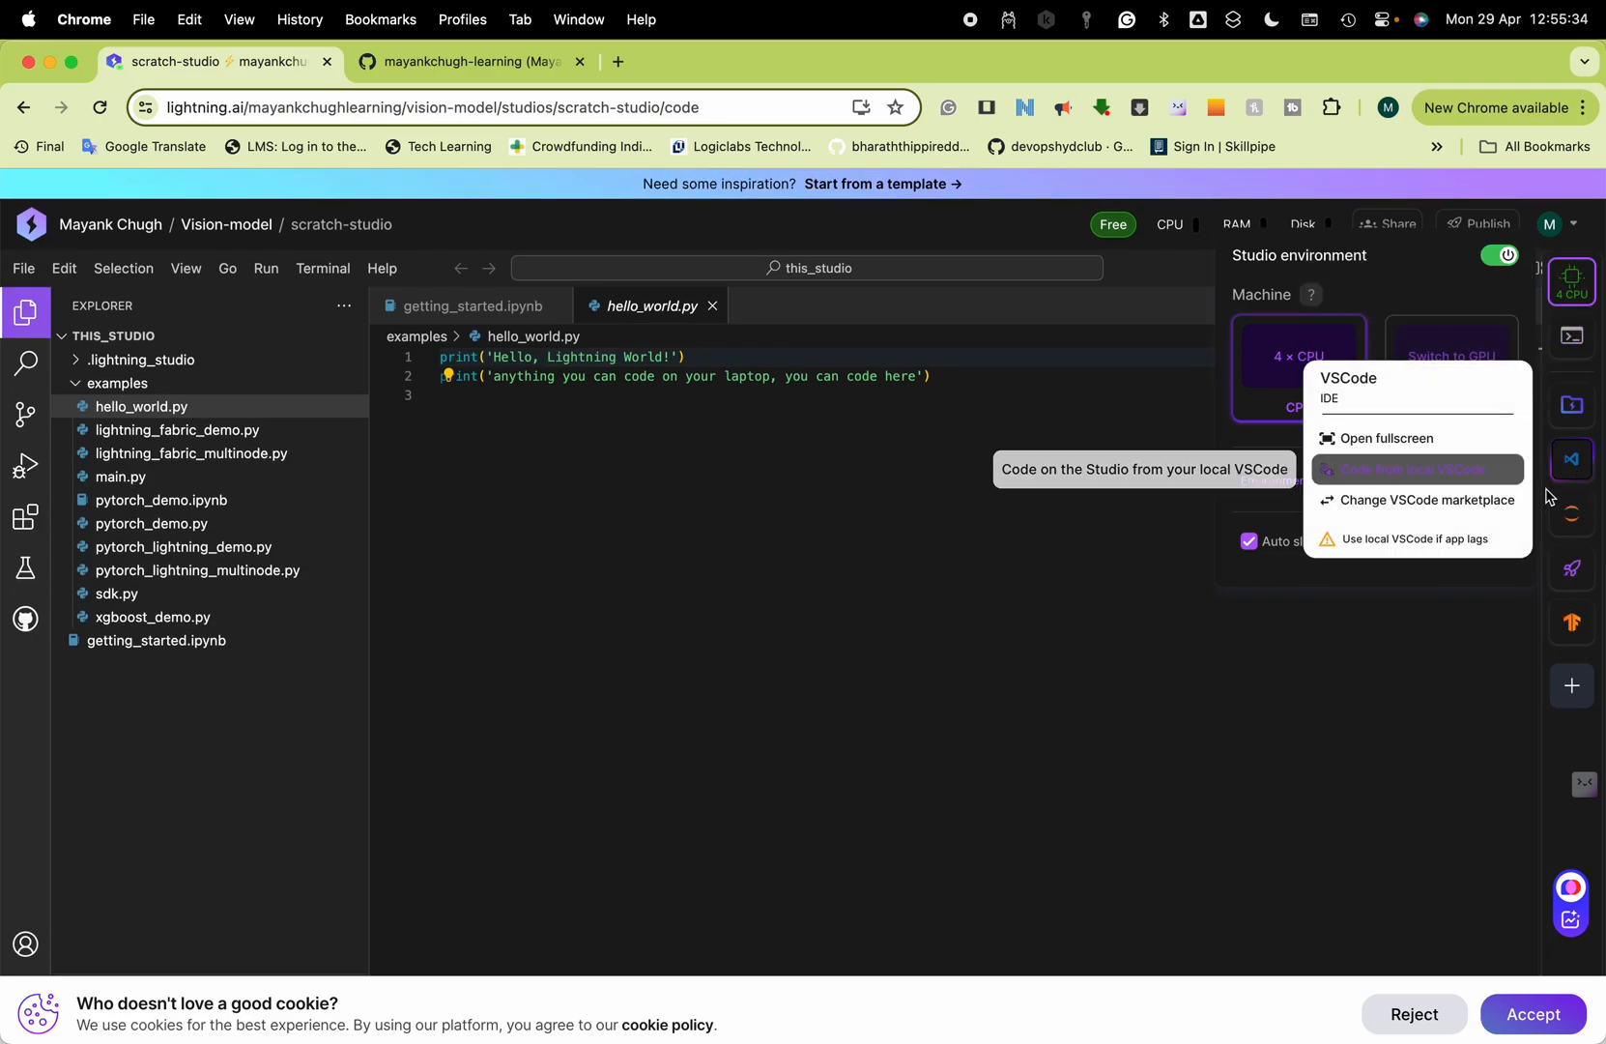
mouse_move(1571, 568)
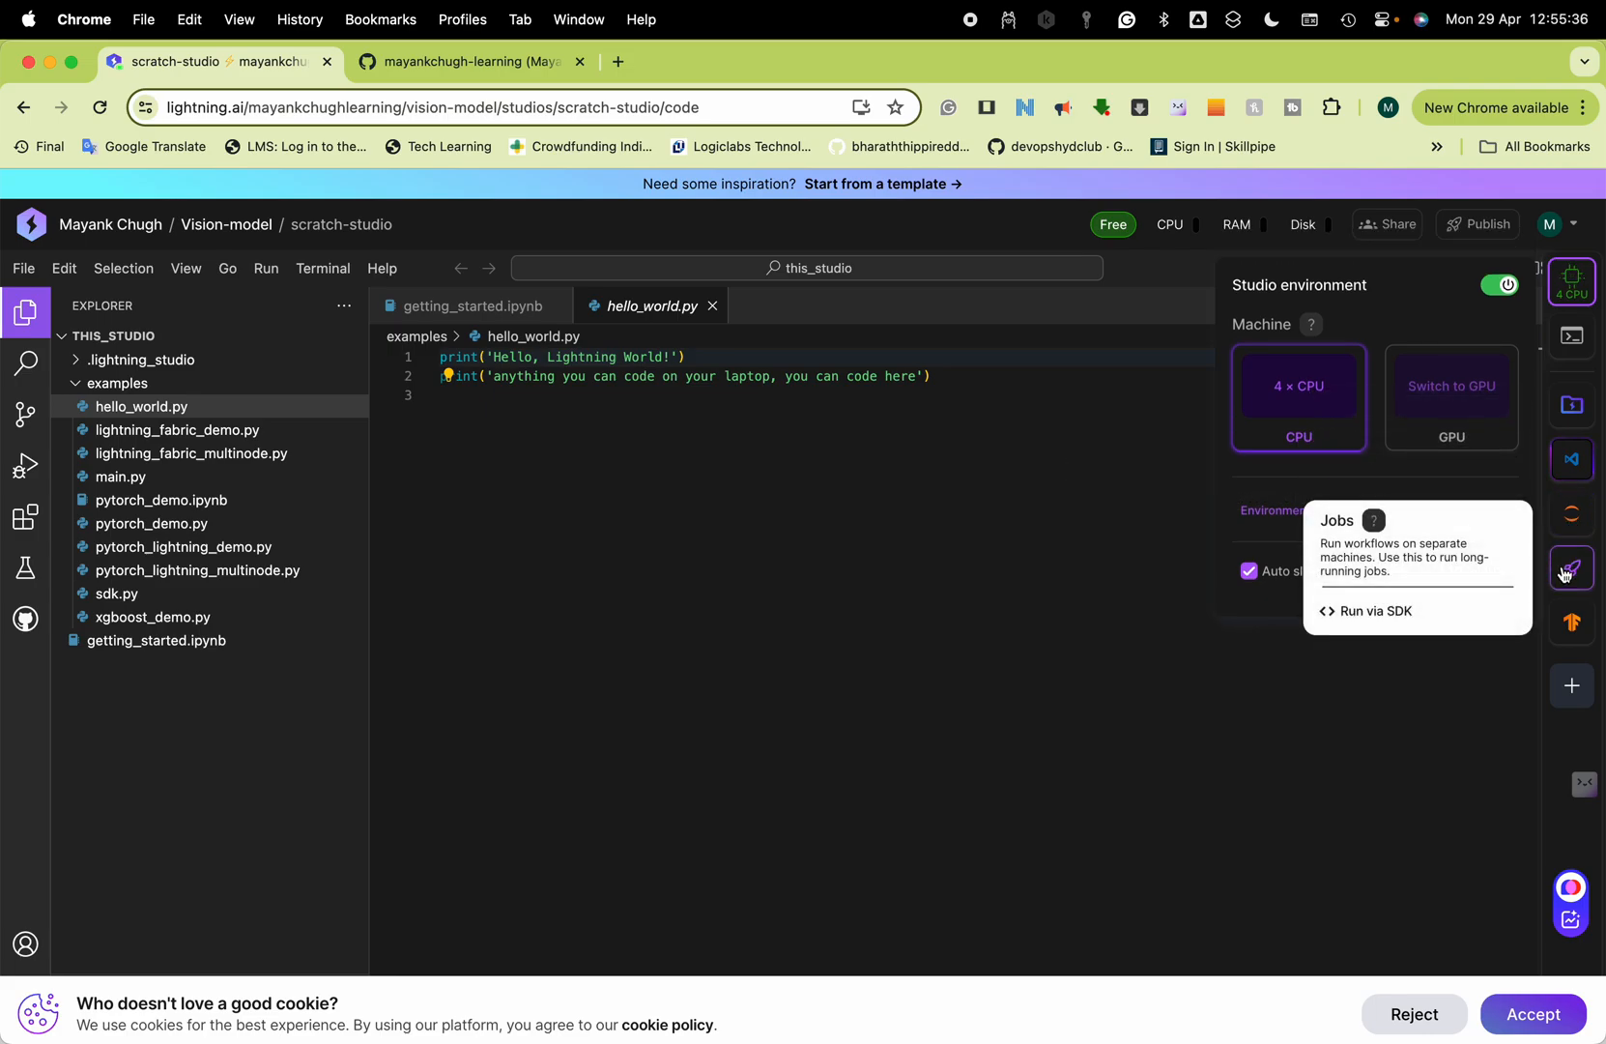
mouse_move(876, 749)
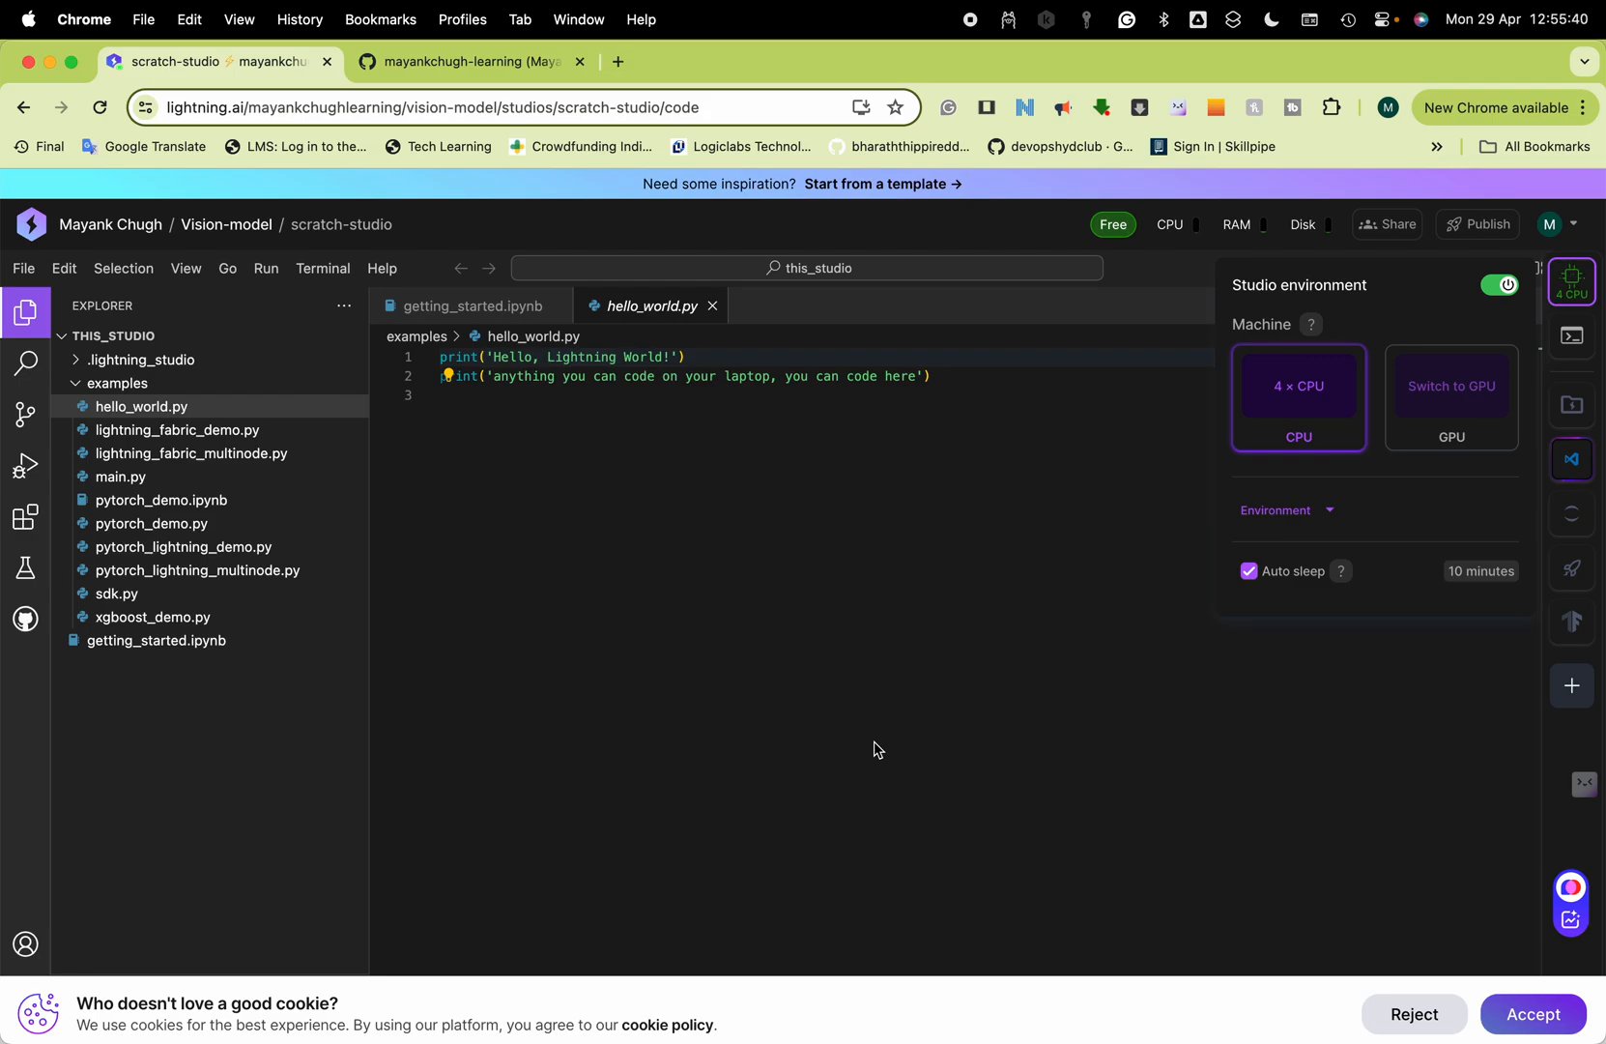
mouse_move(1572, 622)
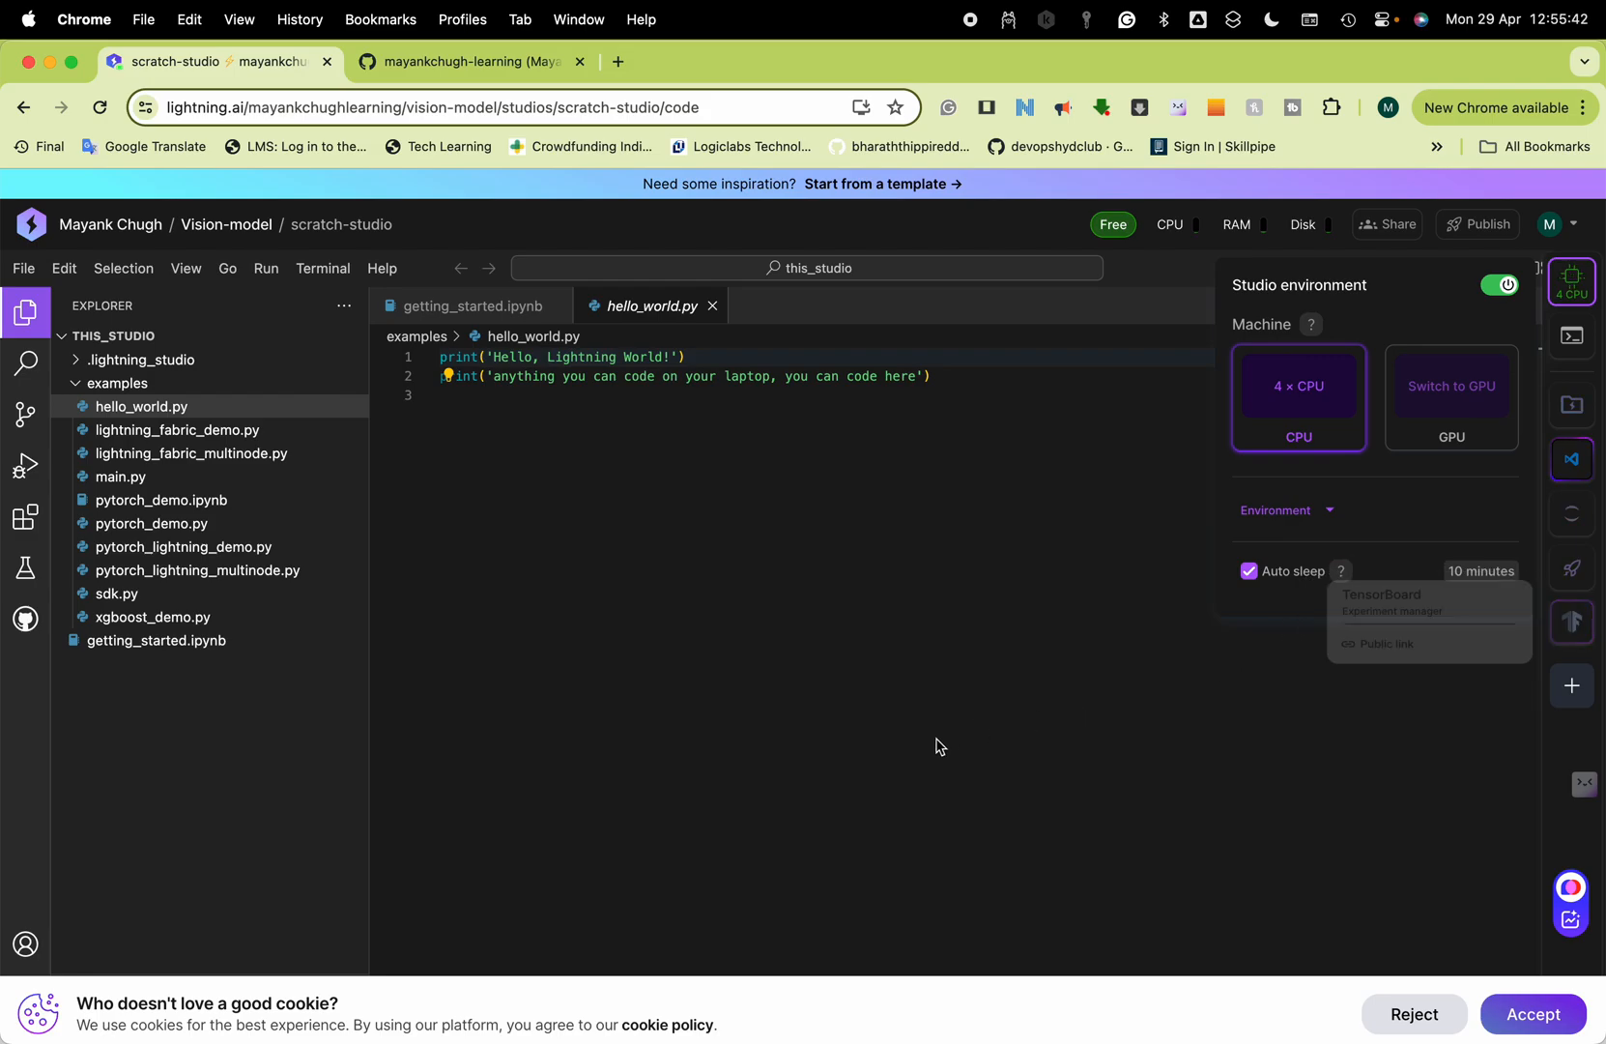
mouse_move(645, 400)
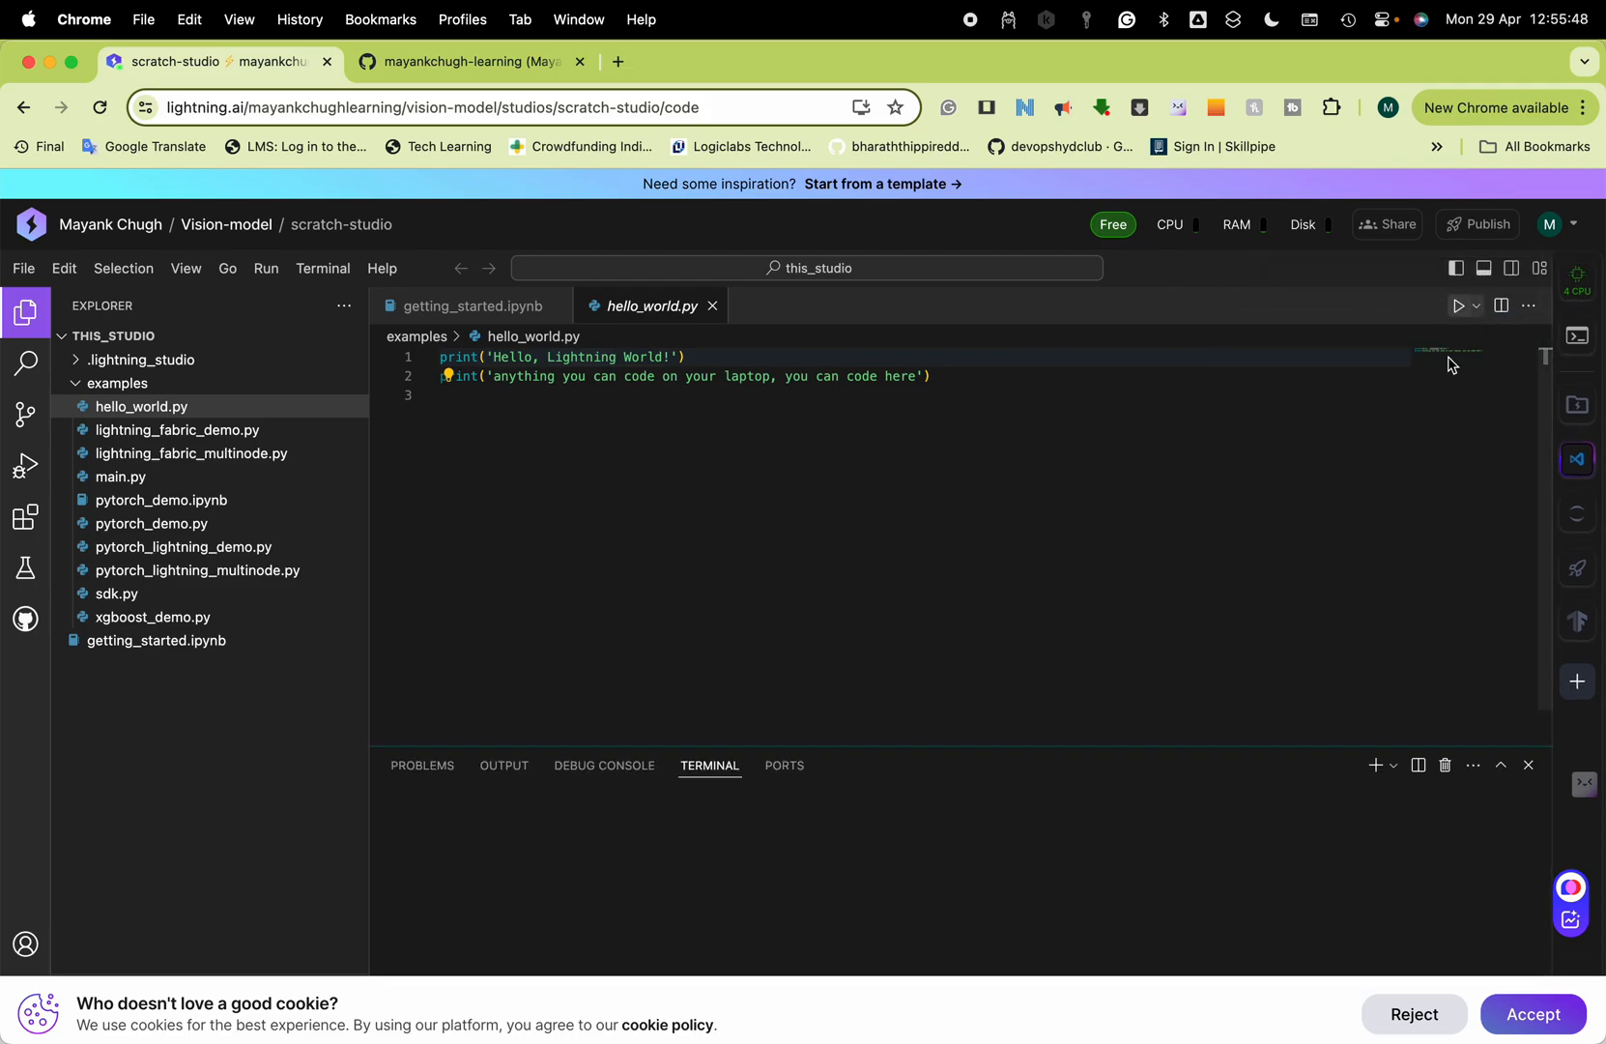
Run hello_world.py to print its greeting, then open and scroll lightning_fabric_multinode.py.
click(1456, 305)
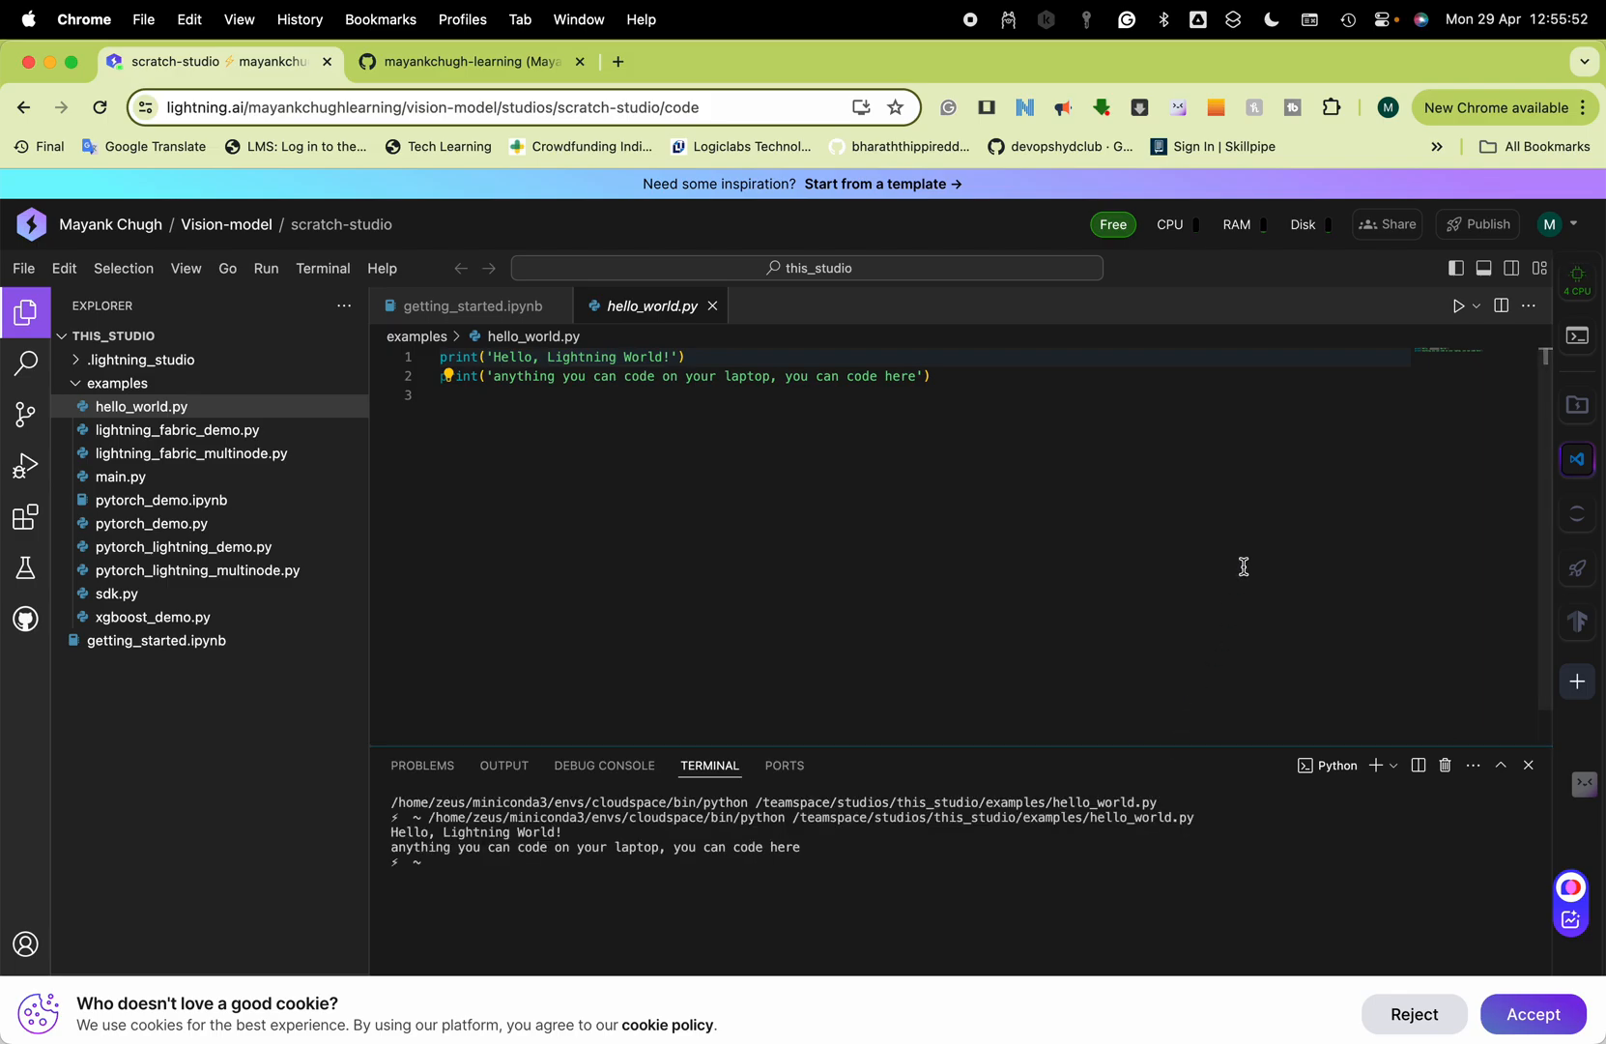
mouse_move(1386, 440)
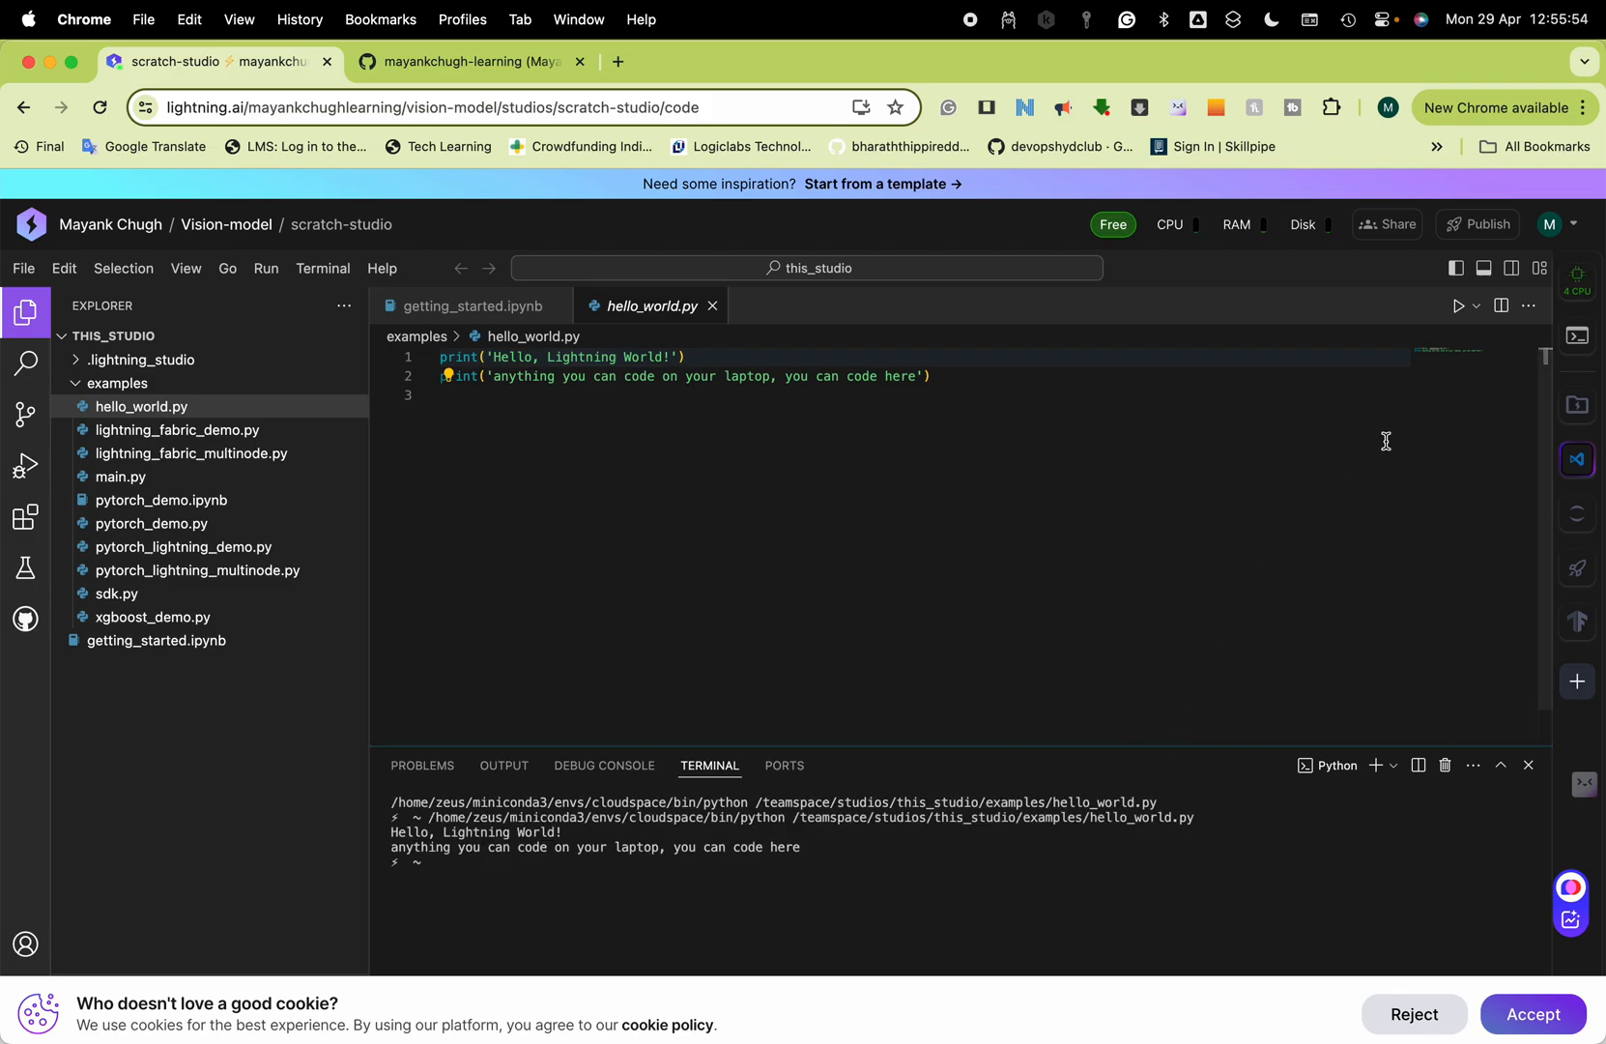
mouse_move(927, 444)
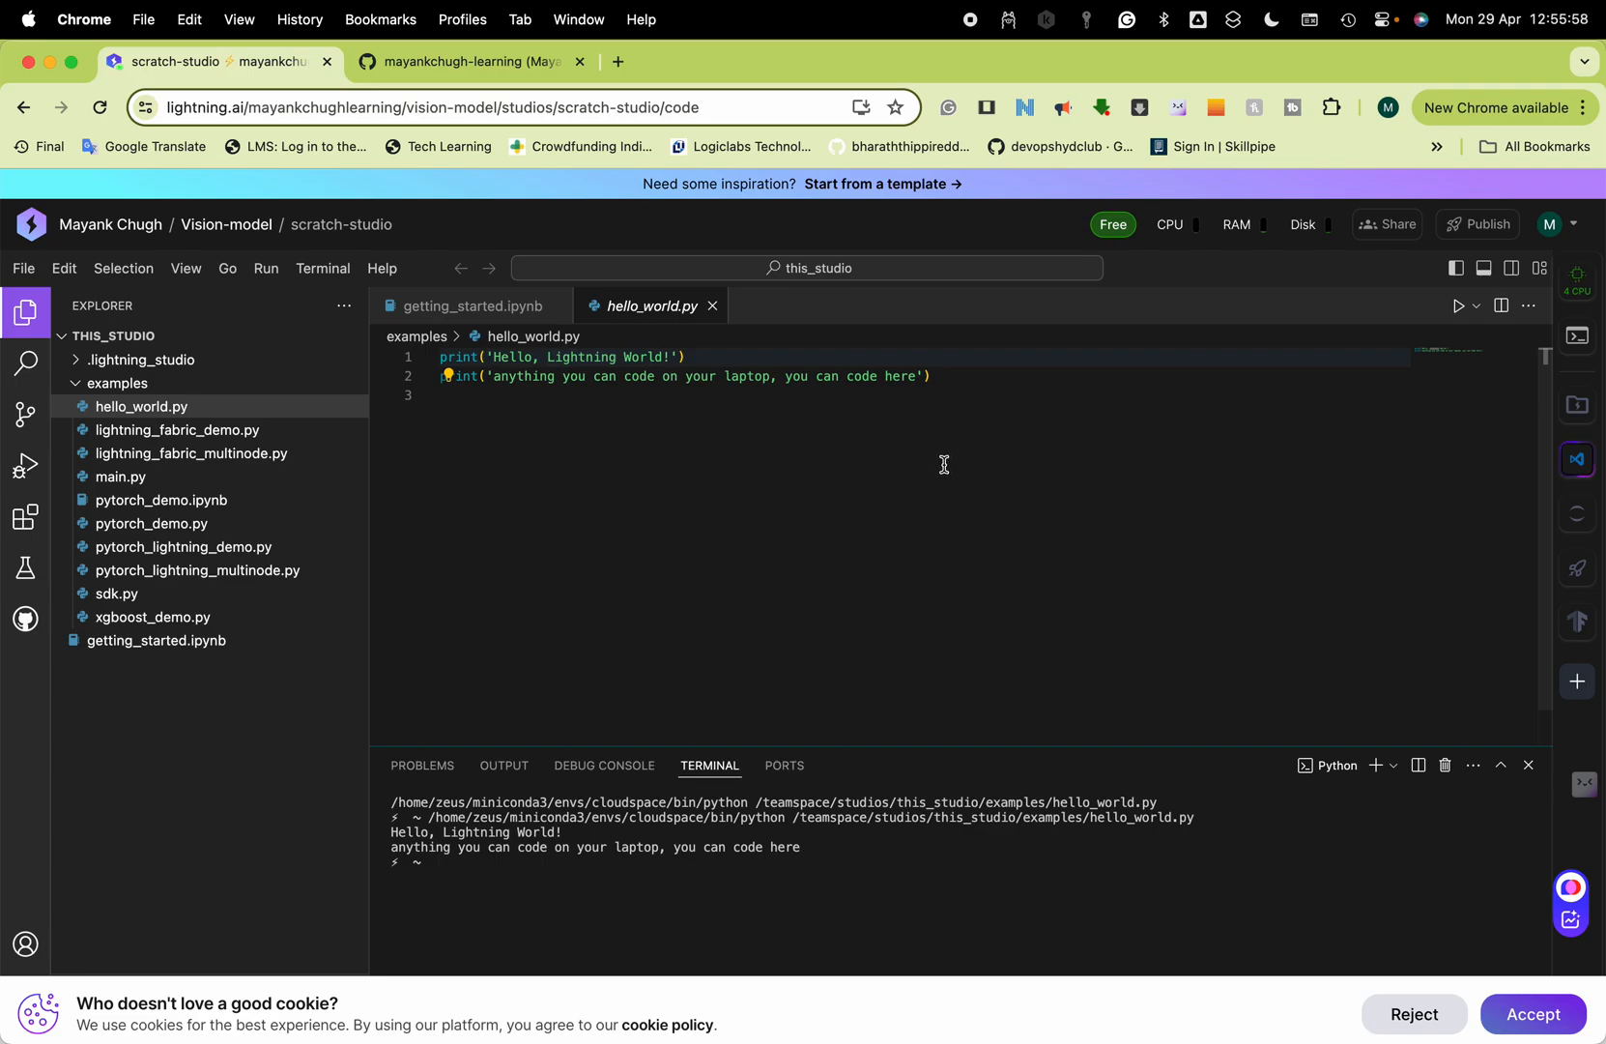
click(175, 429)
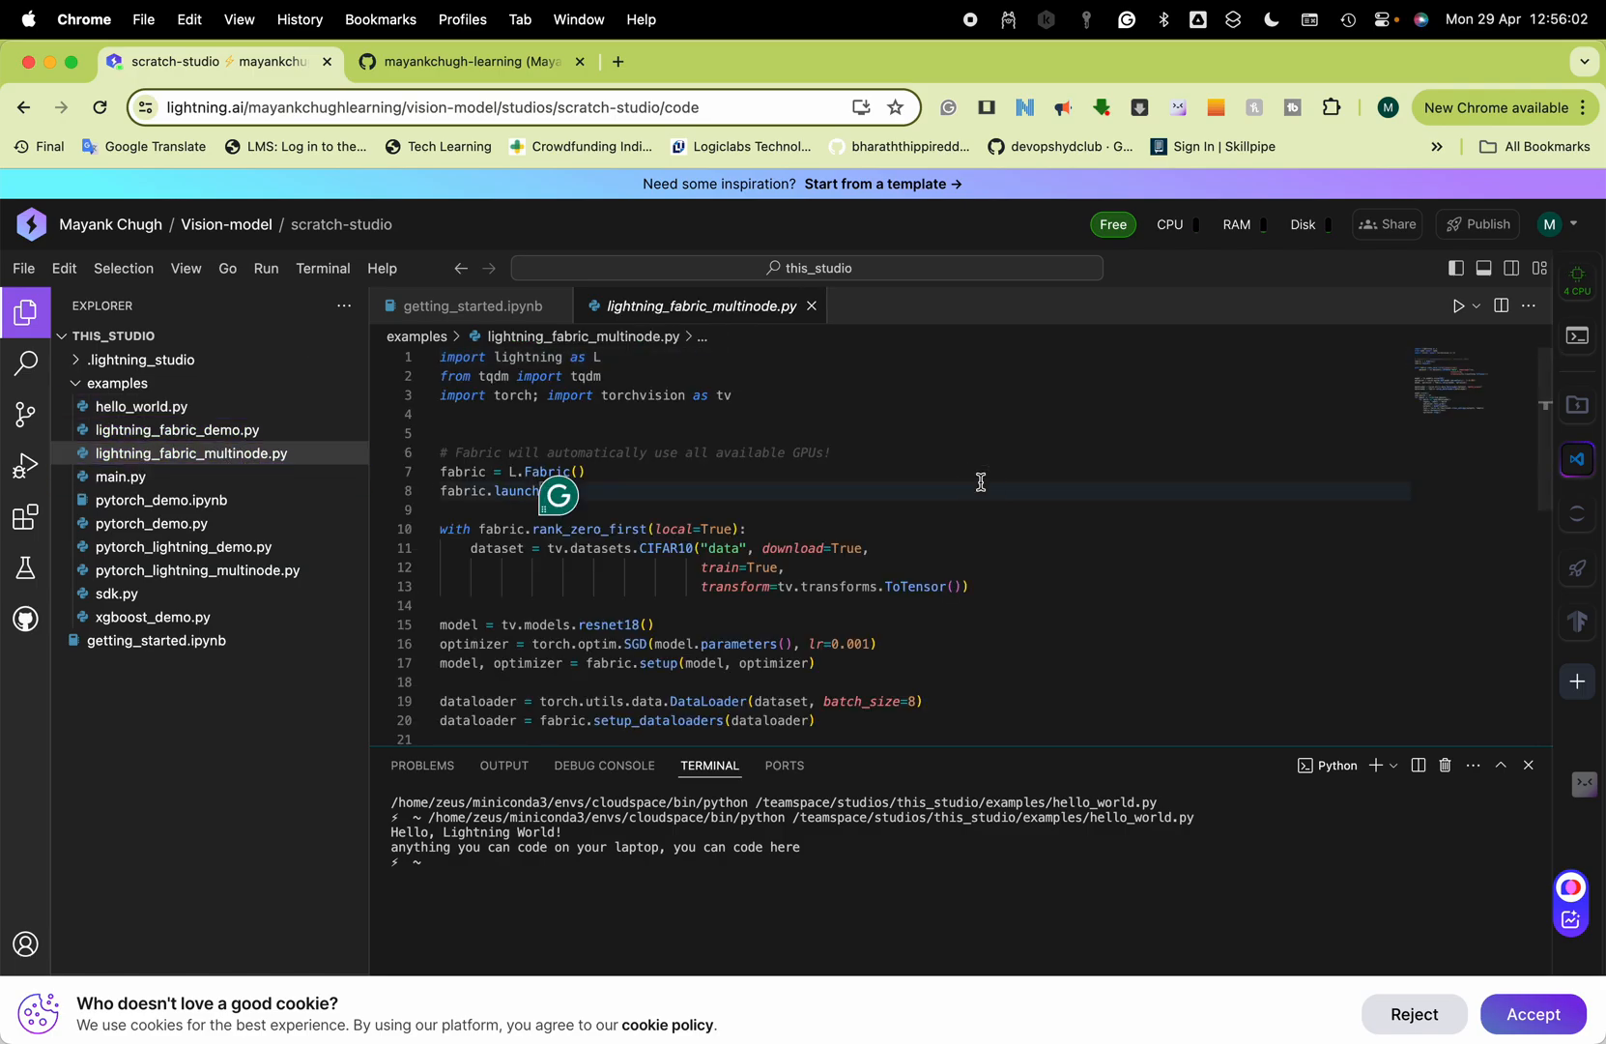
scroll(down, 3)
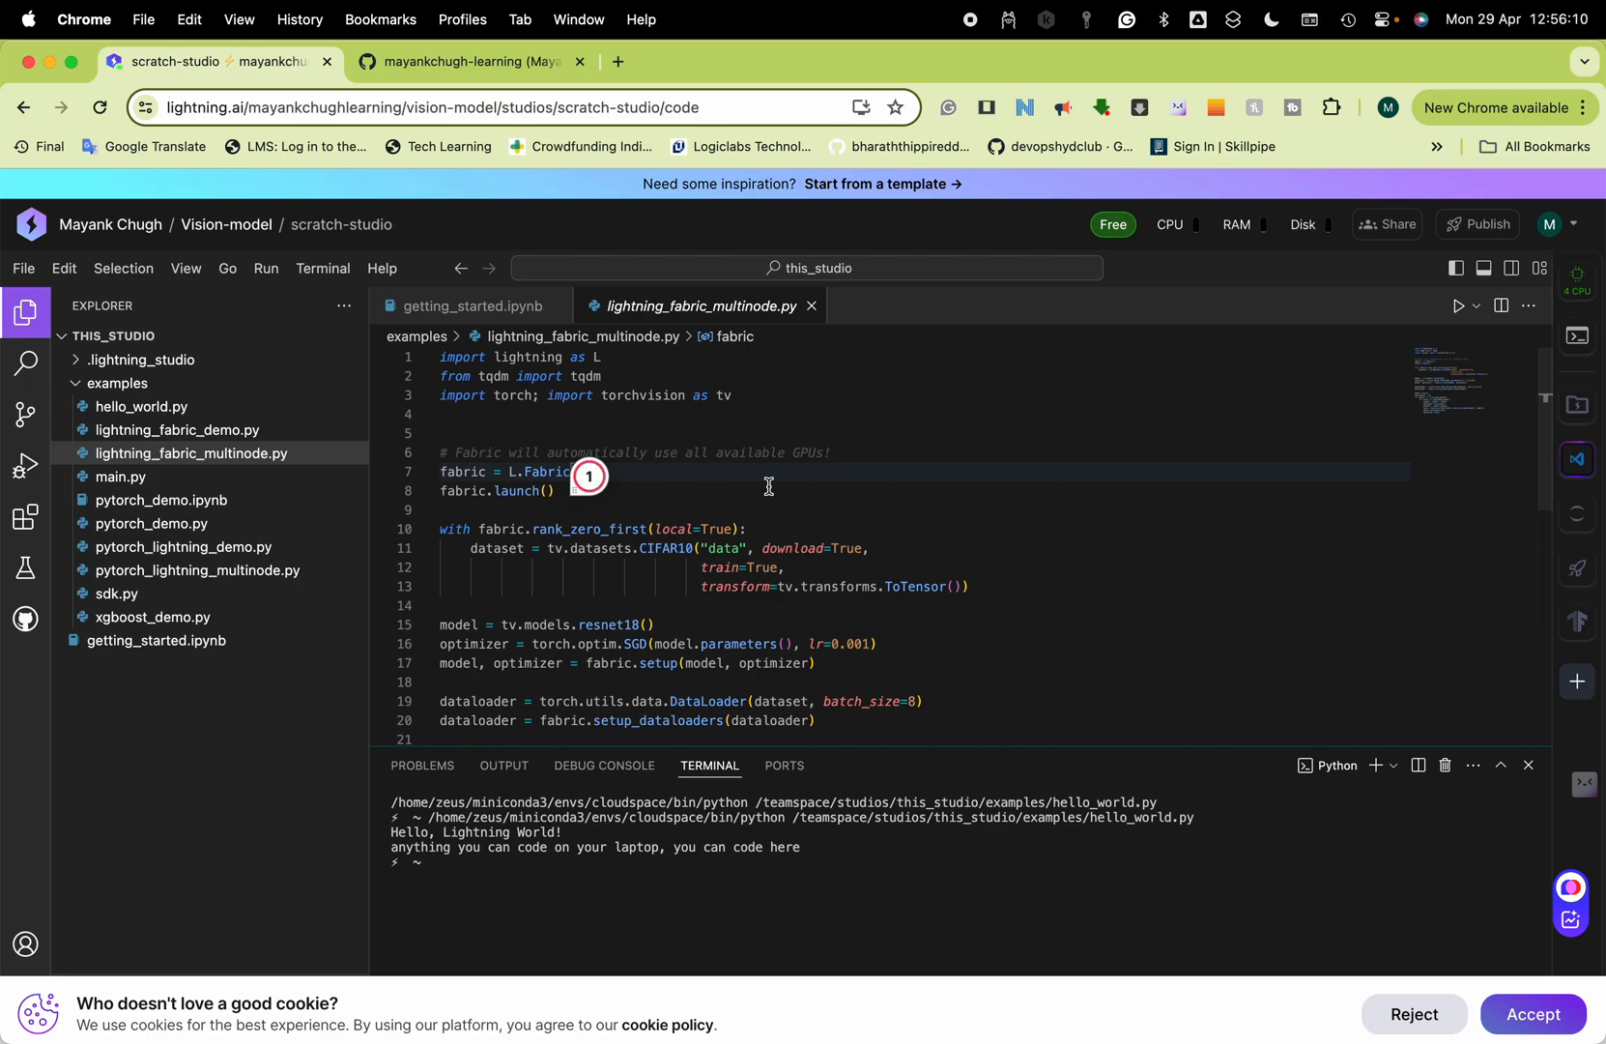
mouse_move(1030, 493)
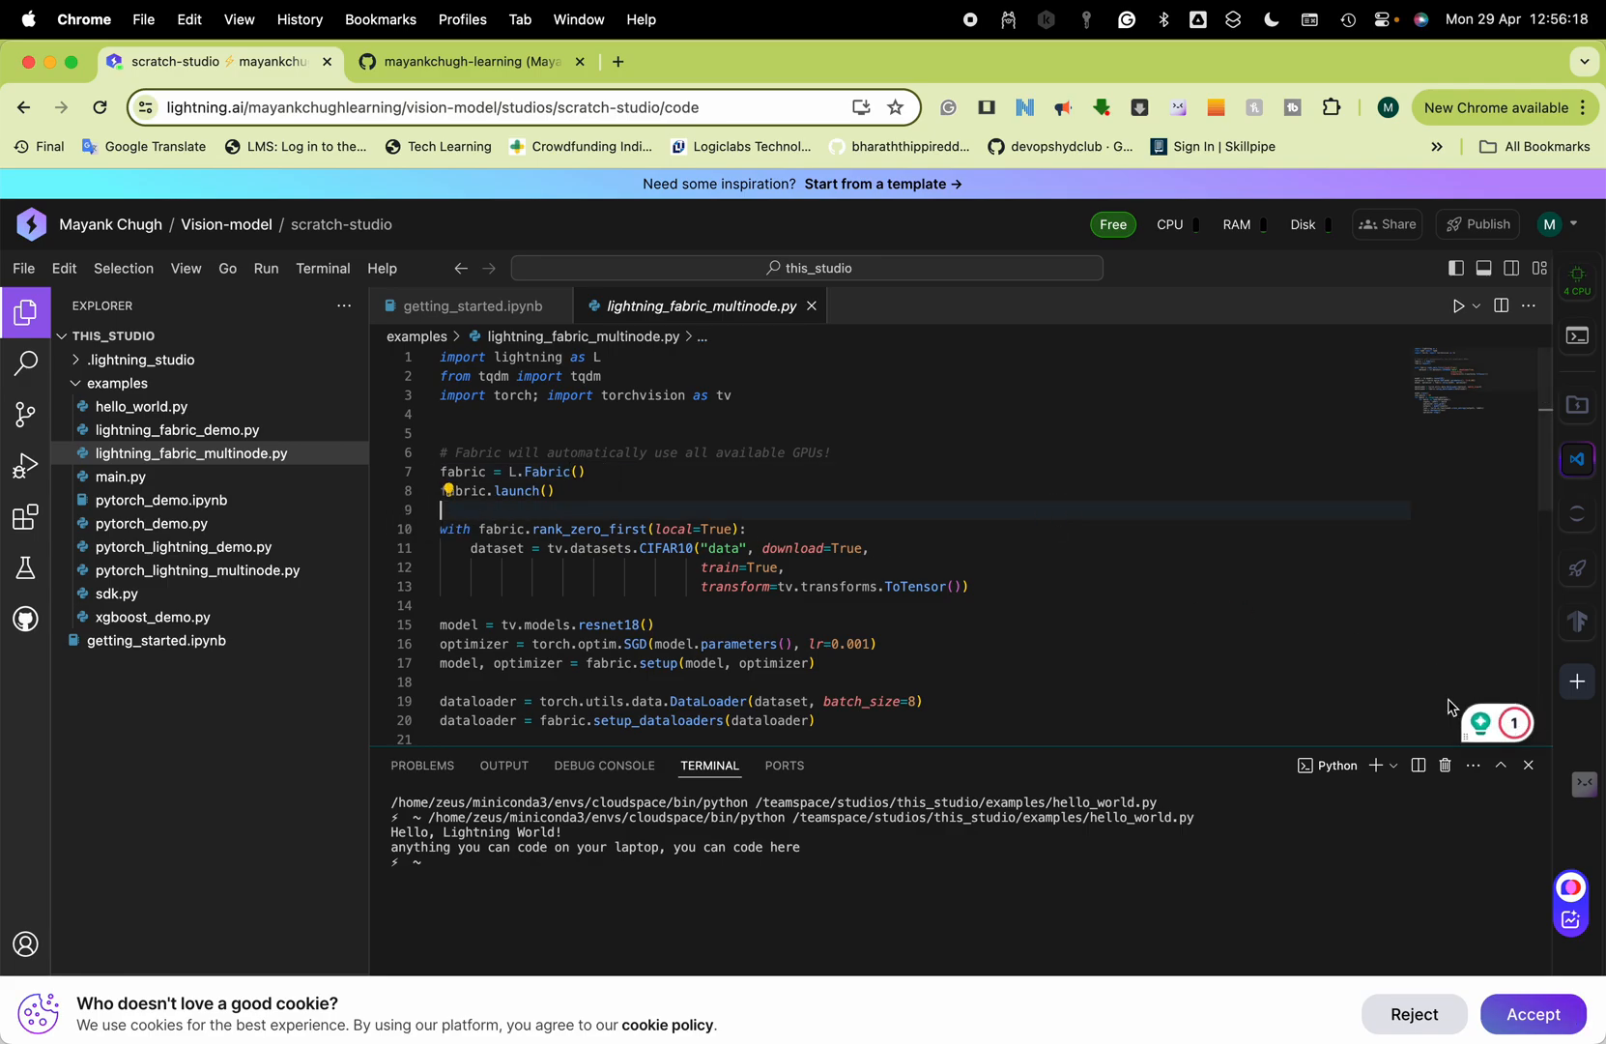
mouse_move(1388, 663)
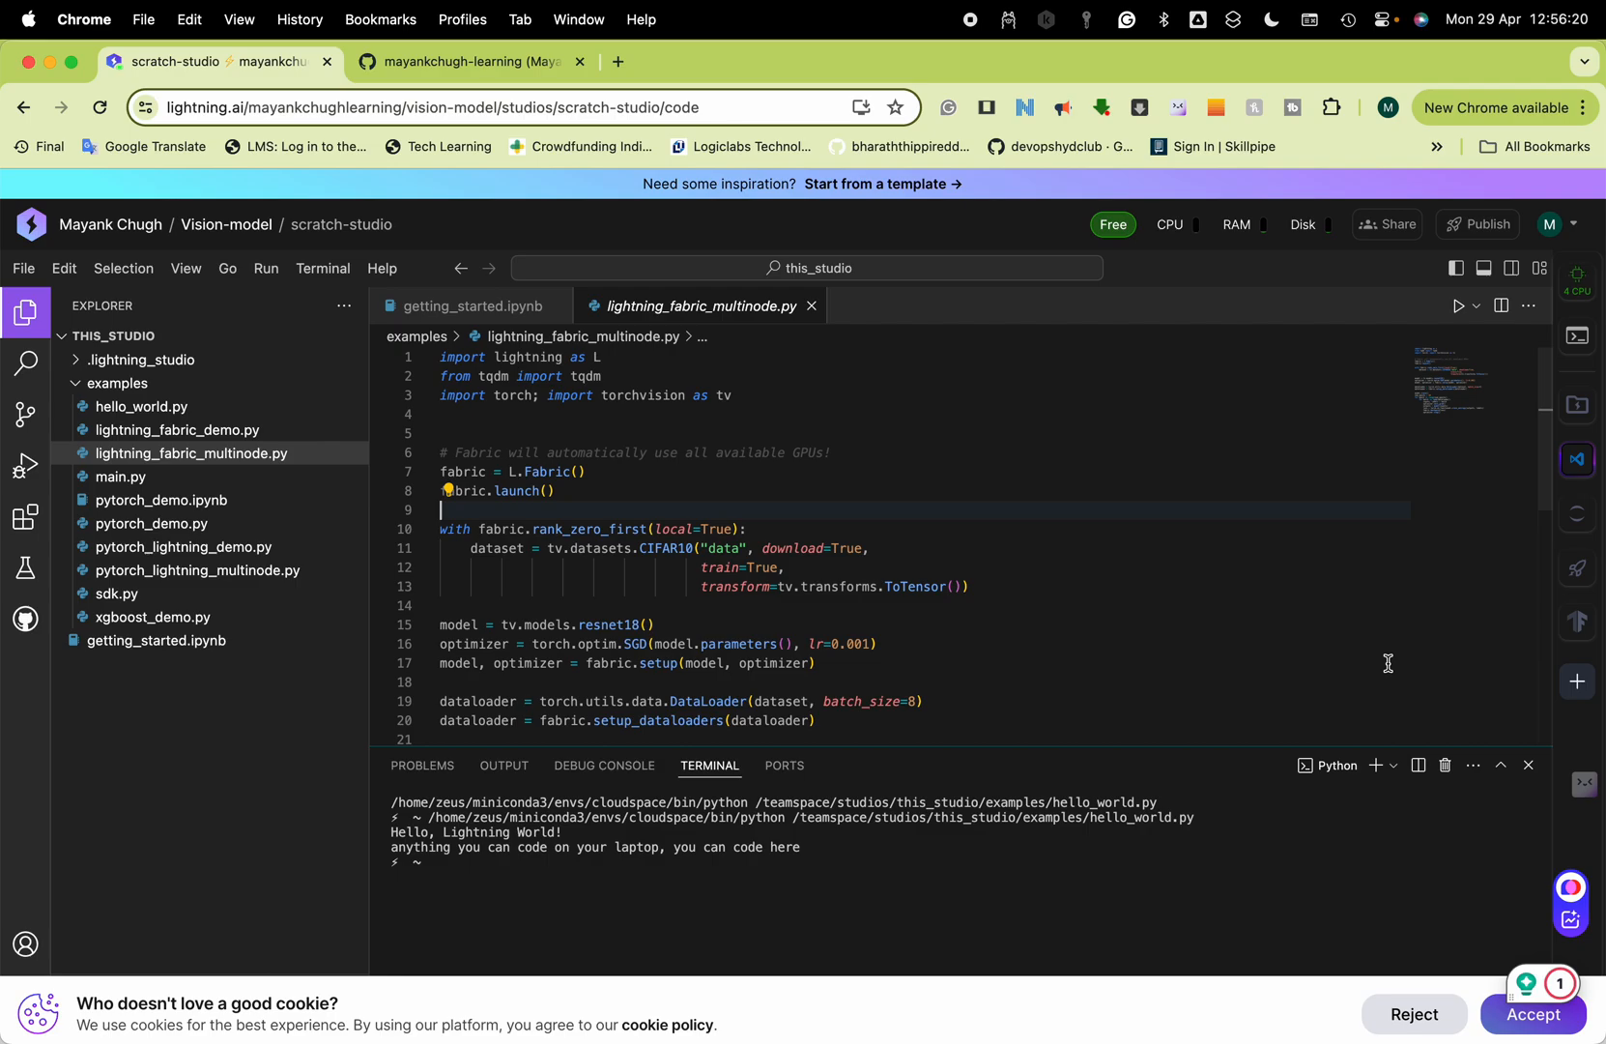
mouse_move(989, 41)
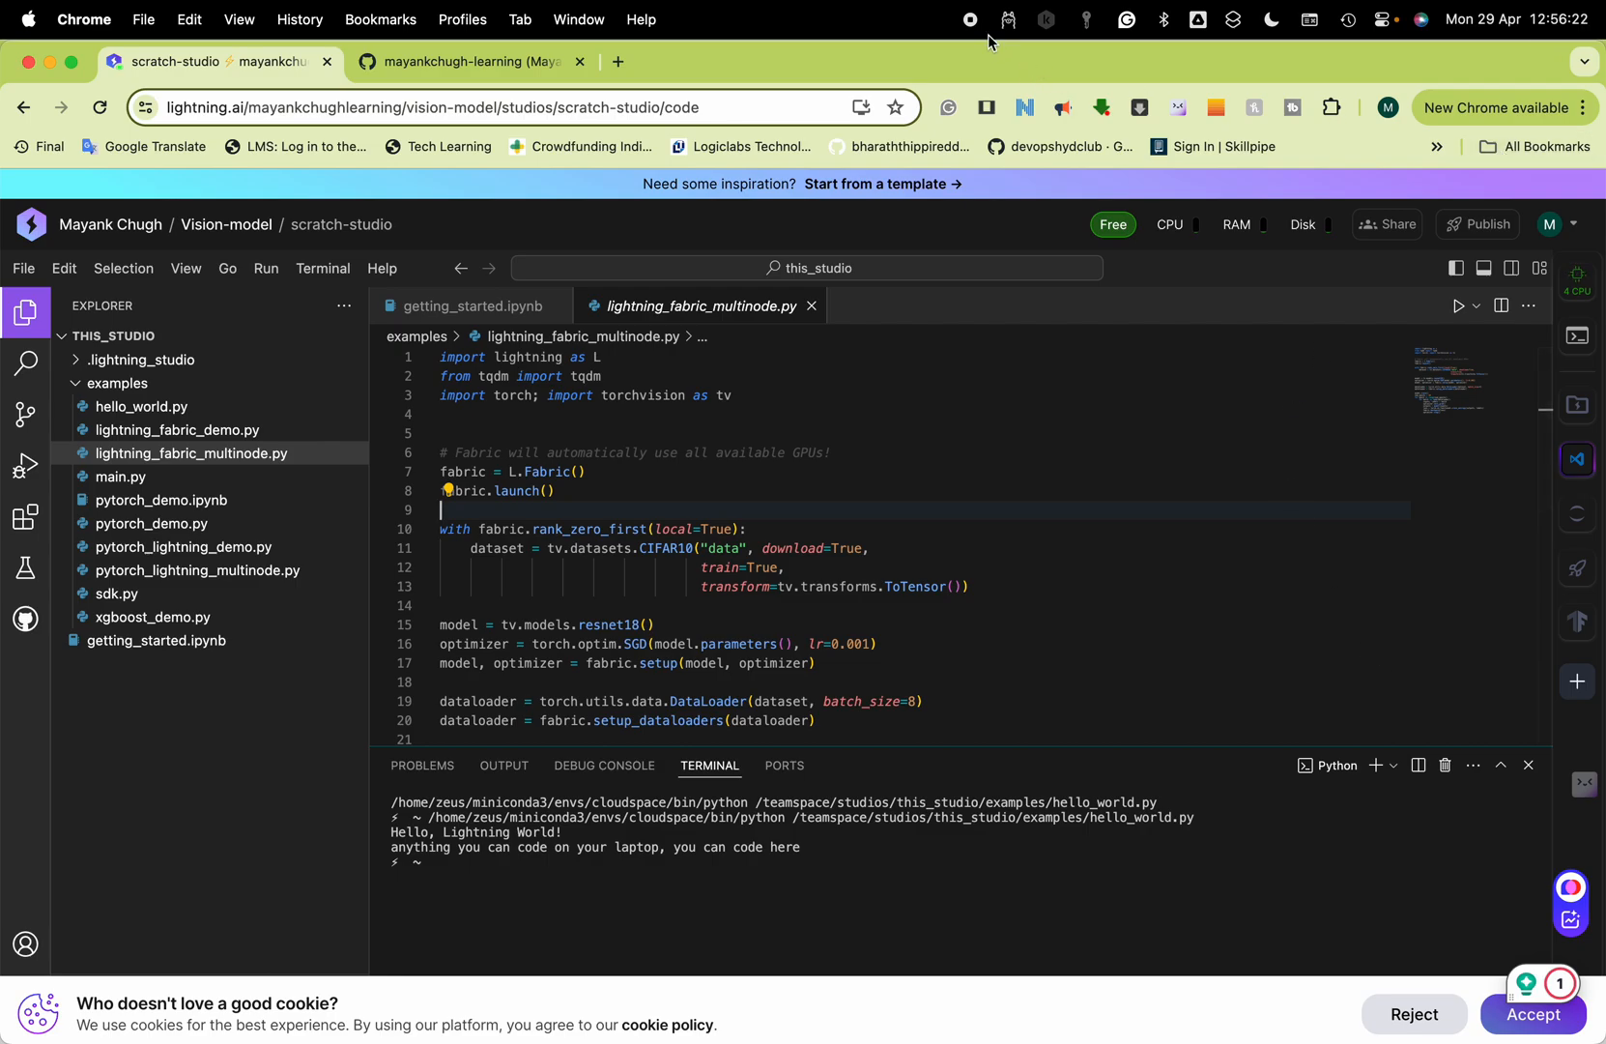